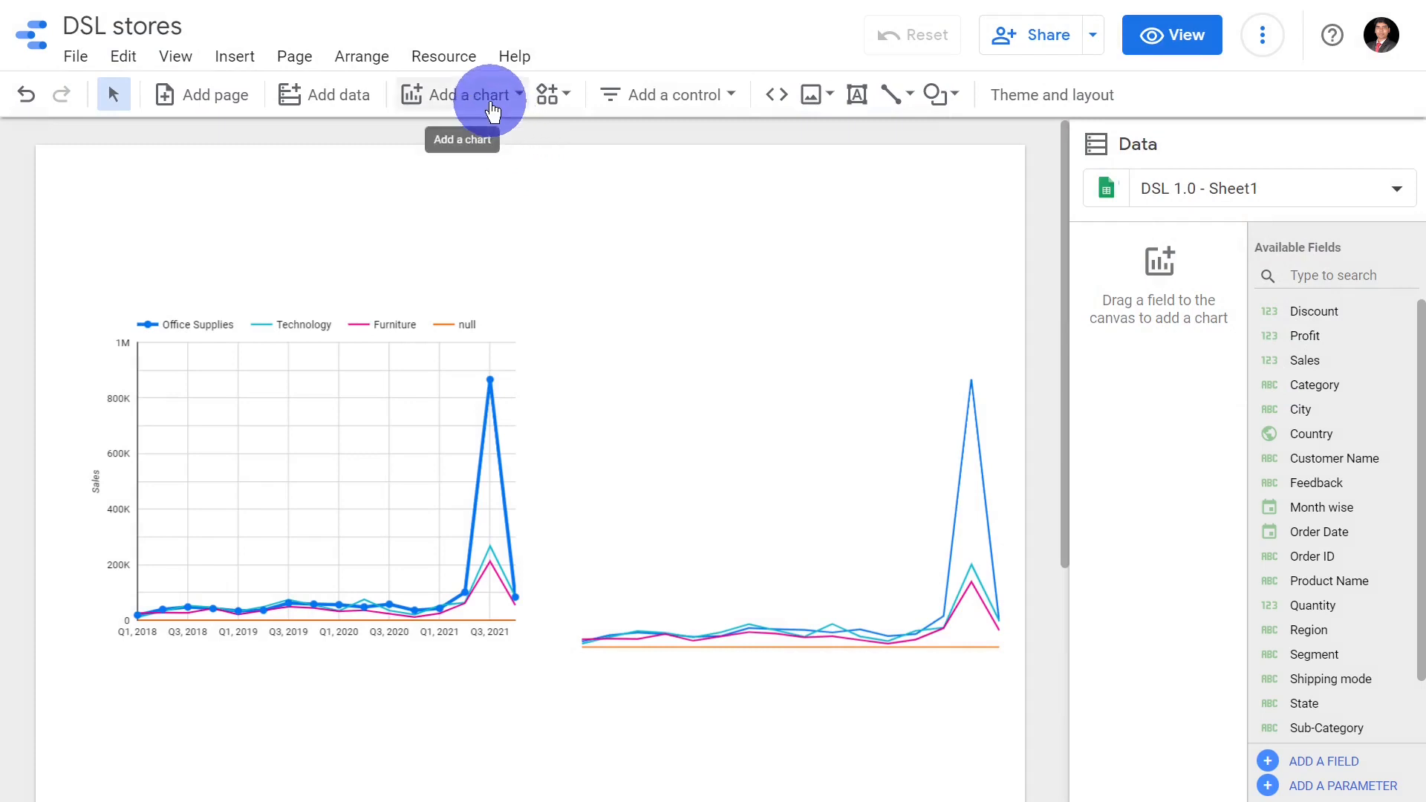
# - Browse the bar chart types in the Add a chart gallery
pyautogui.click(462, 94)
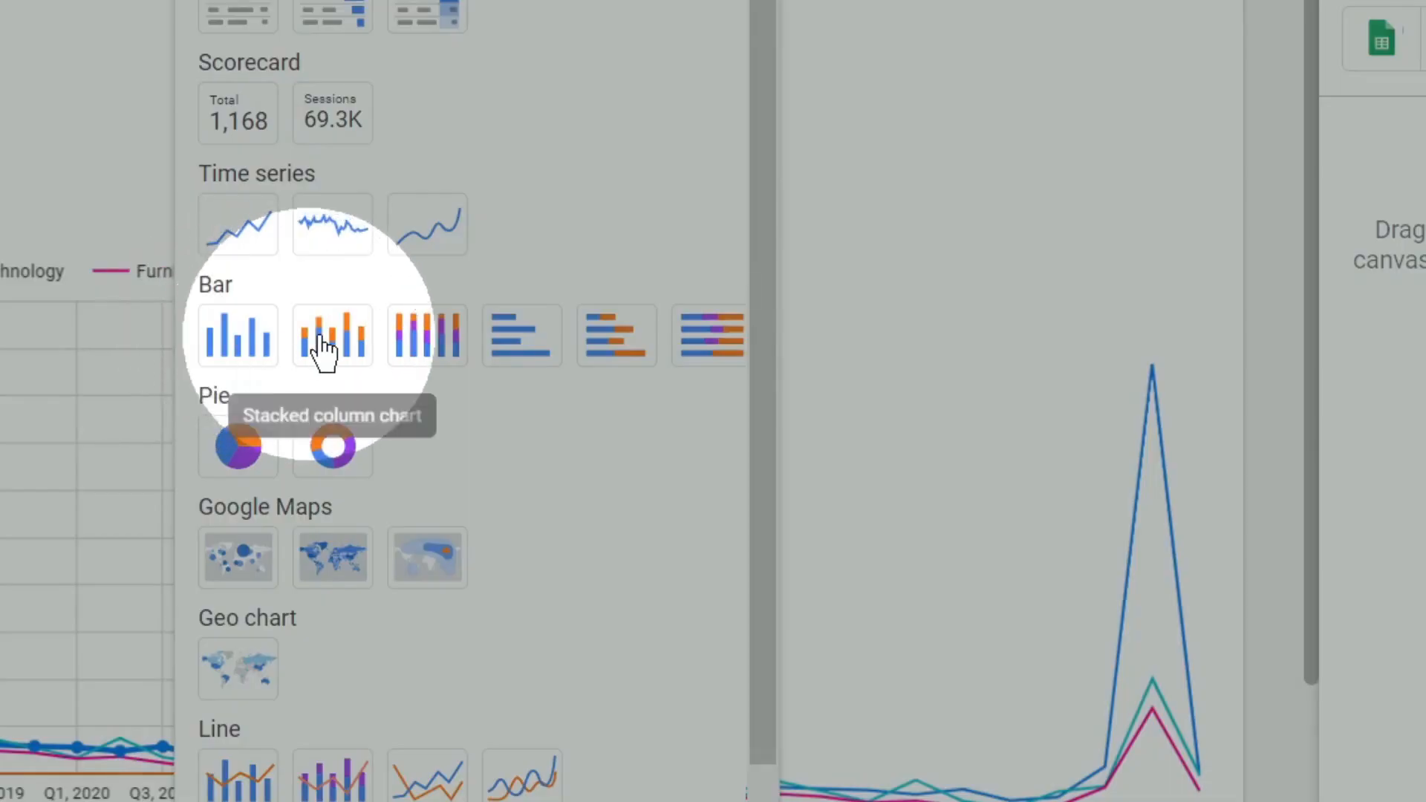
pyautogui.moveTo(428, 341)
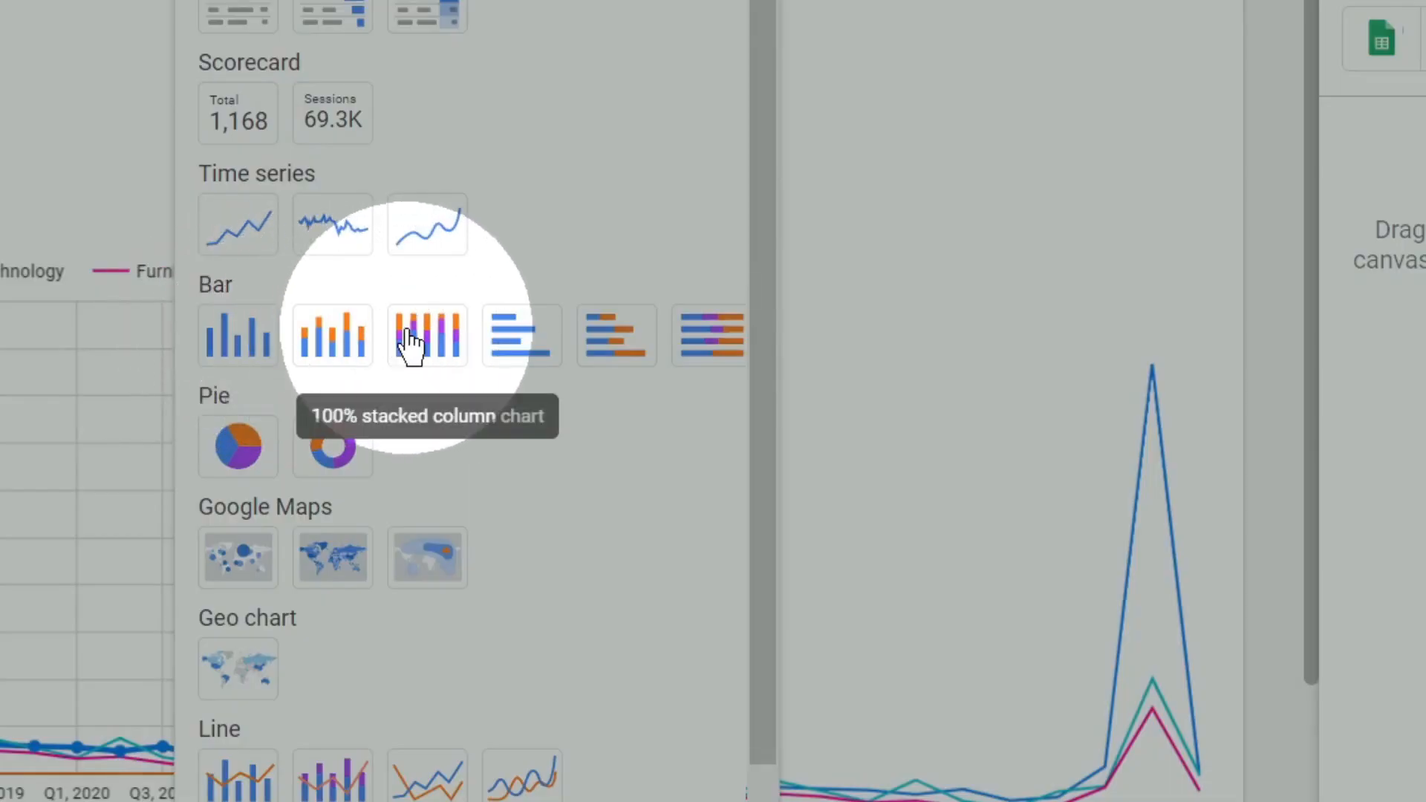
pyautogui.moveTo(522, 335)
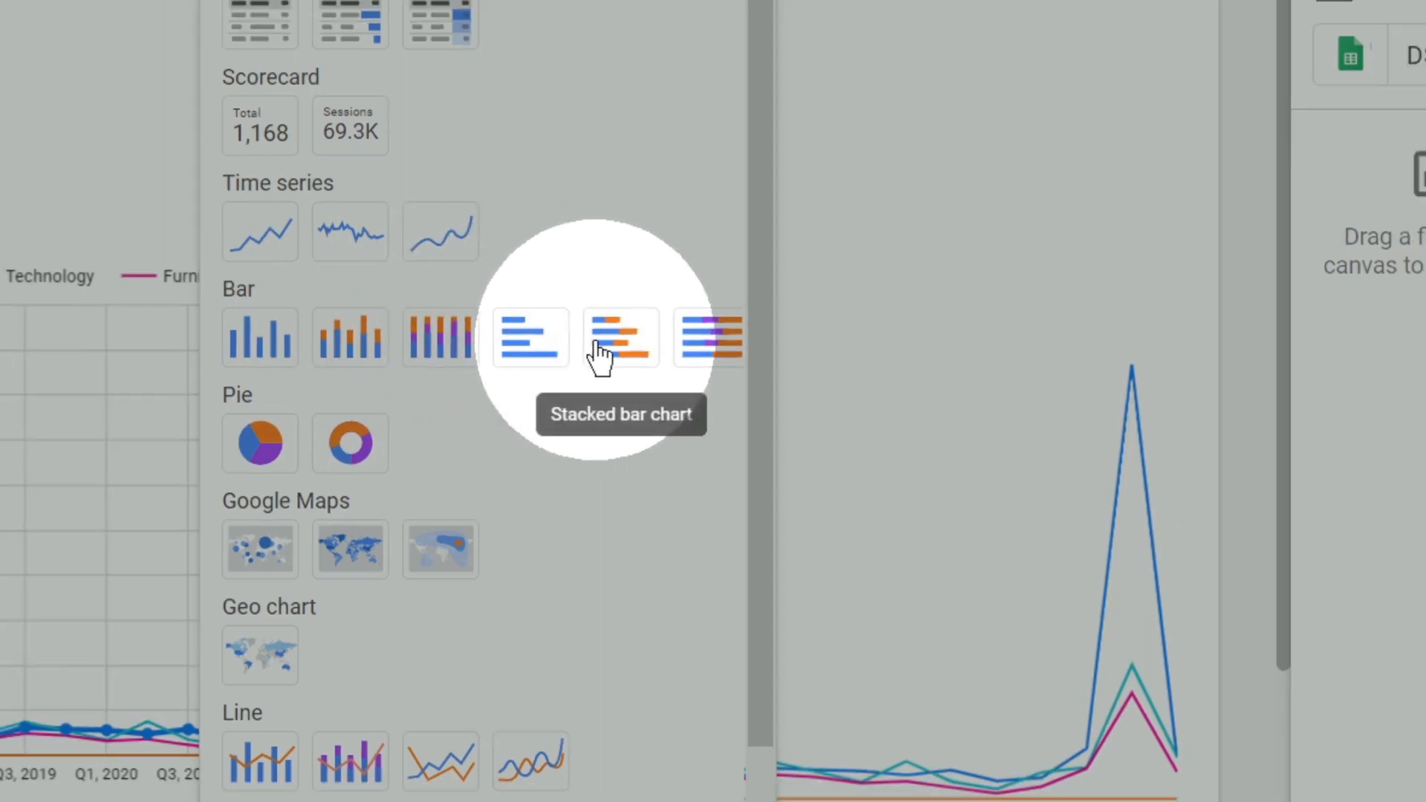
pyautogui.moveTo(708, 339)
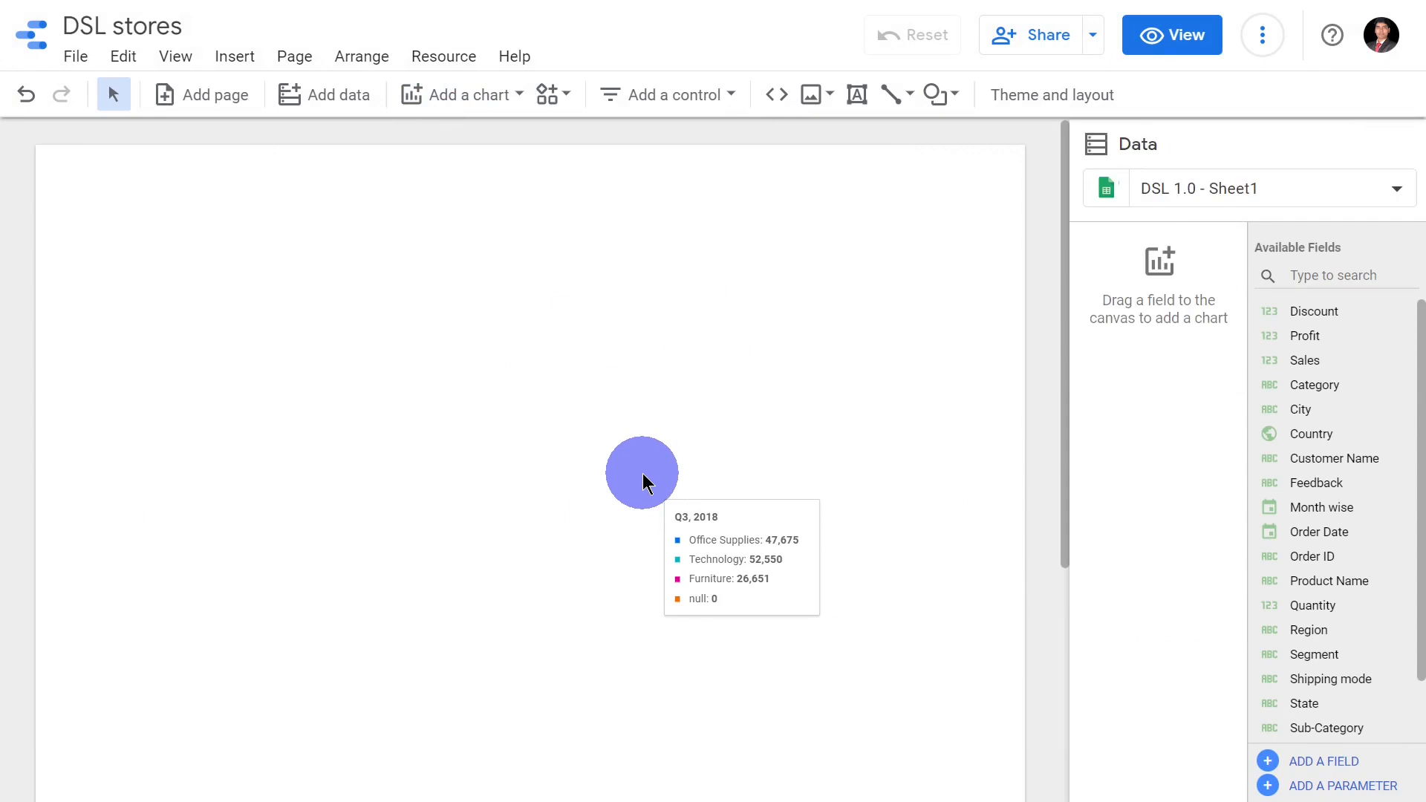
# - Place a plain Column chart from the Bar gallery onto the blank canvas
pyautogui.click(462, 94)
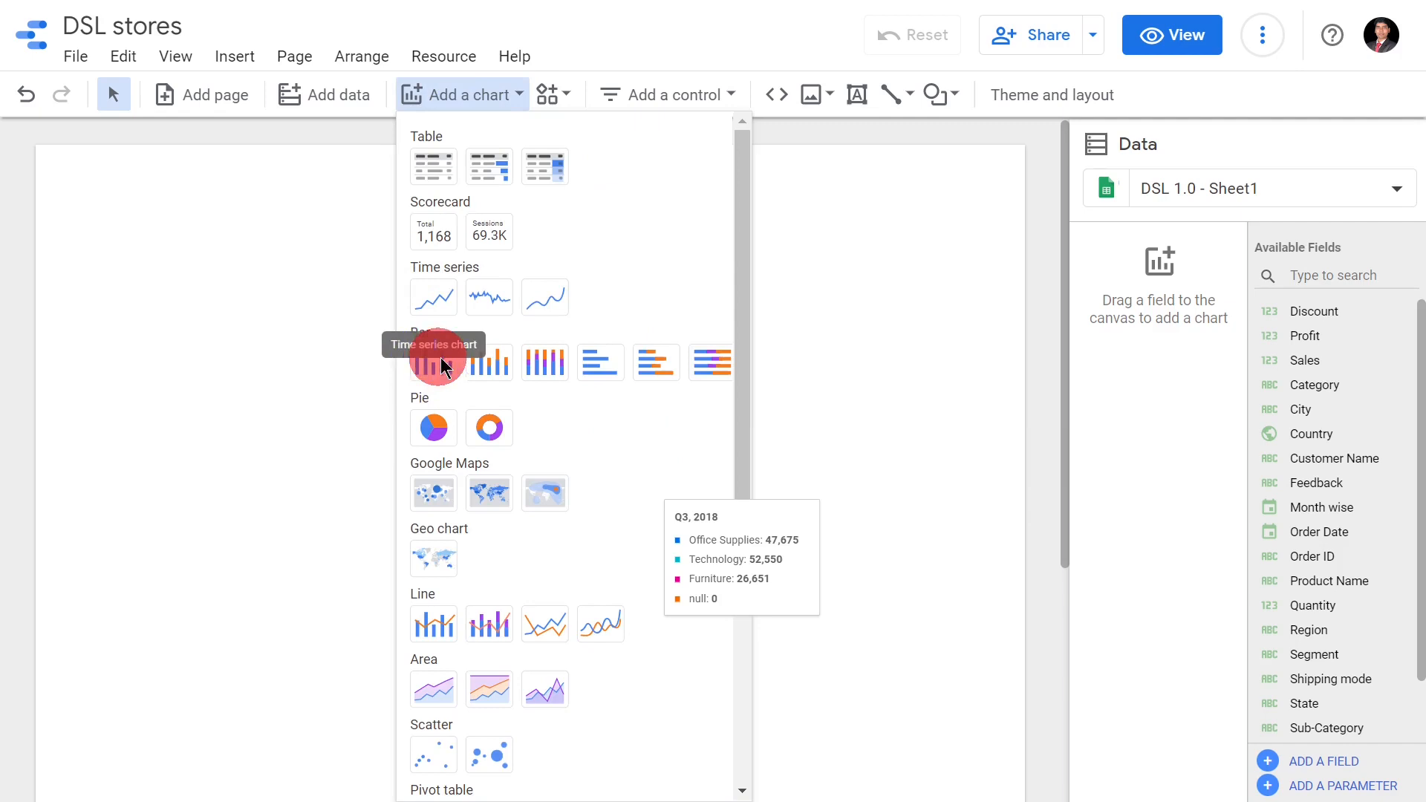
pyautogui.click(439, 363)
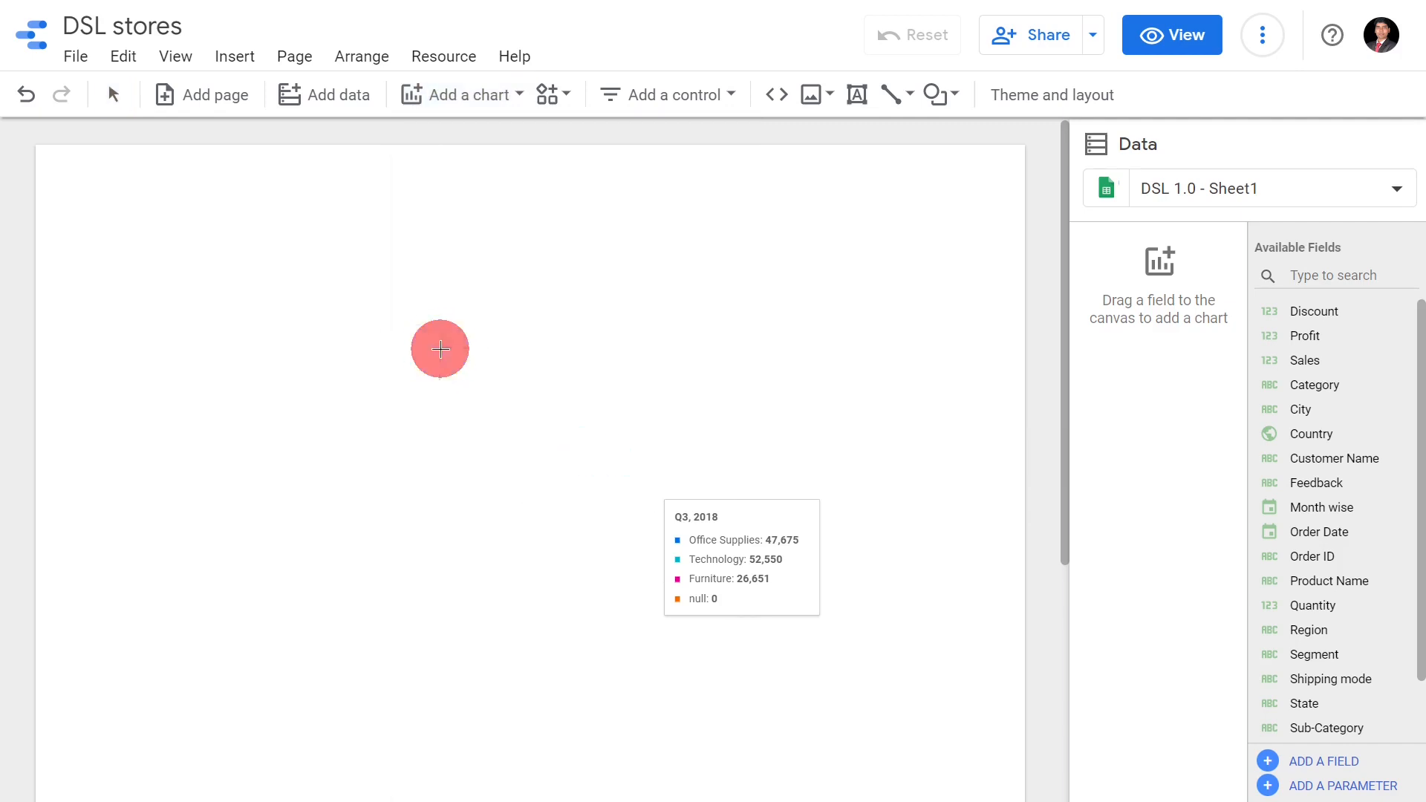
pyautogui.click(439, 350)
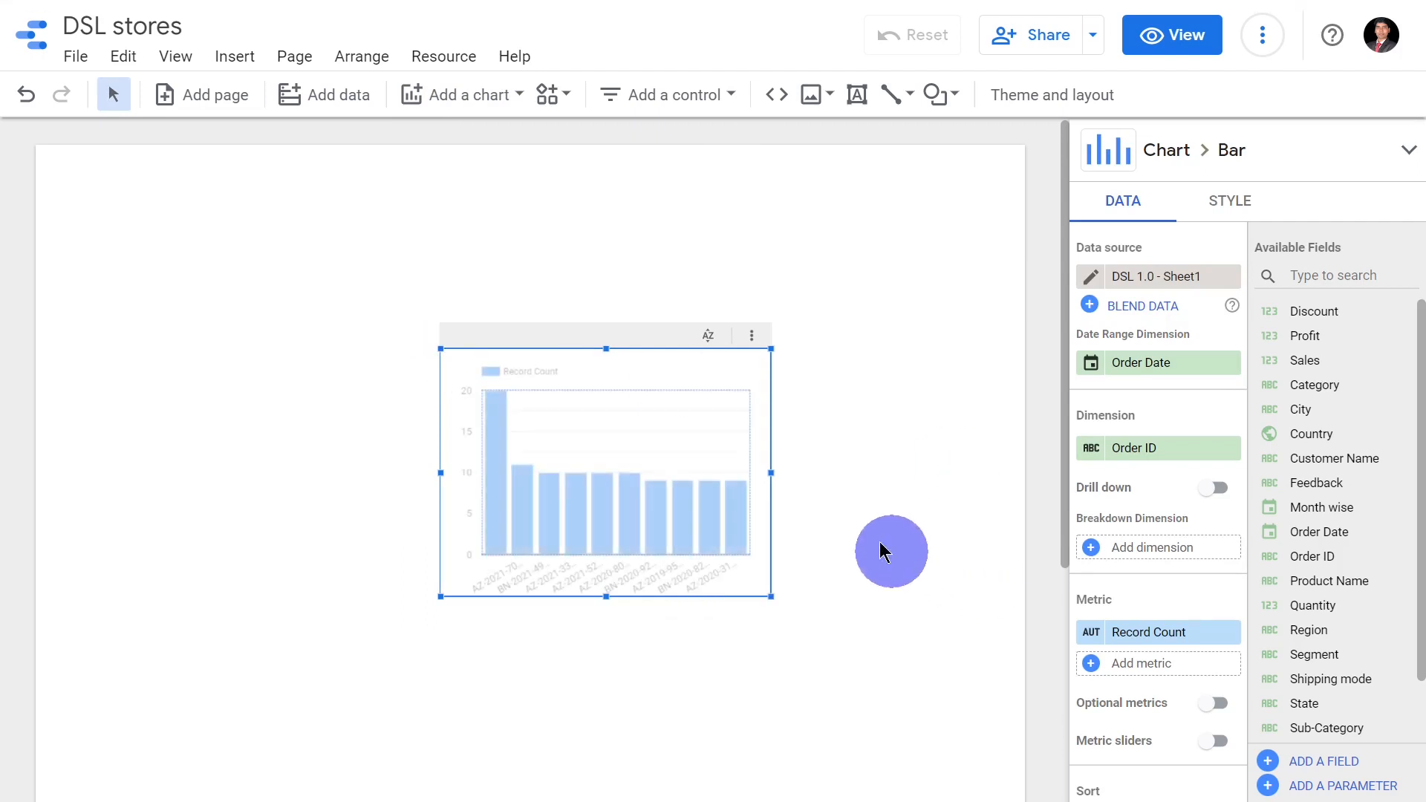
# - Drag the new column chart's resize handle to enlarge it
pyautogui.moveTo(774, 594); pyautogui.dragTo(778, 600)
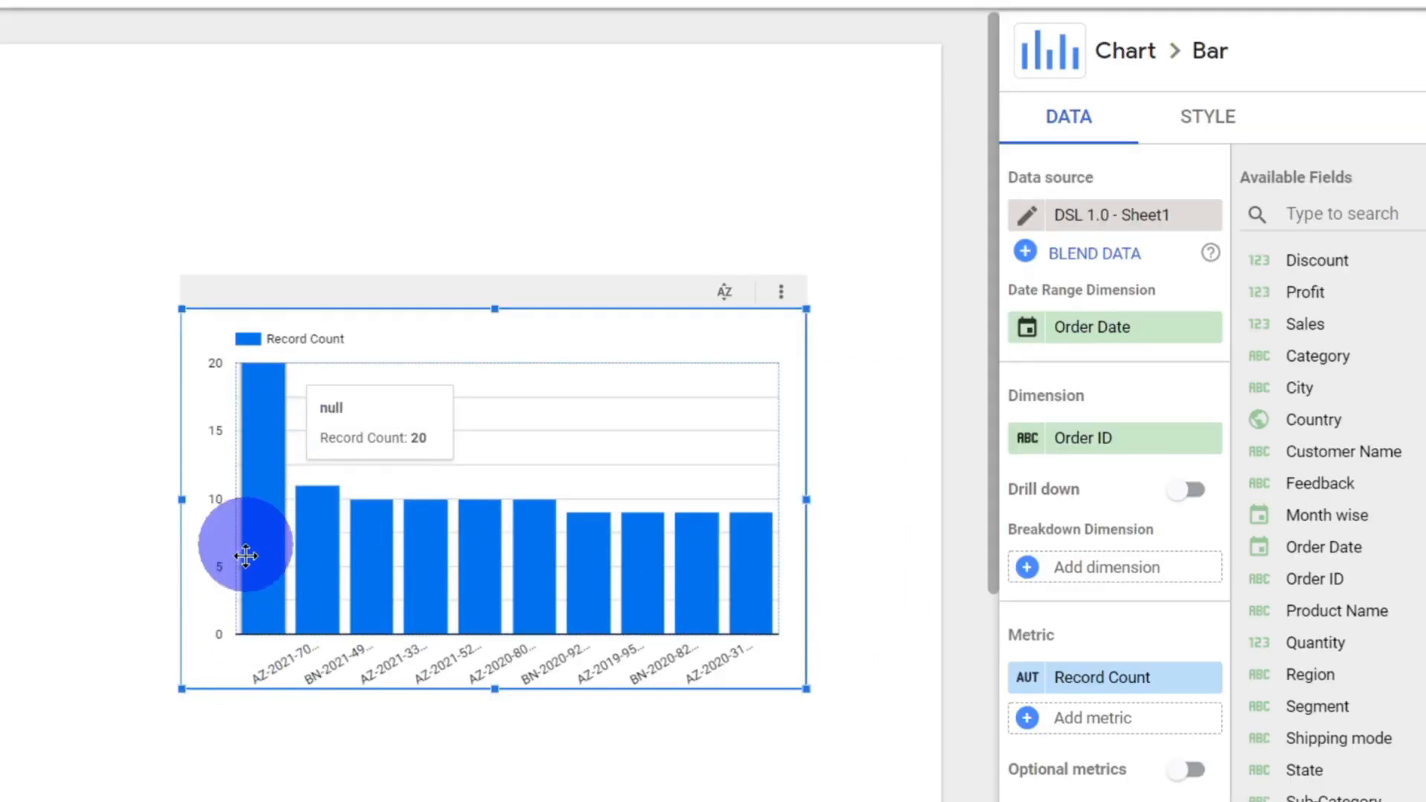
pyautogui.moveTo(271, 396)
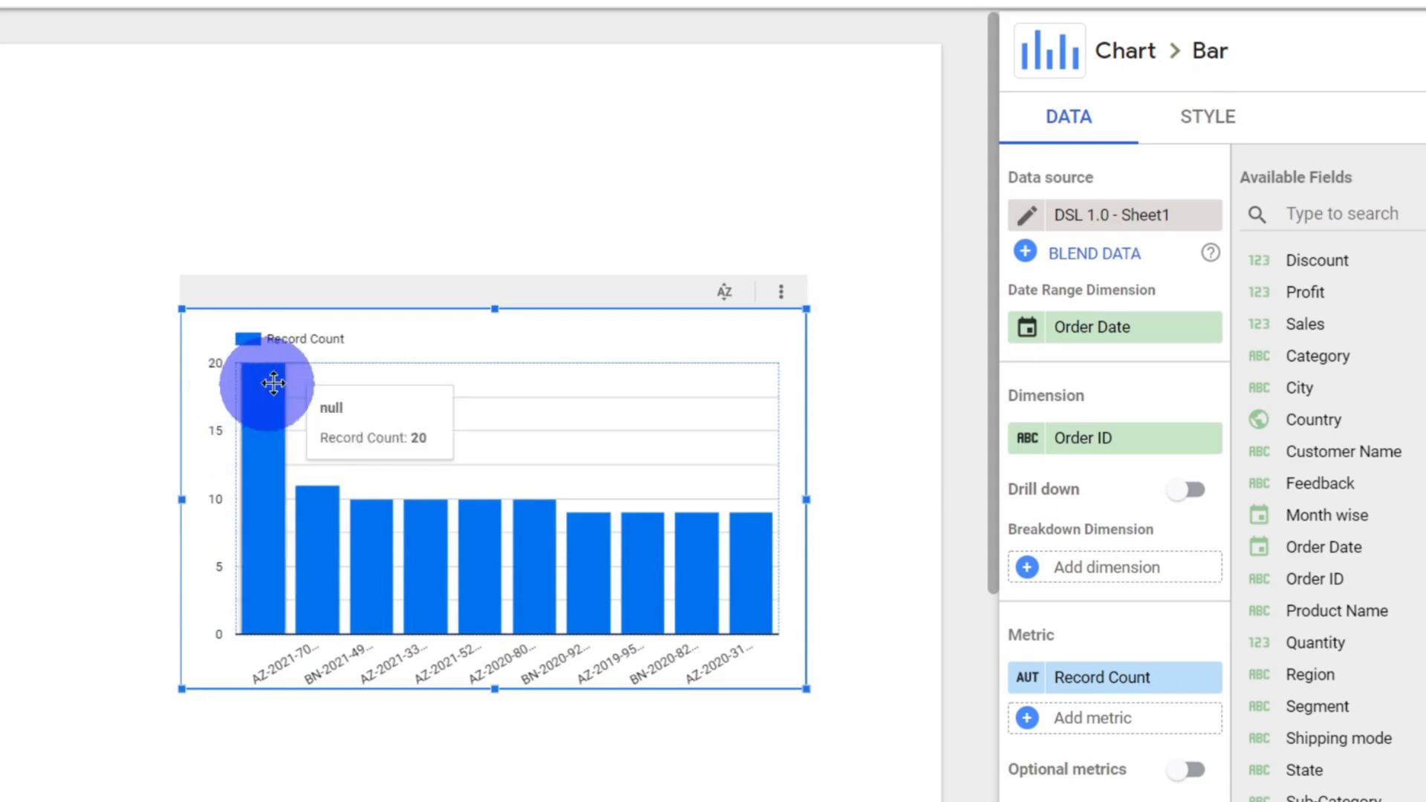
pyautogui.moveTo(535, 599)
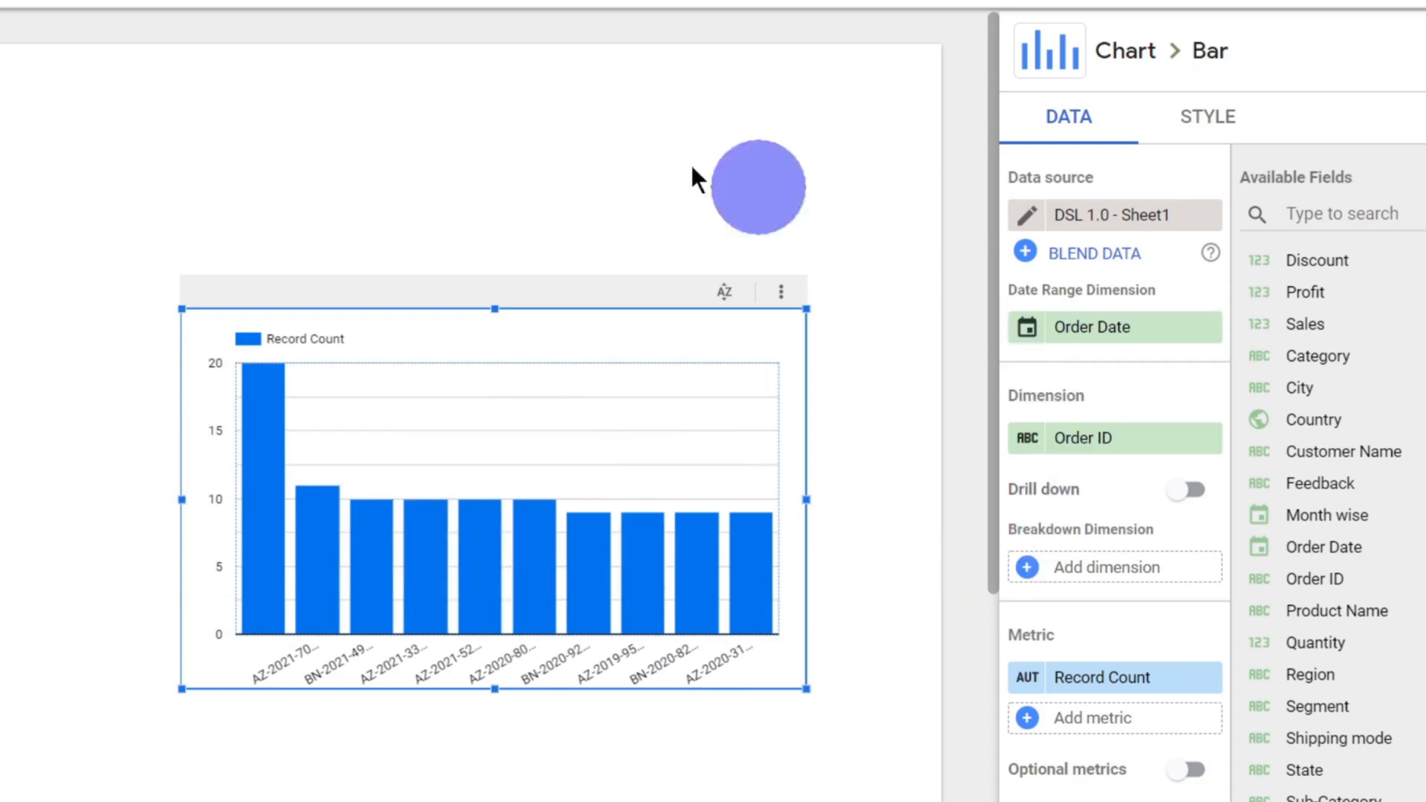
pyautogui.moveTo(125, 535)
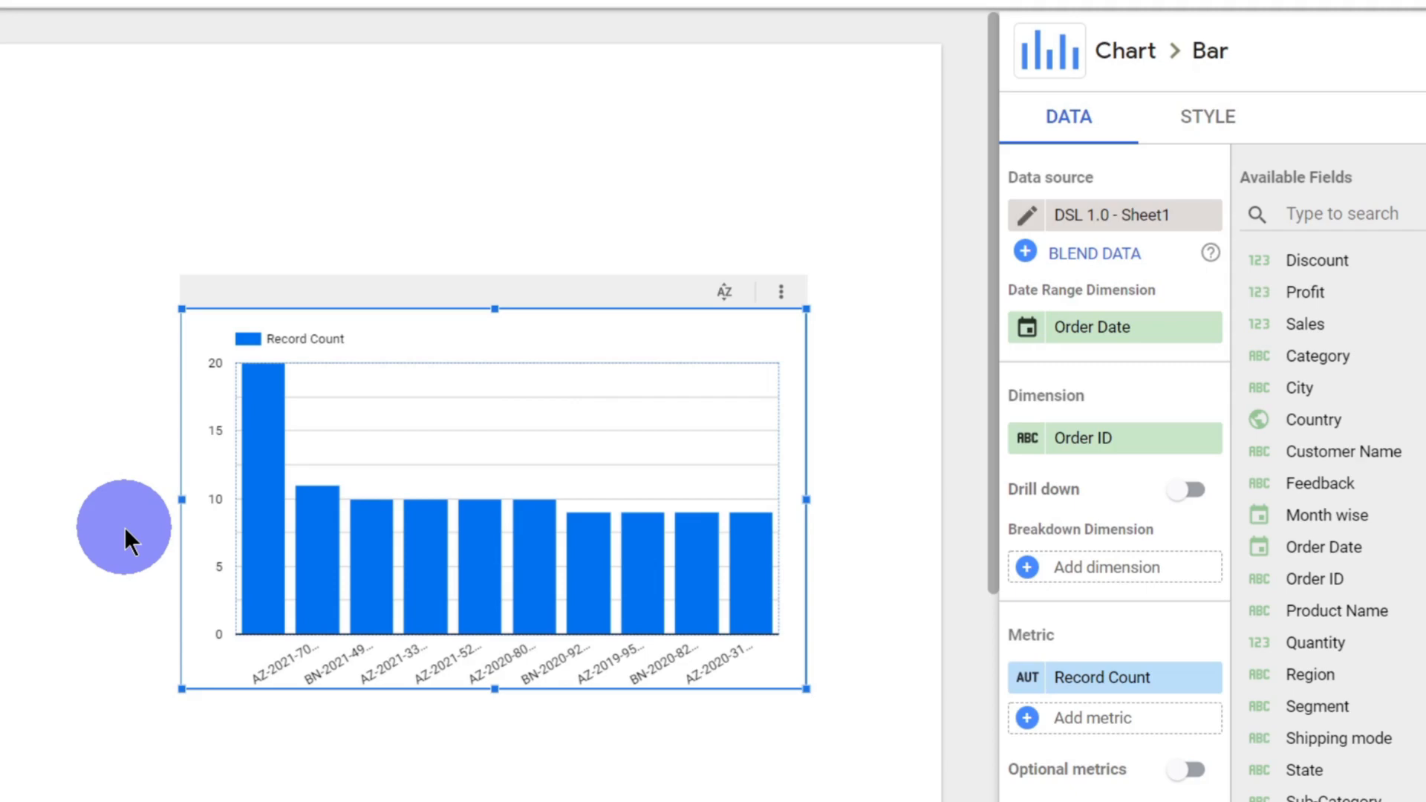
pyautogui.moveTo(1317, 356)
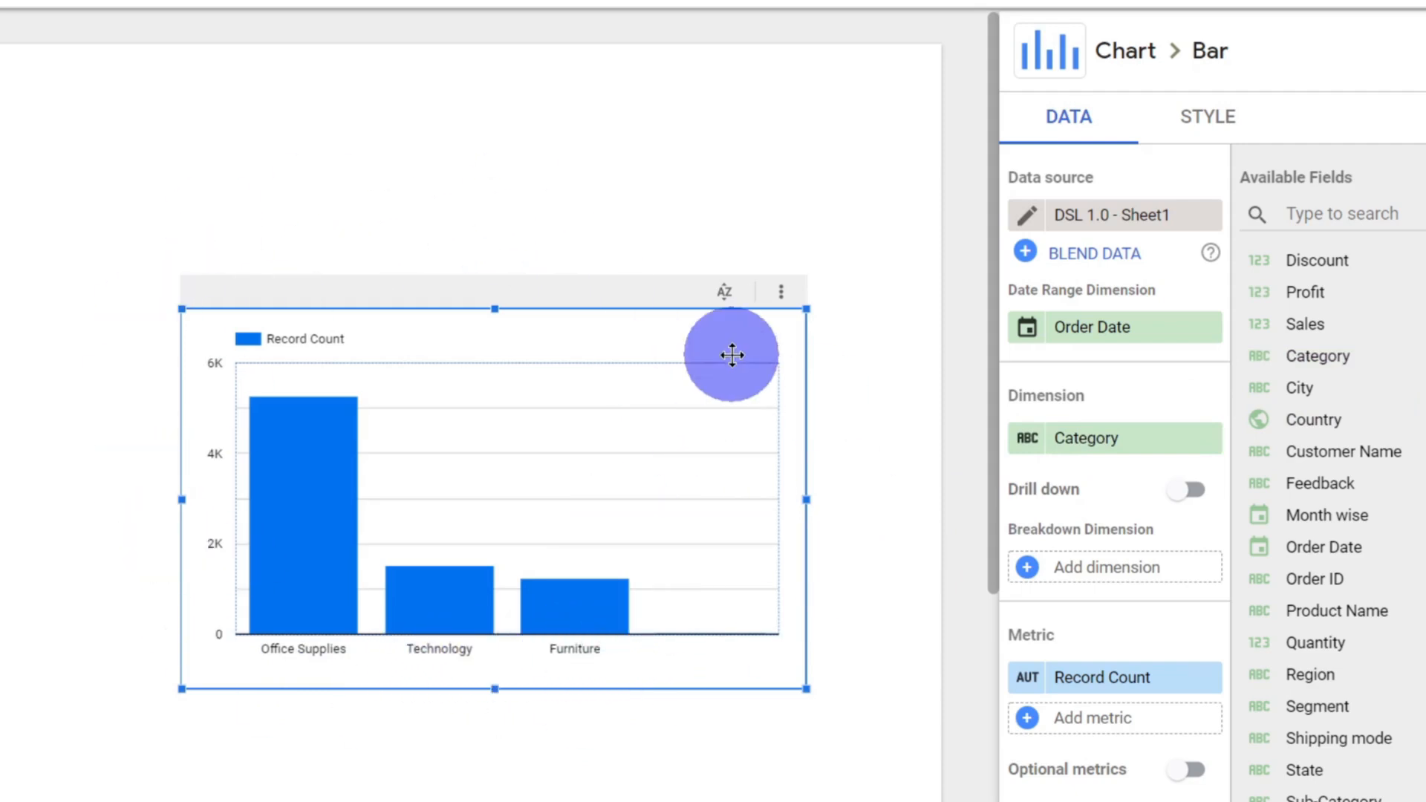
pyautogui.moveTo(188, 498)
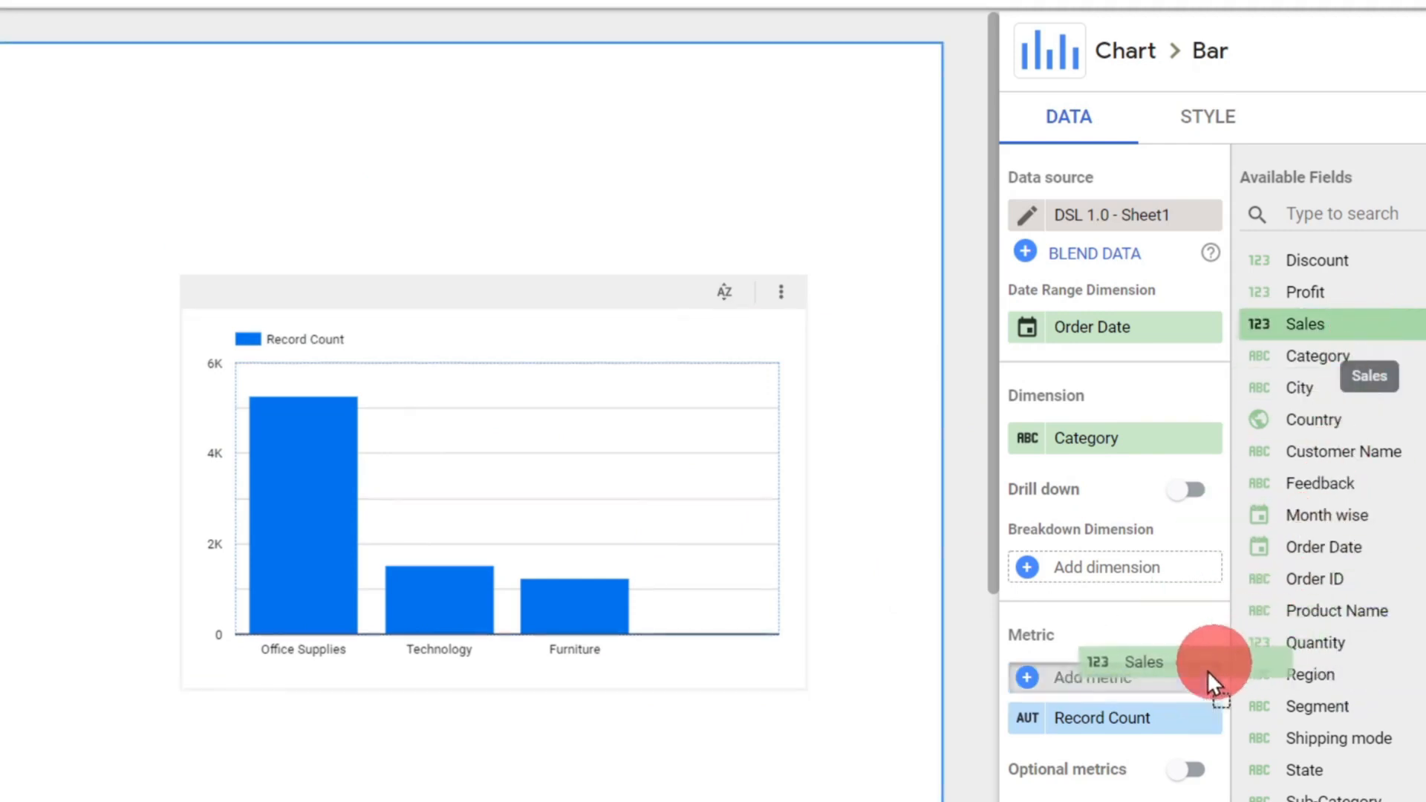
# - Replace the Record Count metric with Sales and add Region as breakdown dimension
pyautogui.moveTo(1212, 661); pyautogui.dragTo(1115, 680)
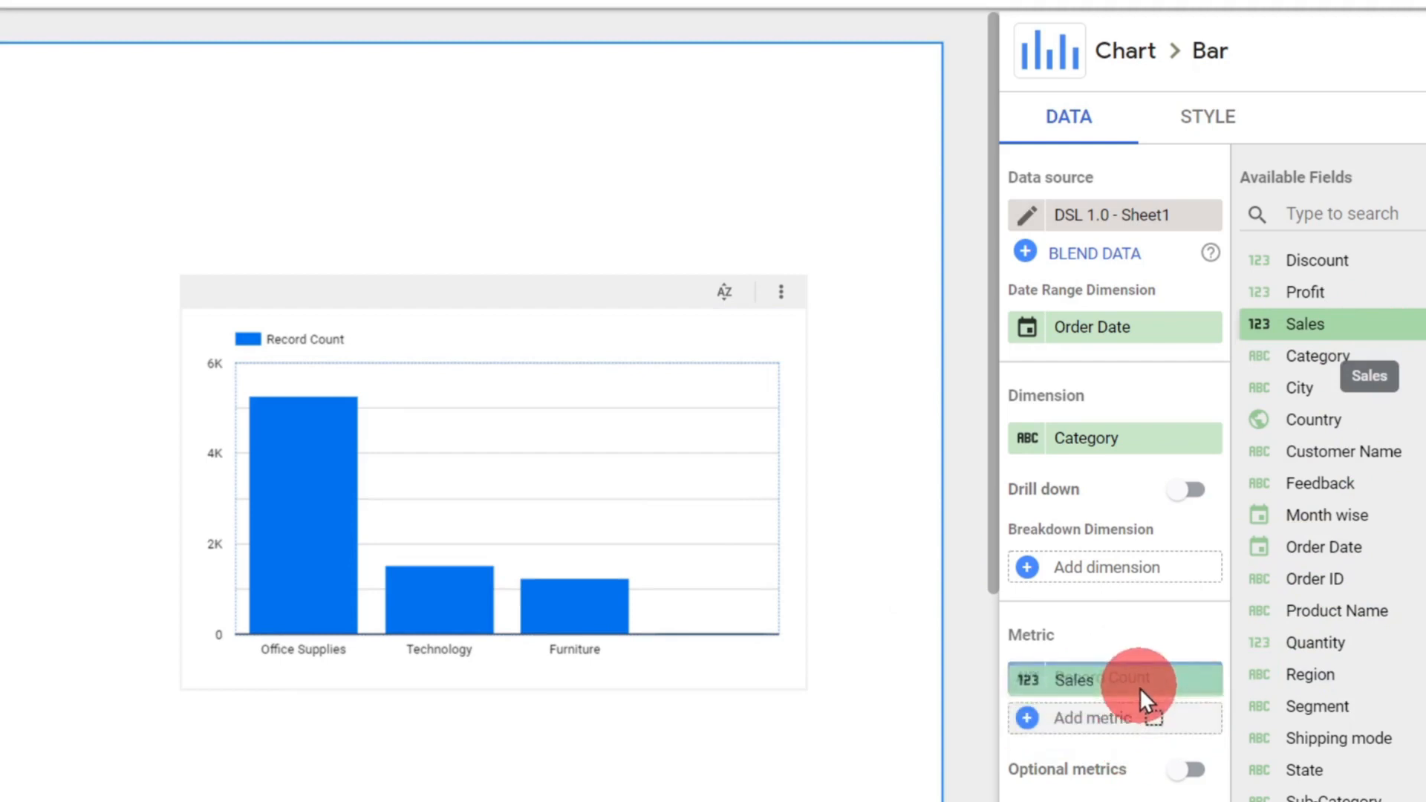
pyautogui.click(1145, 678)
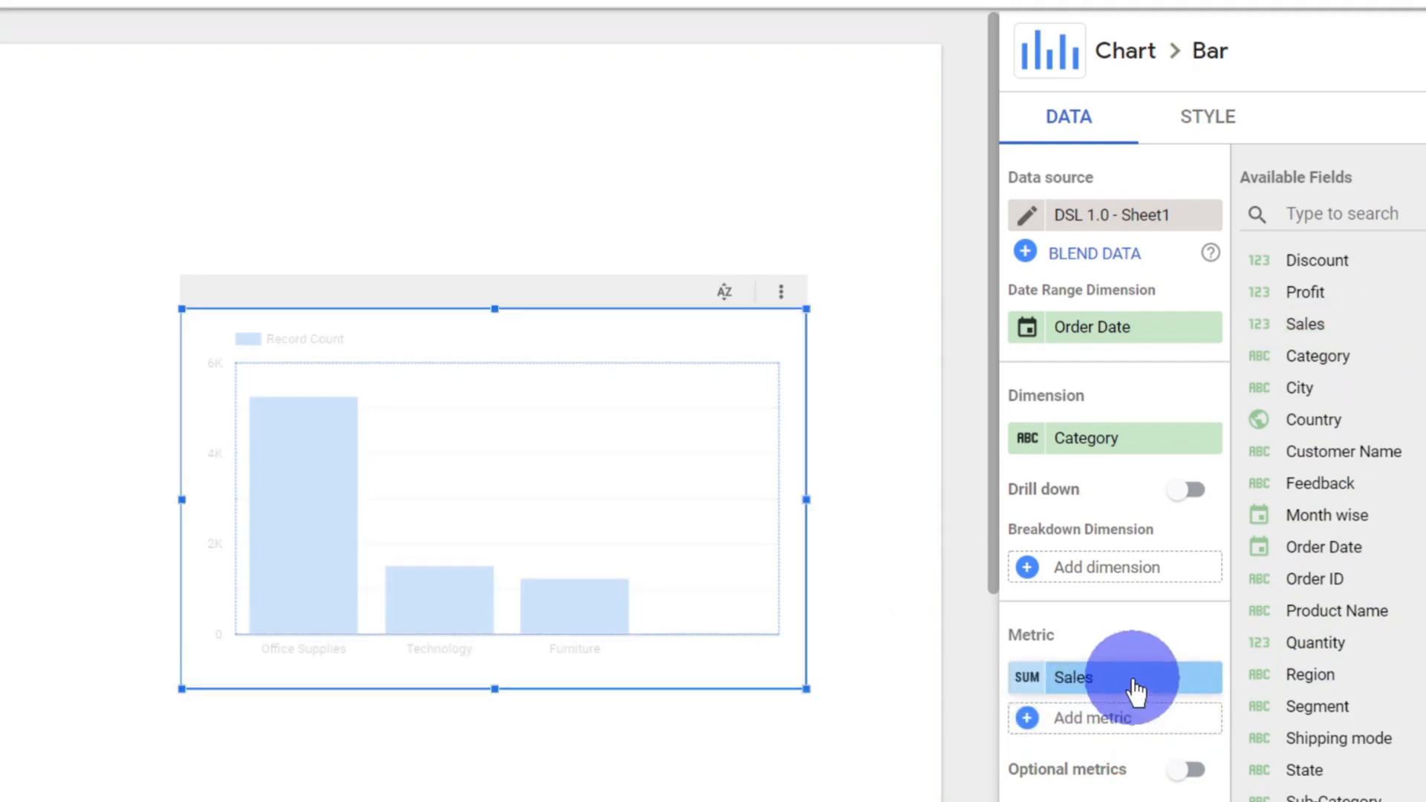
pyautogui.click(1074, 678)
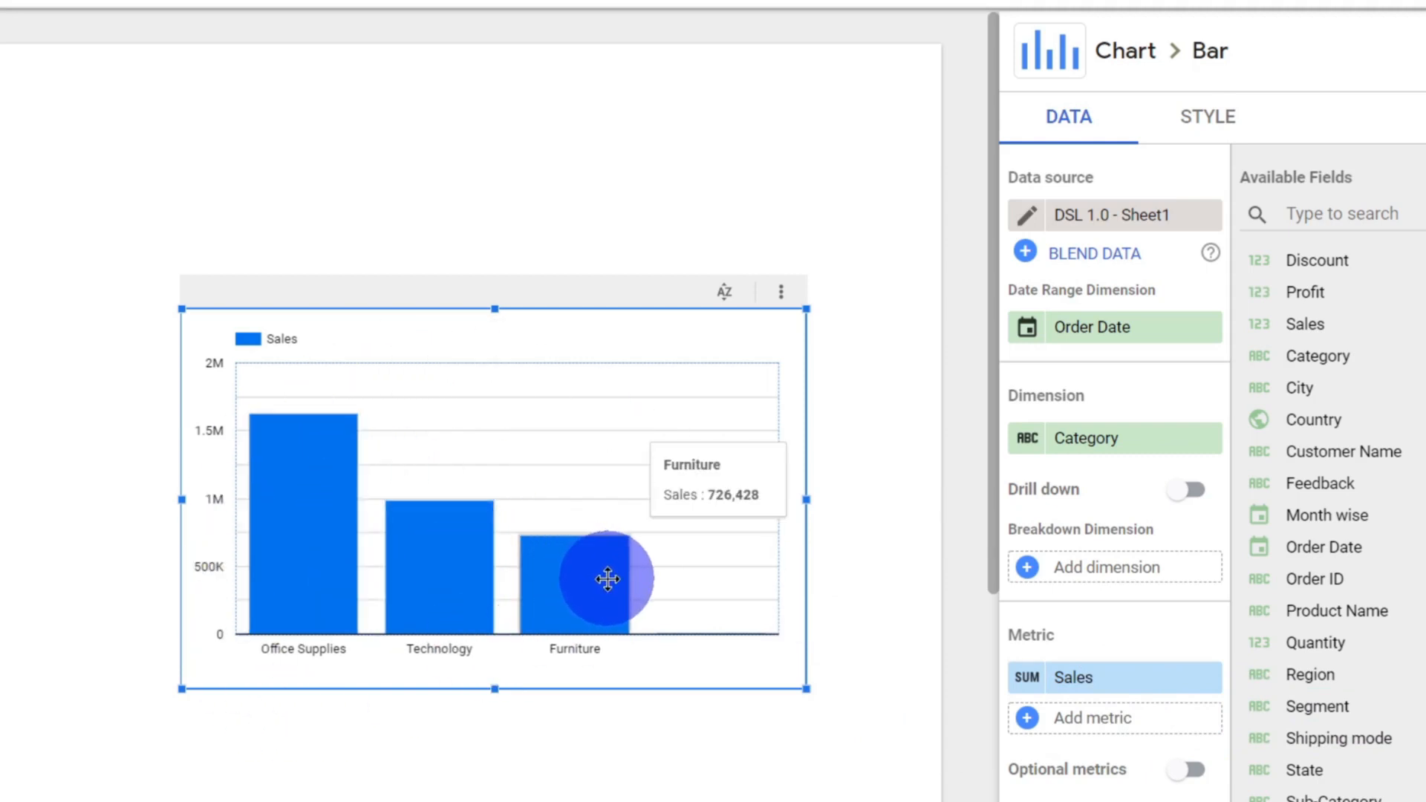
pyautogui.moveTo(649, 595)
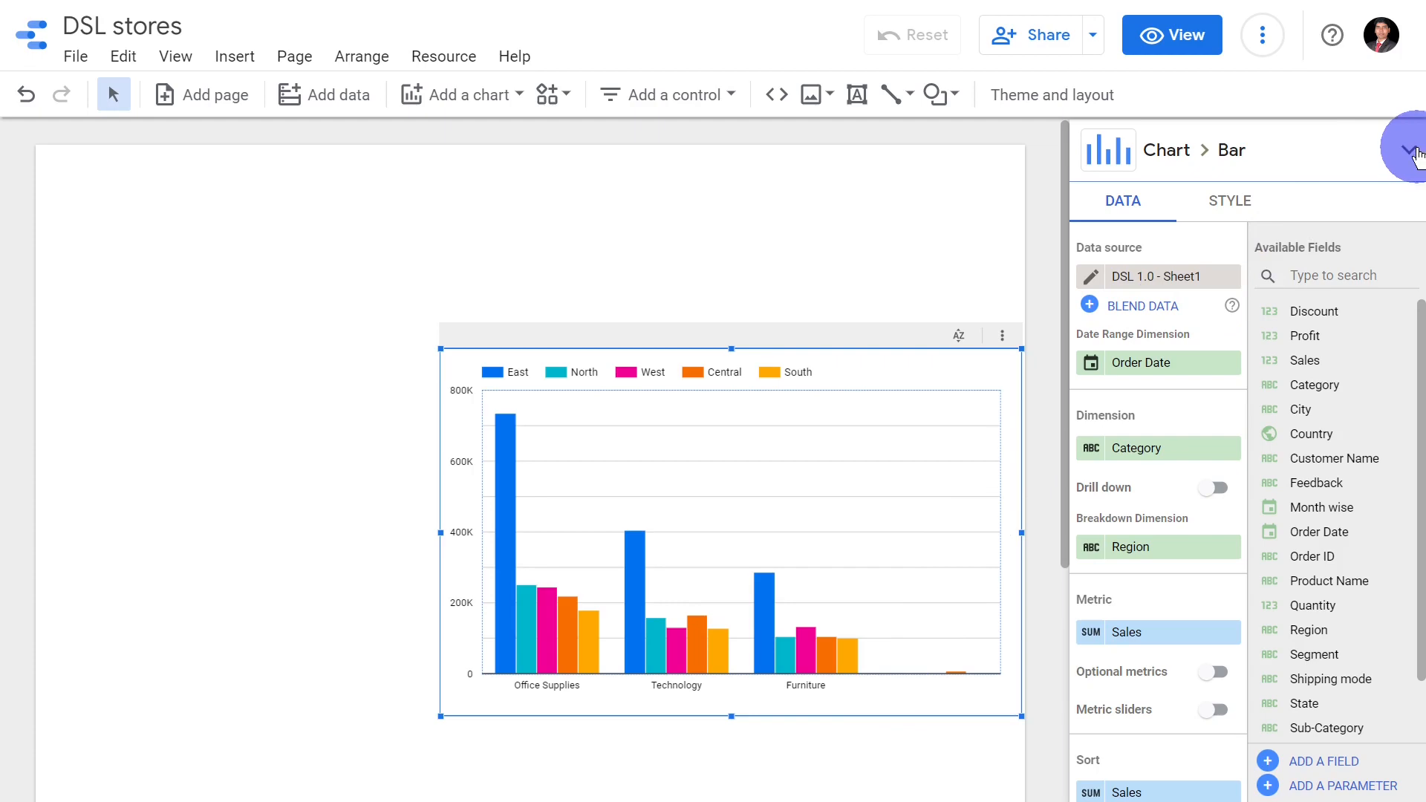
# - Try the Stacked column chart type, then switch to 100% stacked column
pyautogui.click(1411, 151)
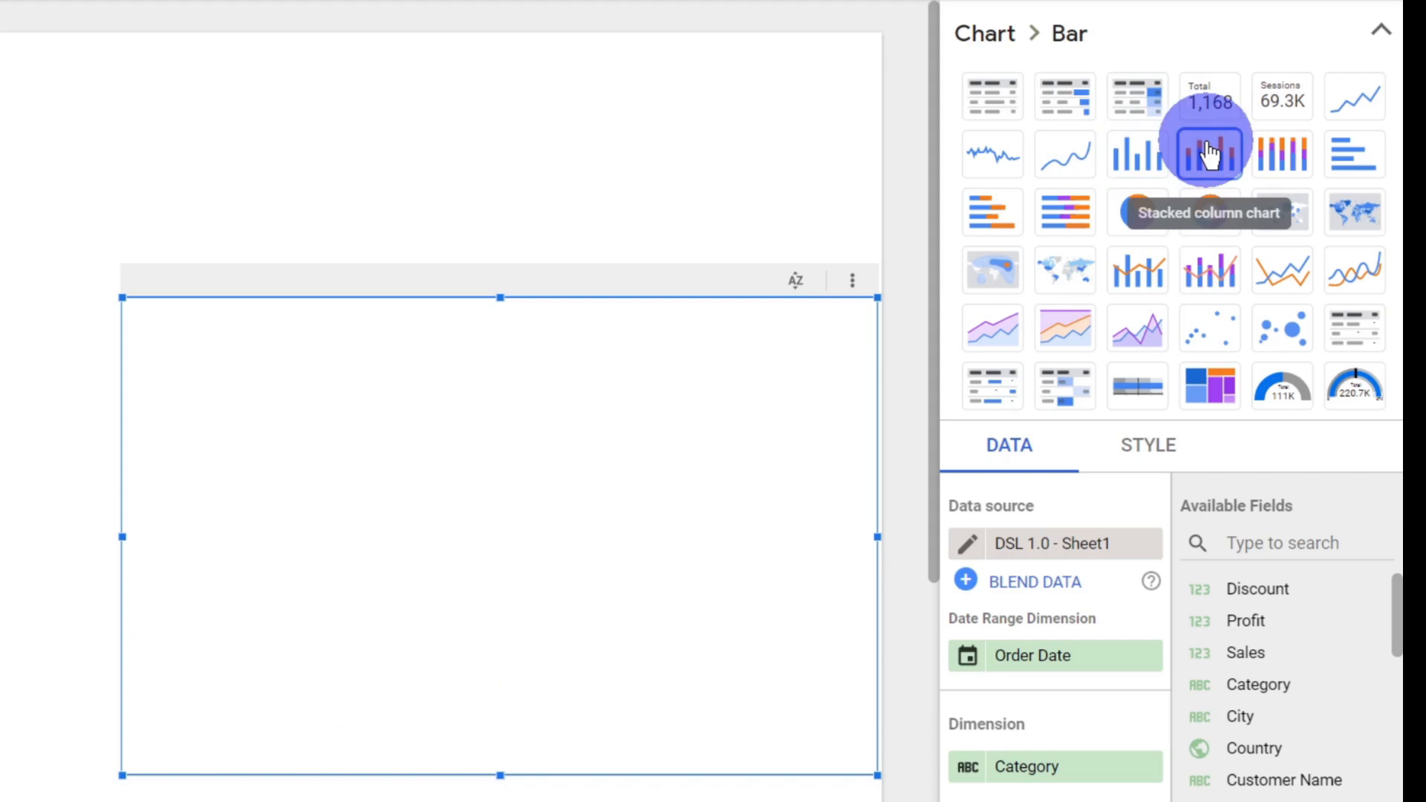
pyautogui.click(1208, 154)
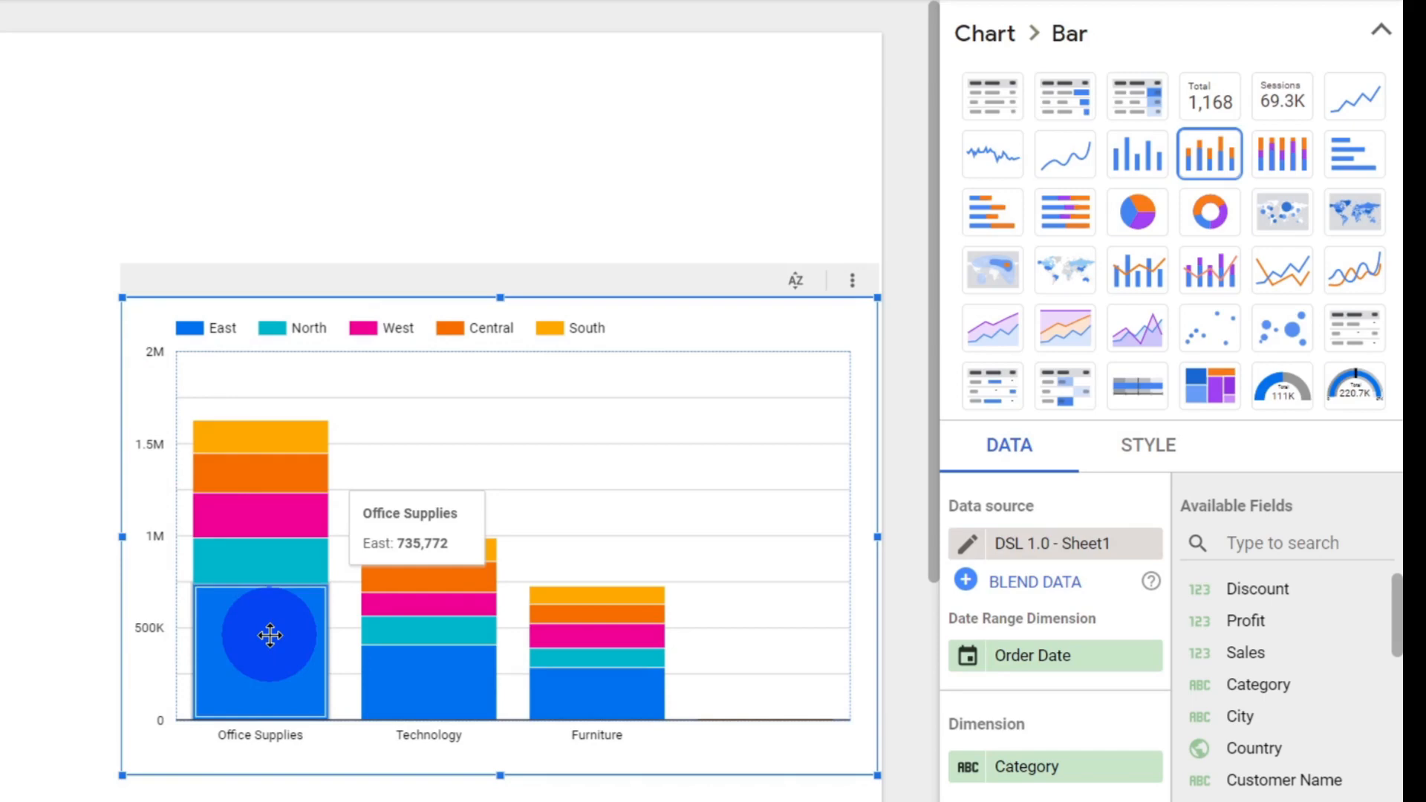
pyautogui.moveTo(289, 563)
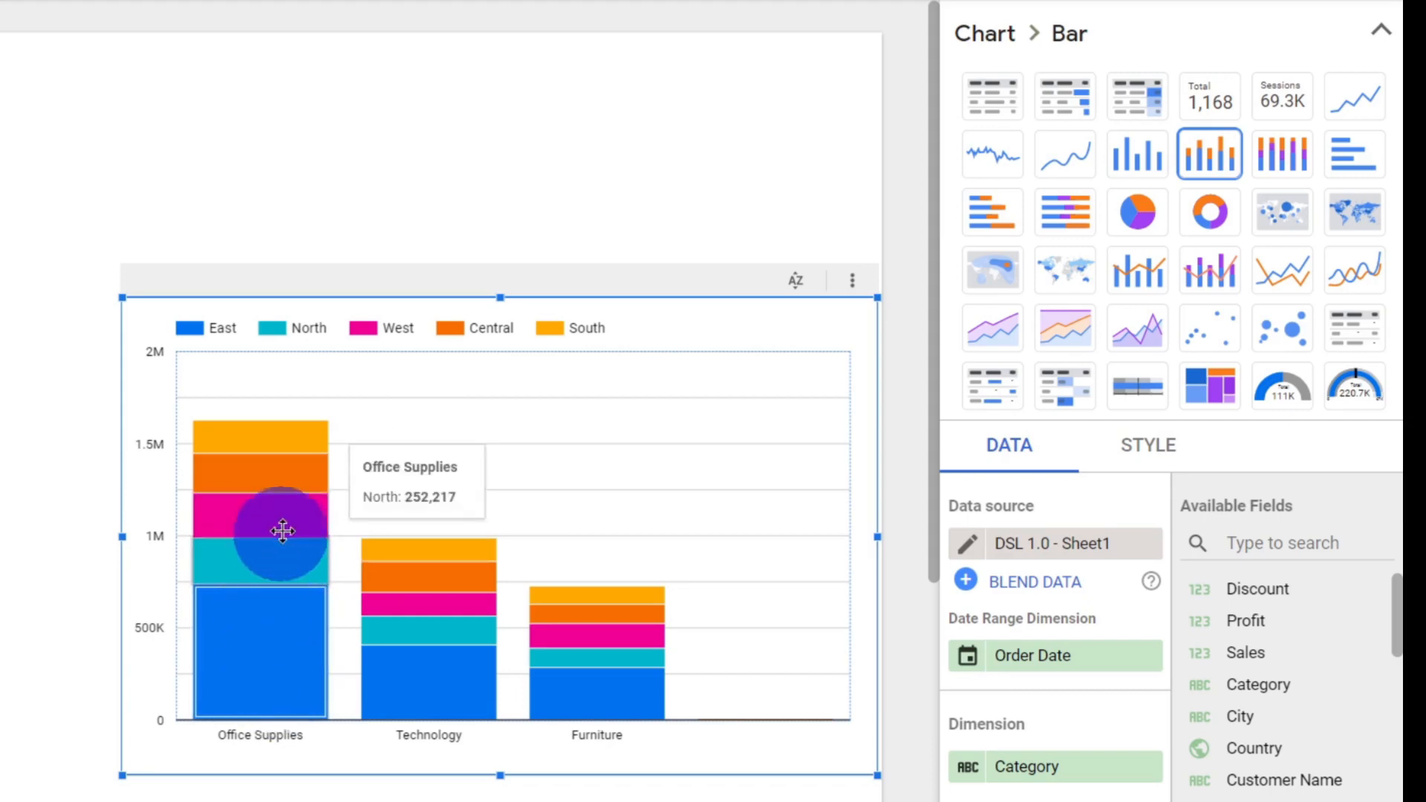
pyautogui.moveTo(291, 422)
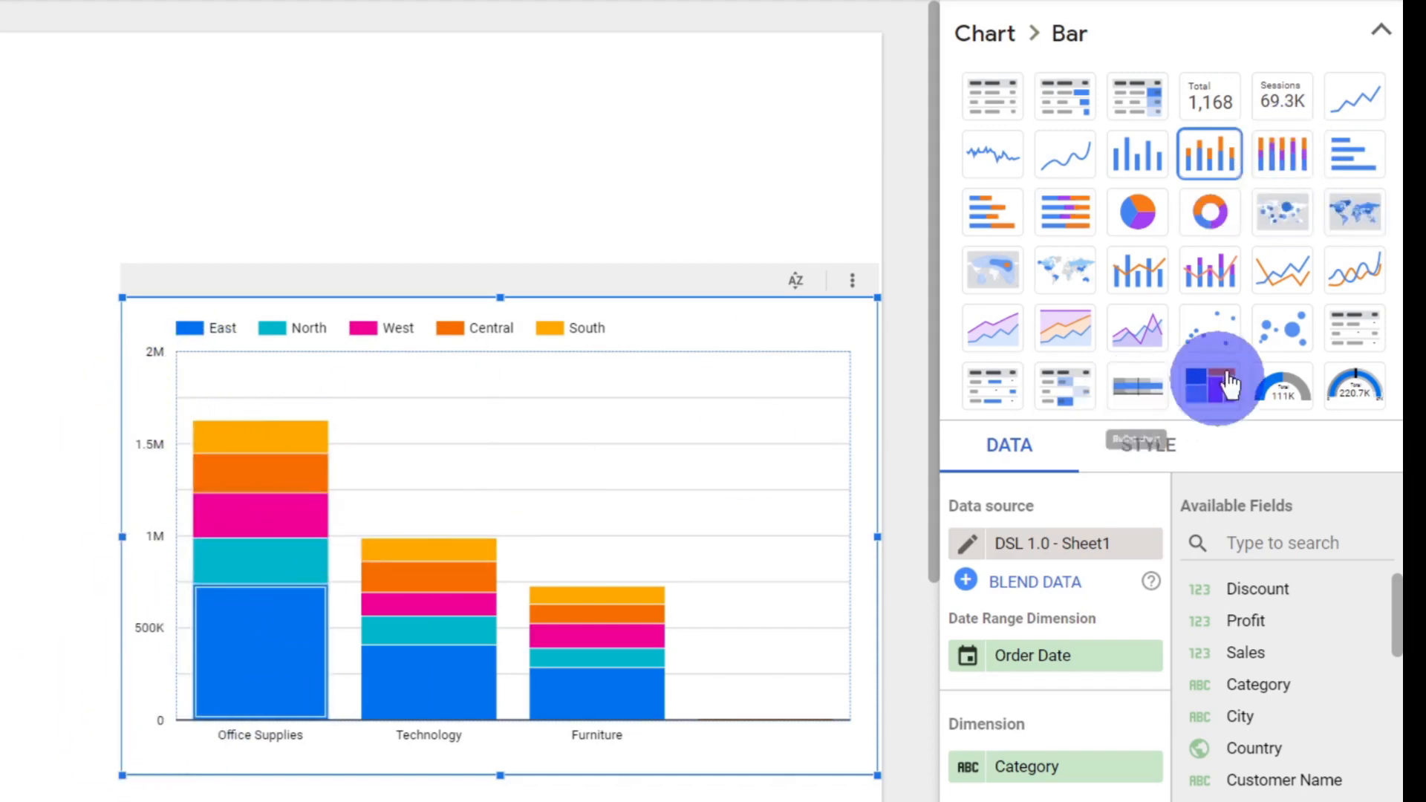
pyautogui.click(1281, 154)
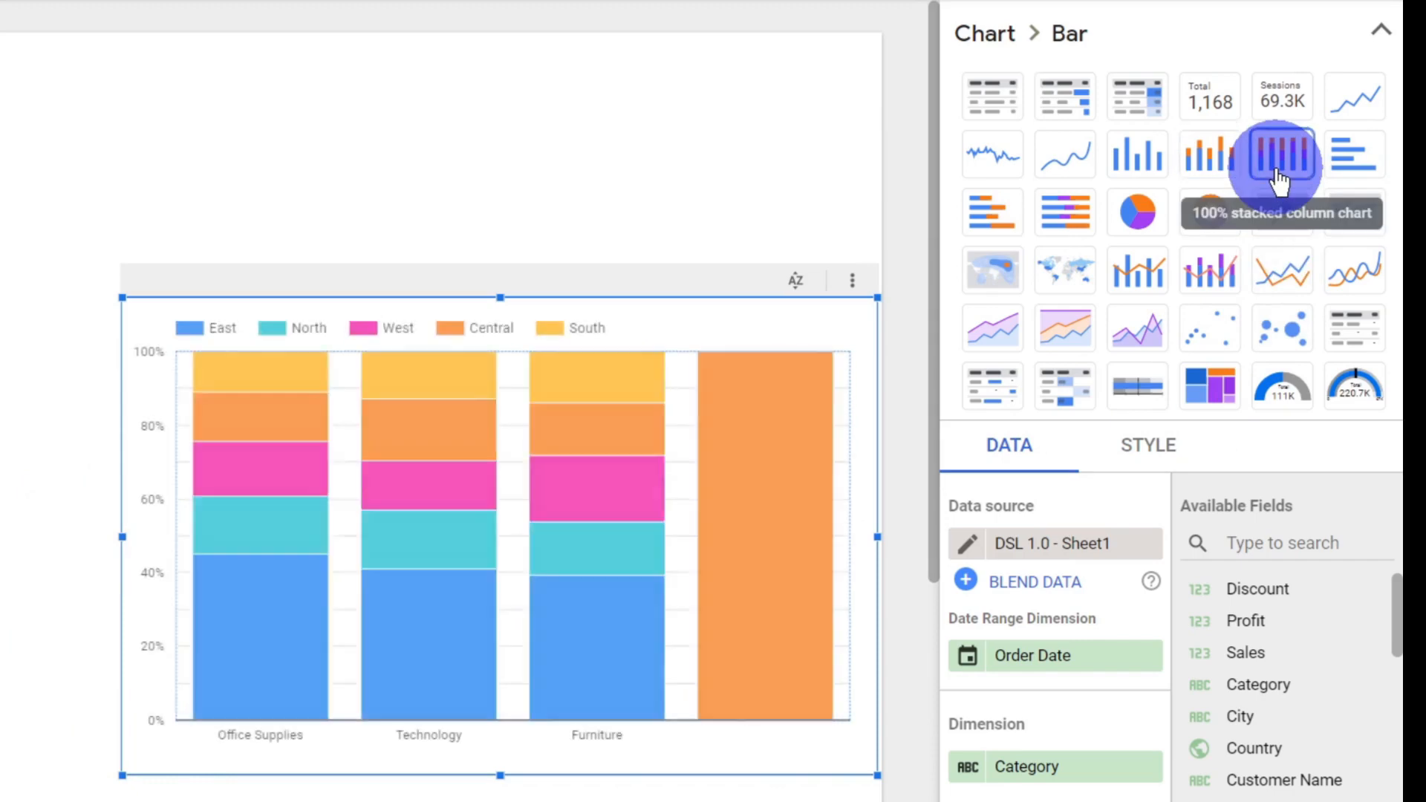
# - Switch the chart type to Bar chart for horizontal clustered bars
pyautogui.click(1281, 154)
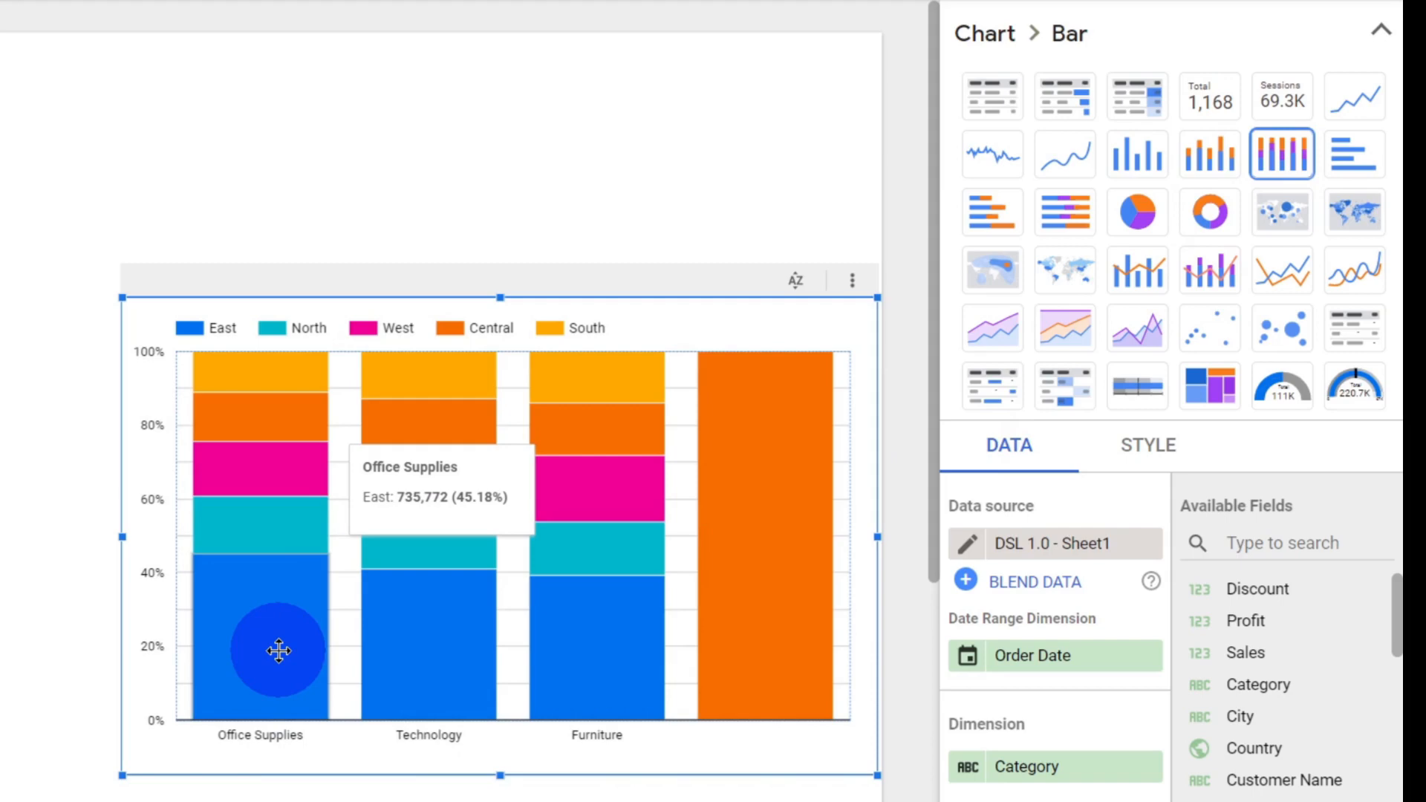
pyautogui.moveTo(294, 531)
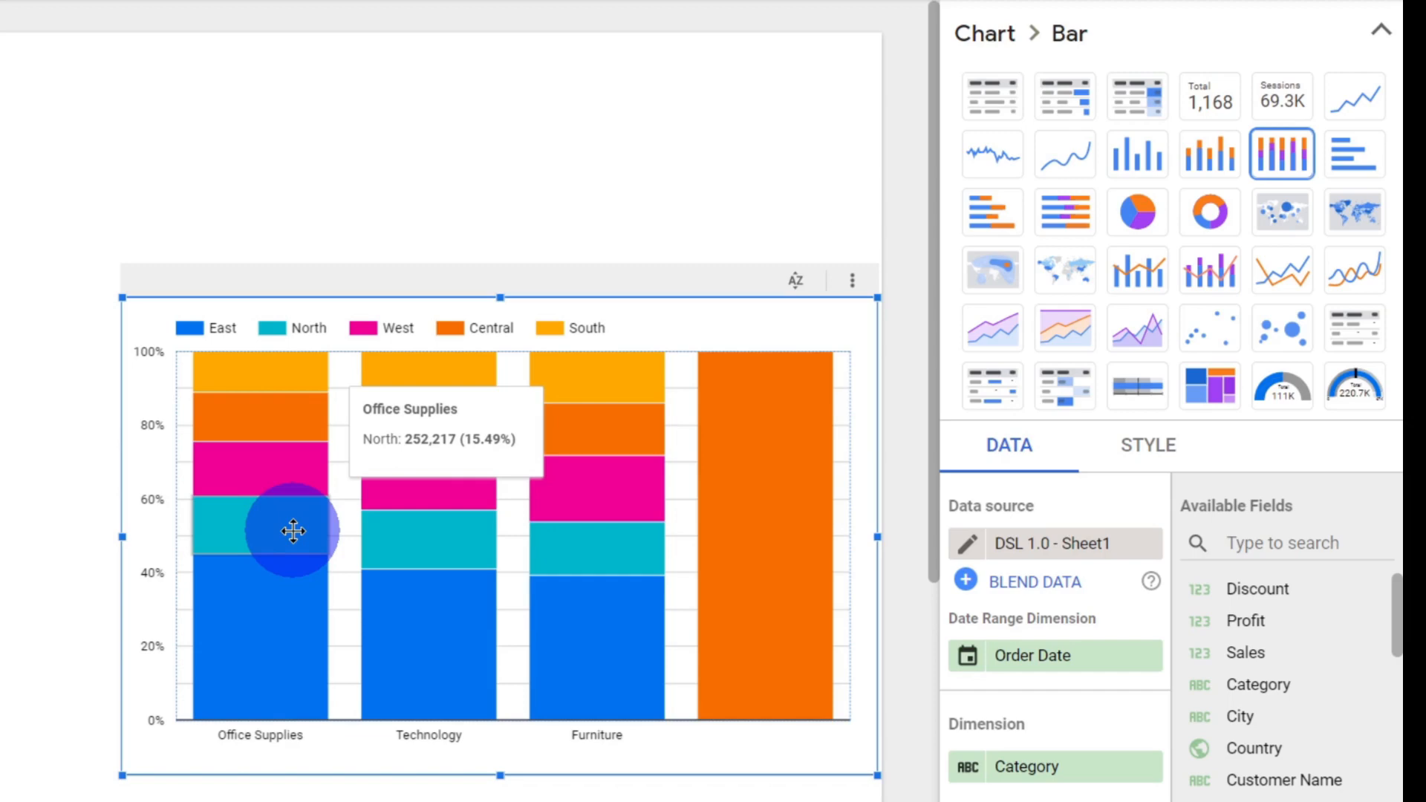
pyautogui.moveTo(466, 555)
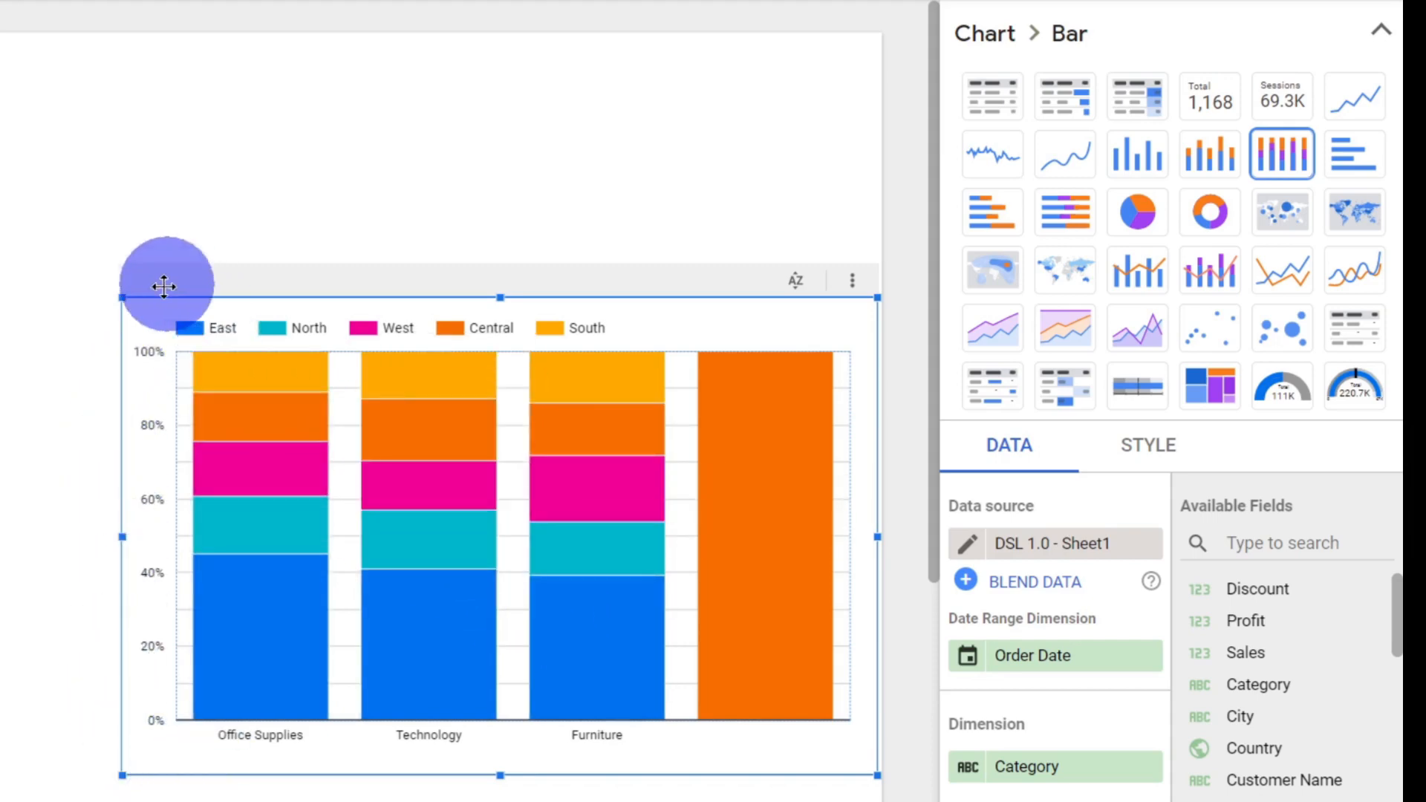
pyautogui.moveTo(218, 554)
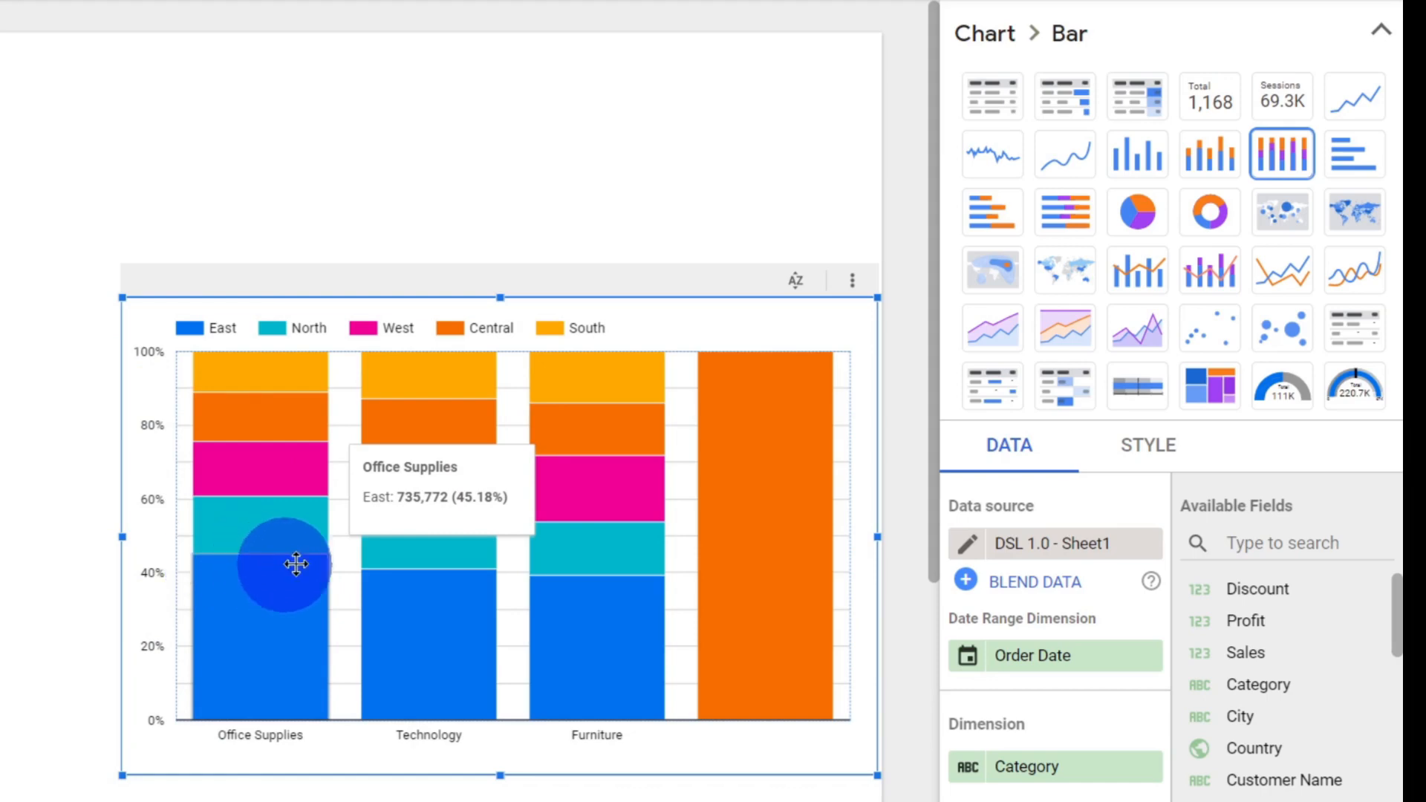
pyautogui.moveTo(431, 680)
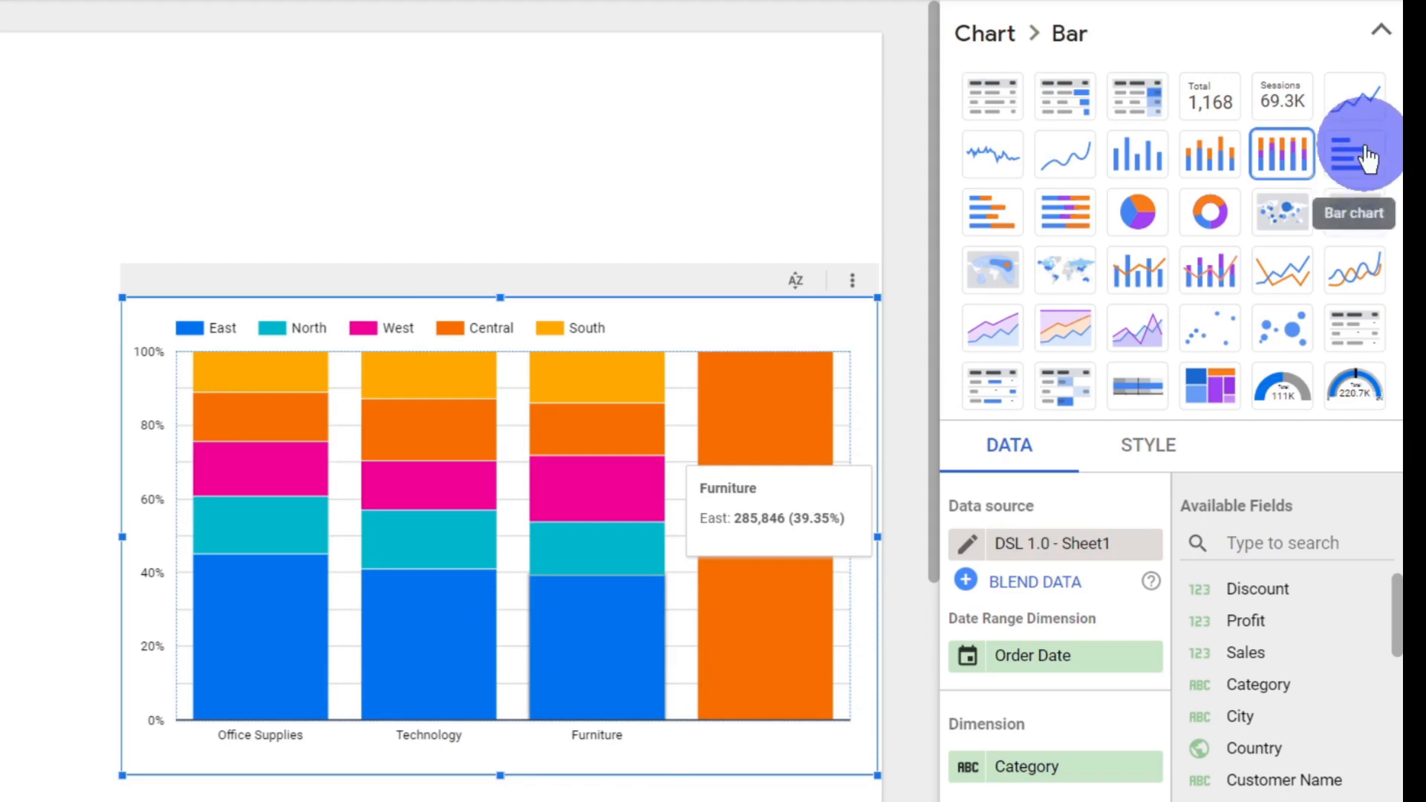
pyautogui.click(1354, 153)
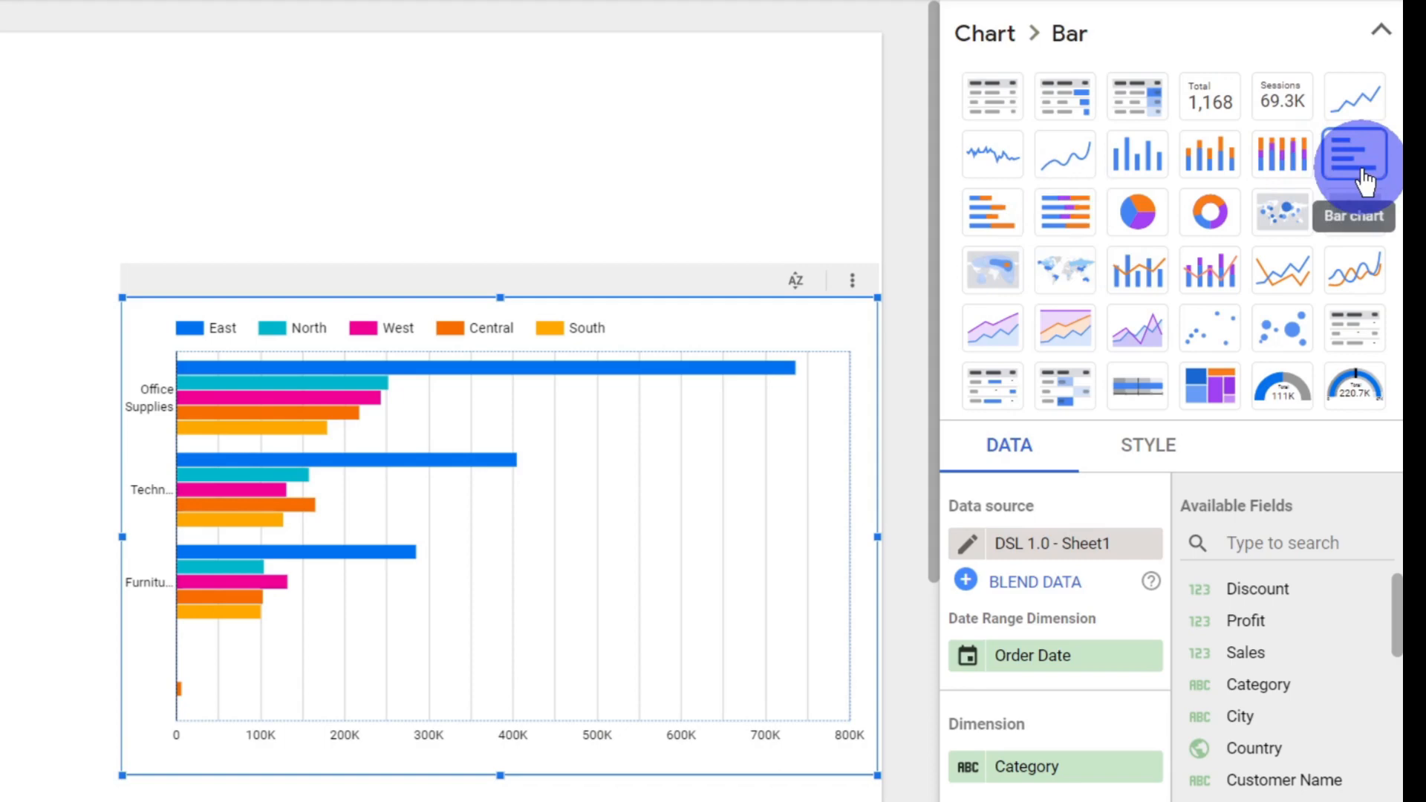
# - Preview Bar and Stacked bar, settle on Column chart, and close the picker
pyautogui.click(1354, 153)
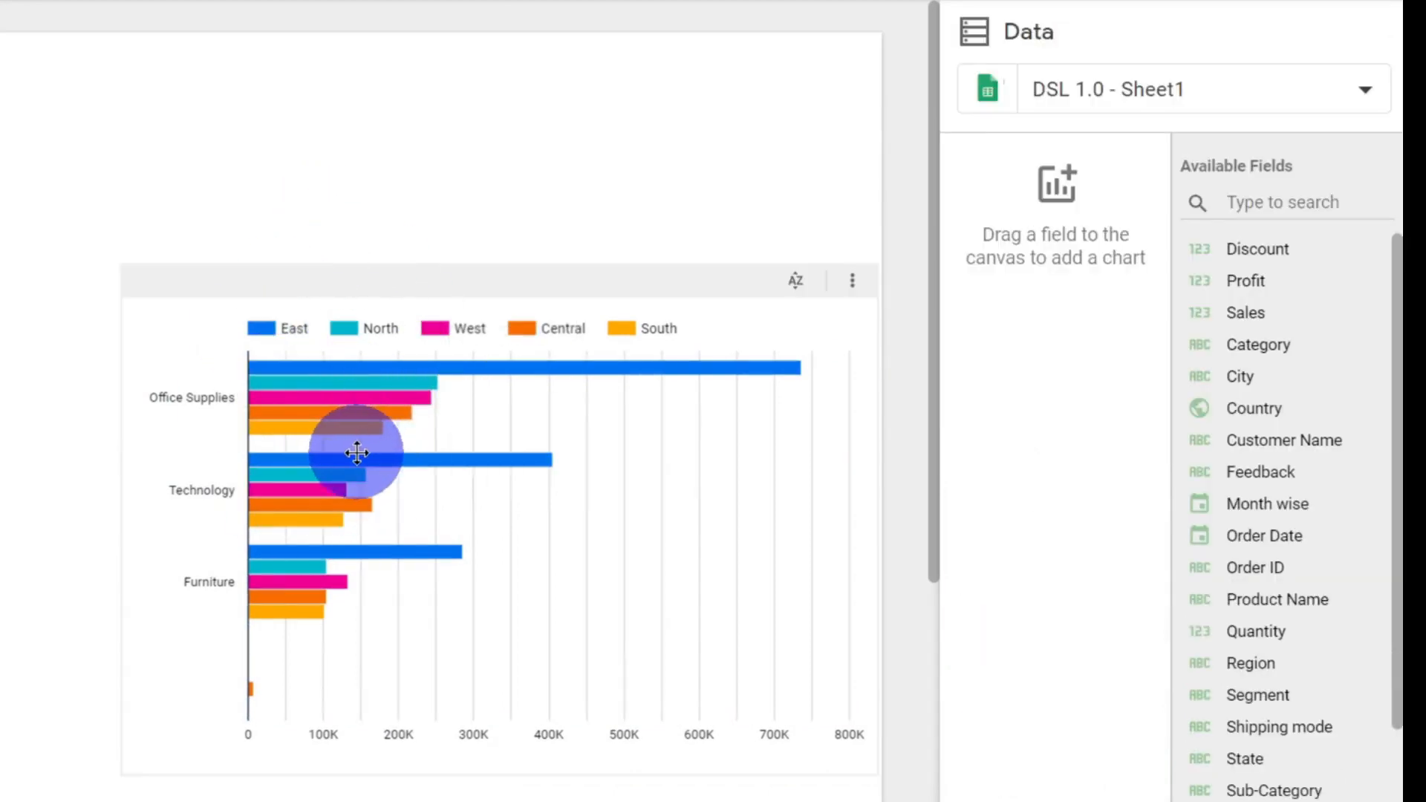
pyautogui.moveTo(325, 362)
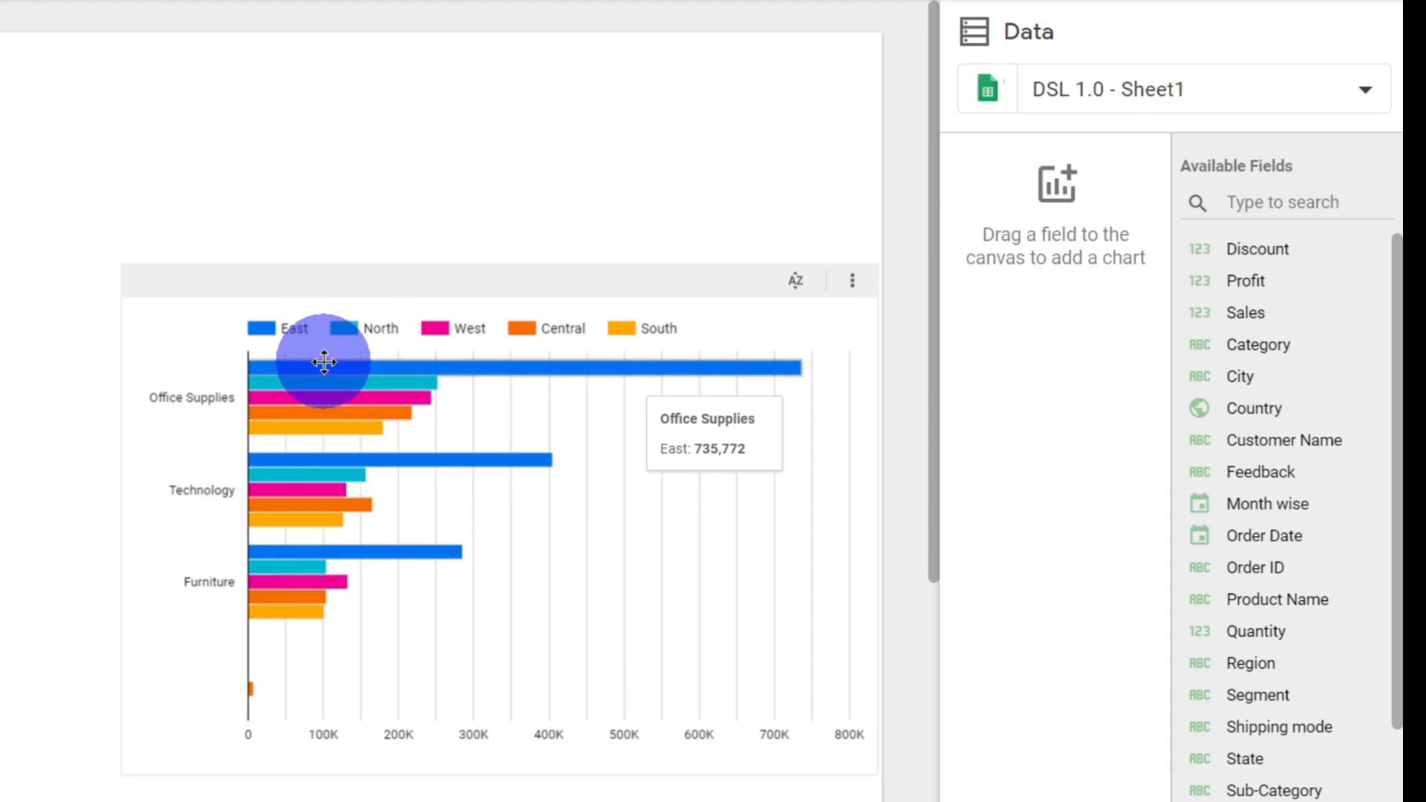
pyautogui.moveTo(568, 526)
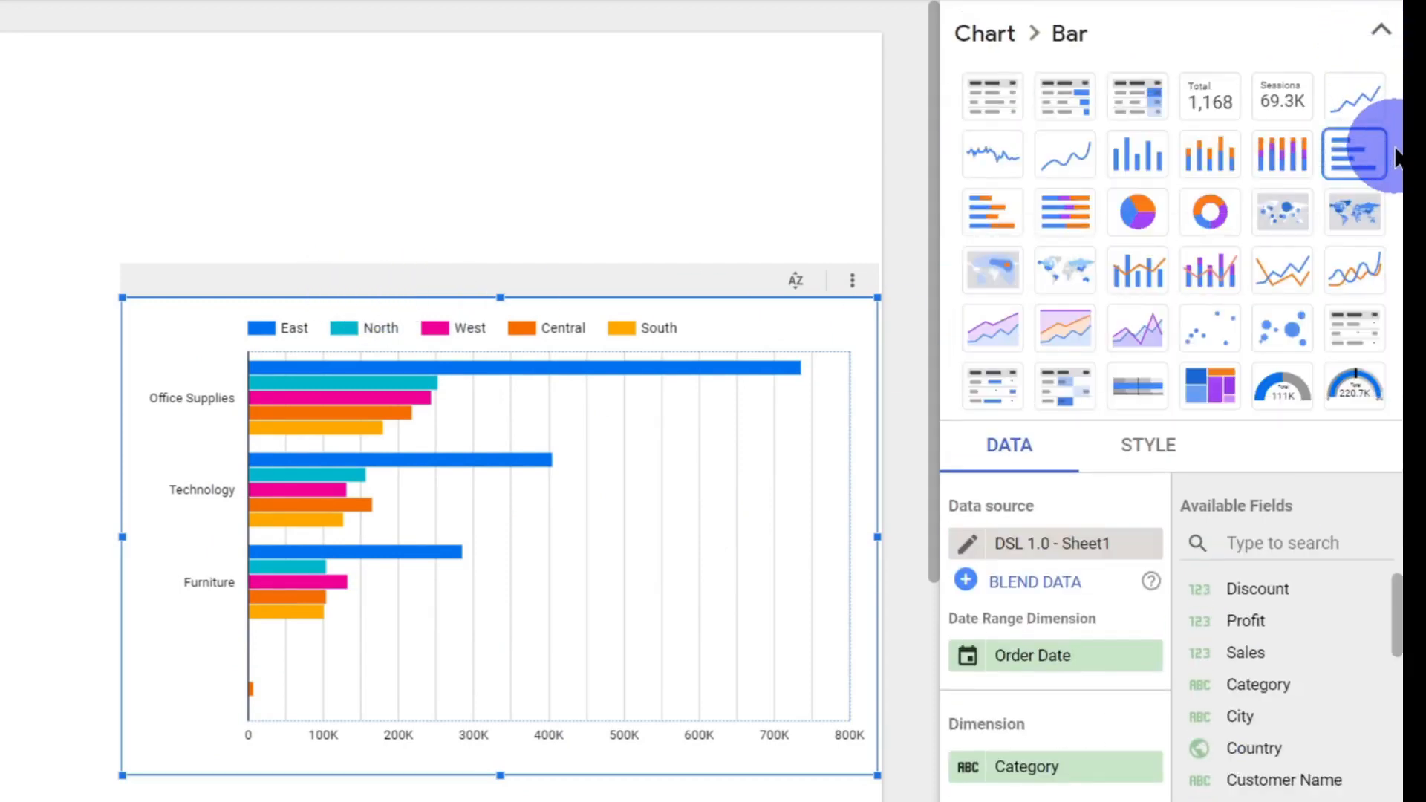
pyautogui.moveTo(1355, 153)
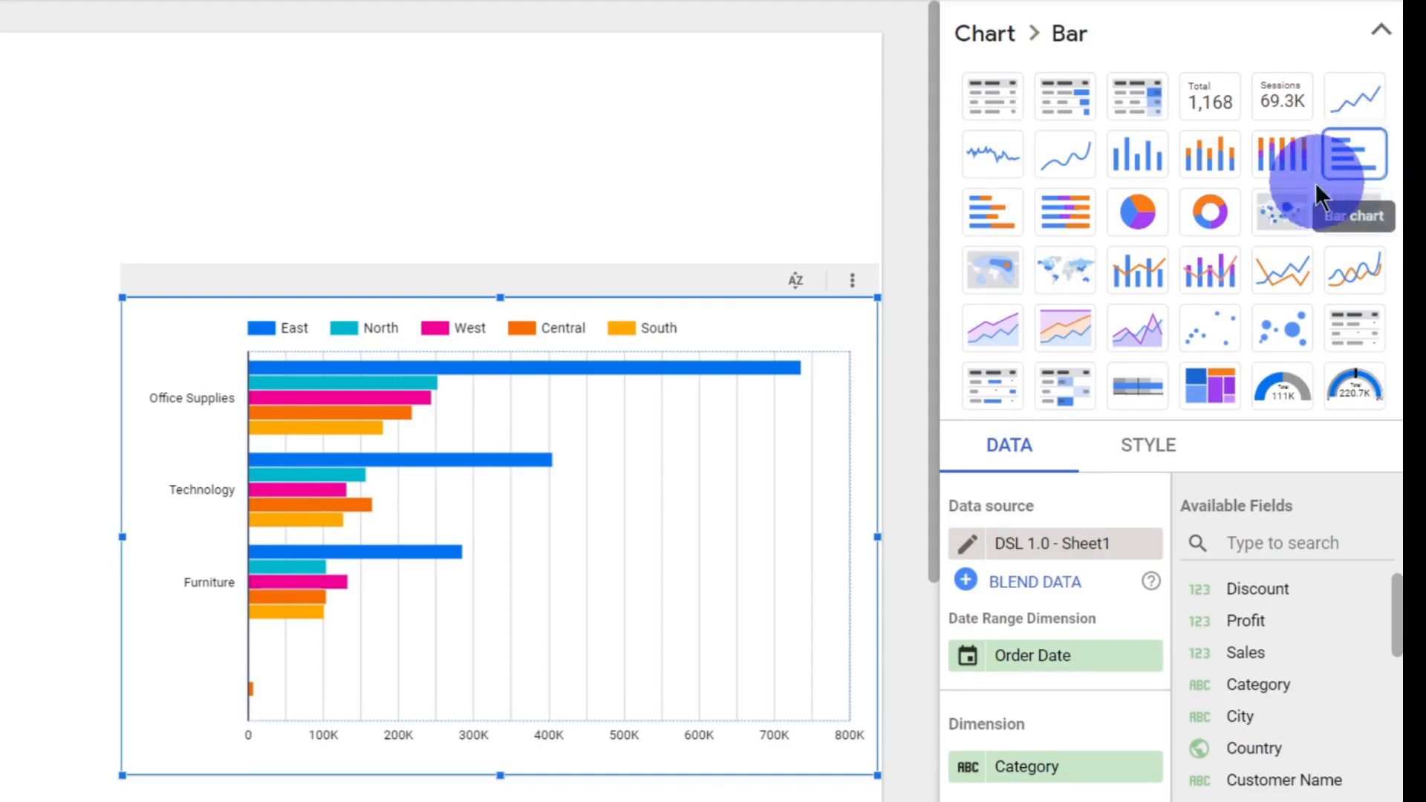
pyautogui.click(993, 211)
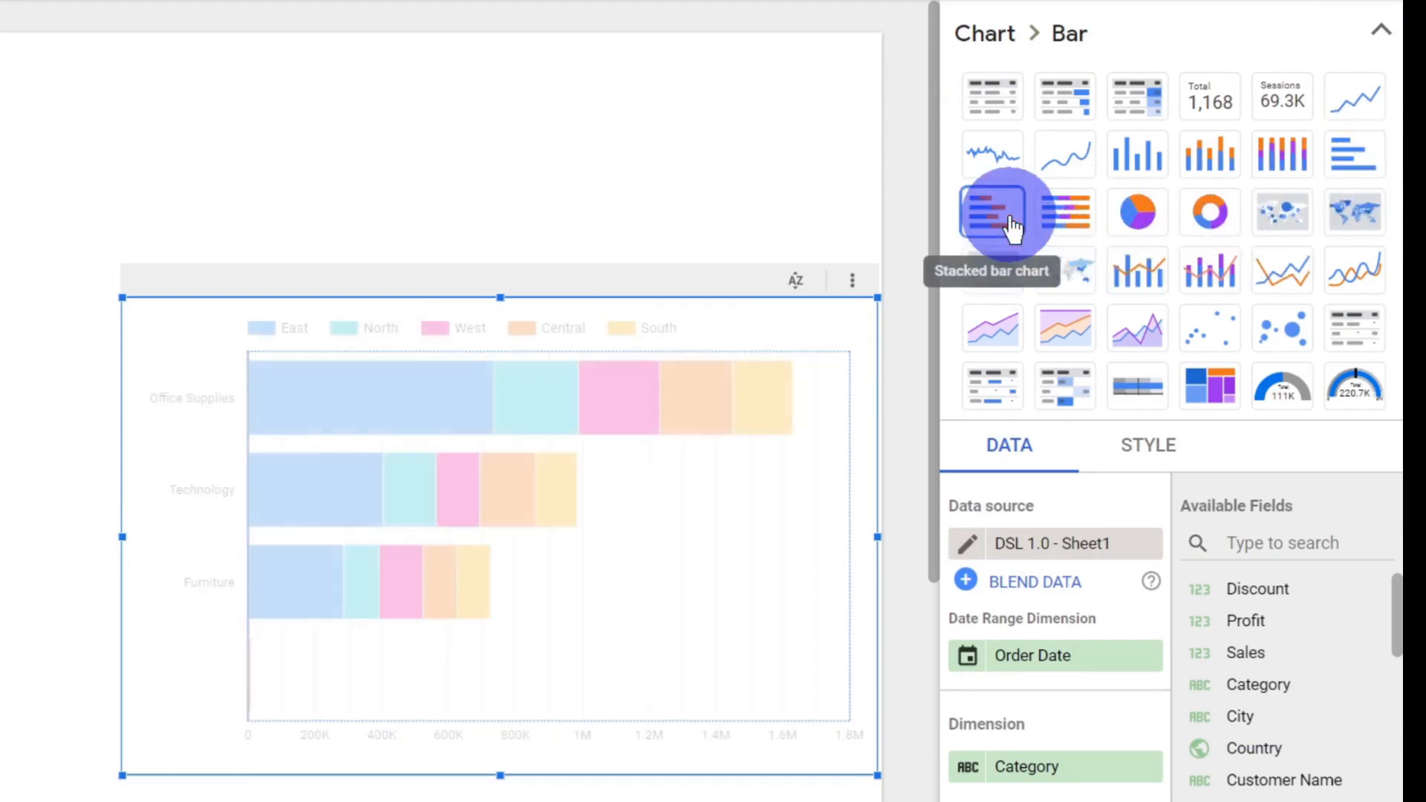
pyautogui.click(1065, 211)
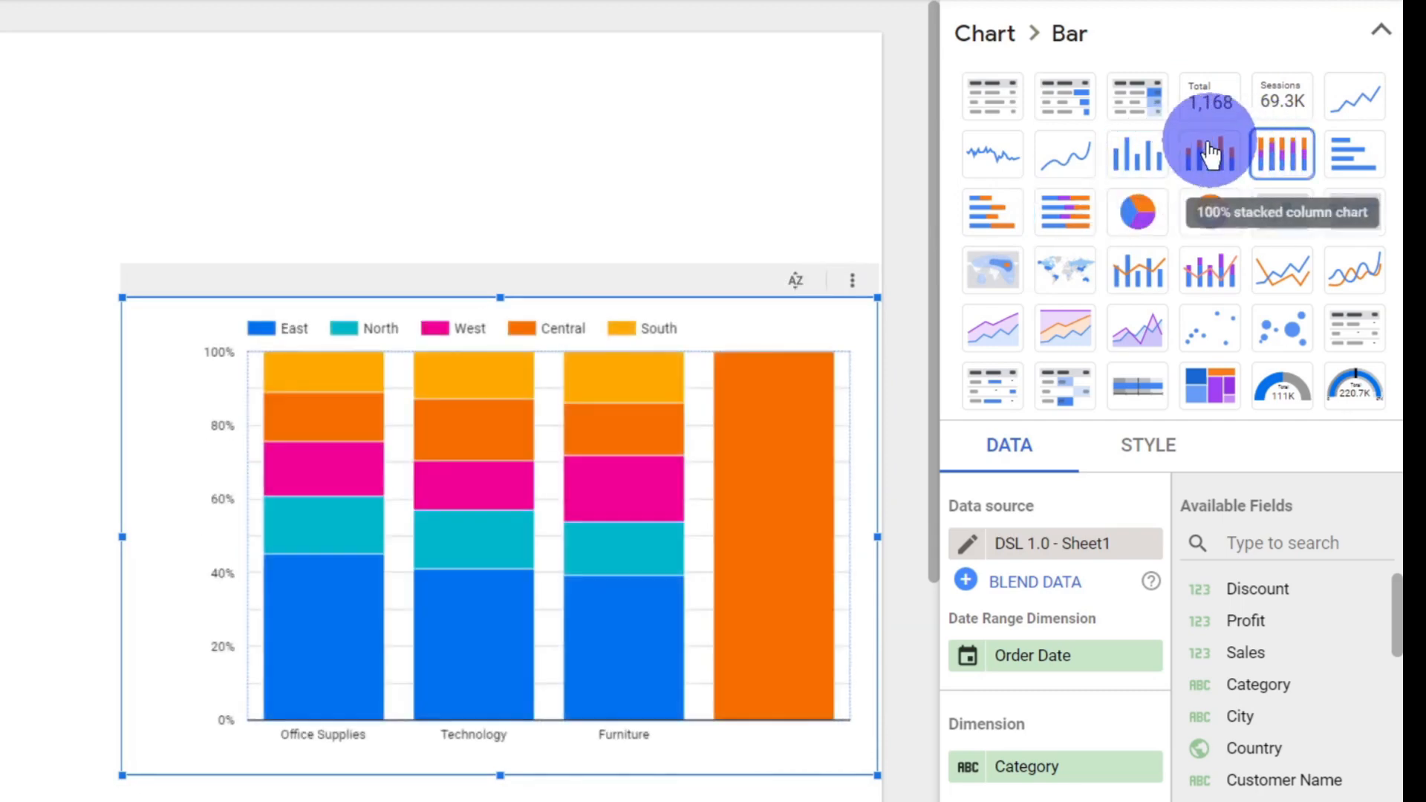
pyautogui.click(1137, 154)
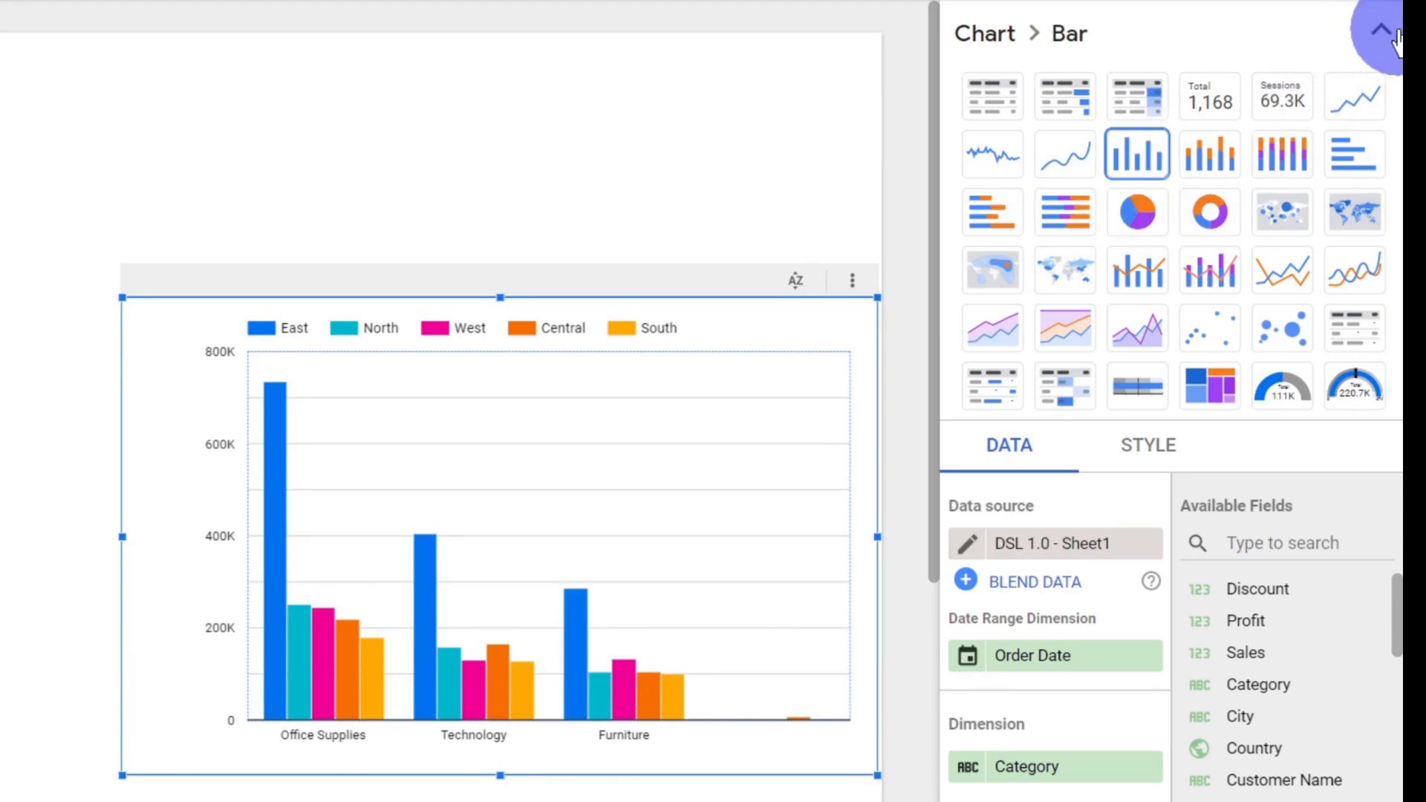
pyautogui.click(1377, 37)
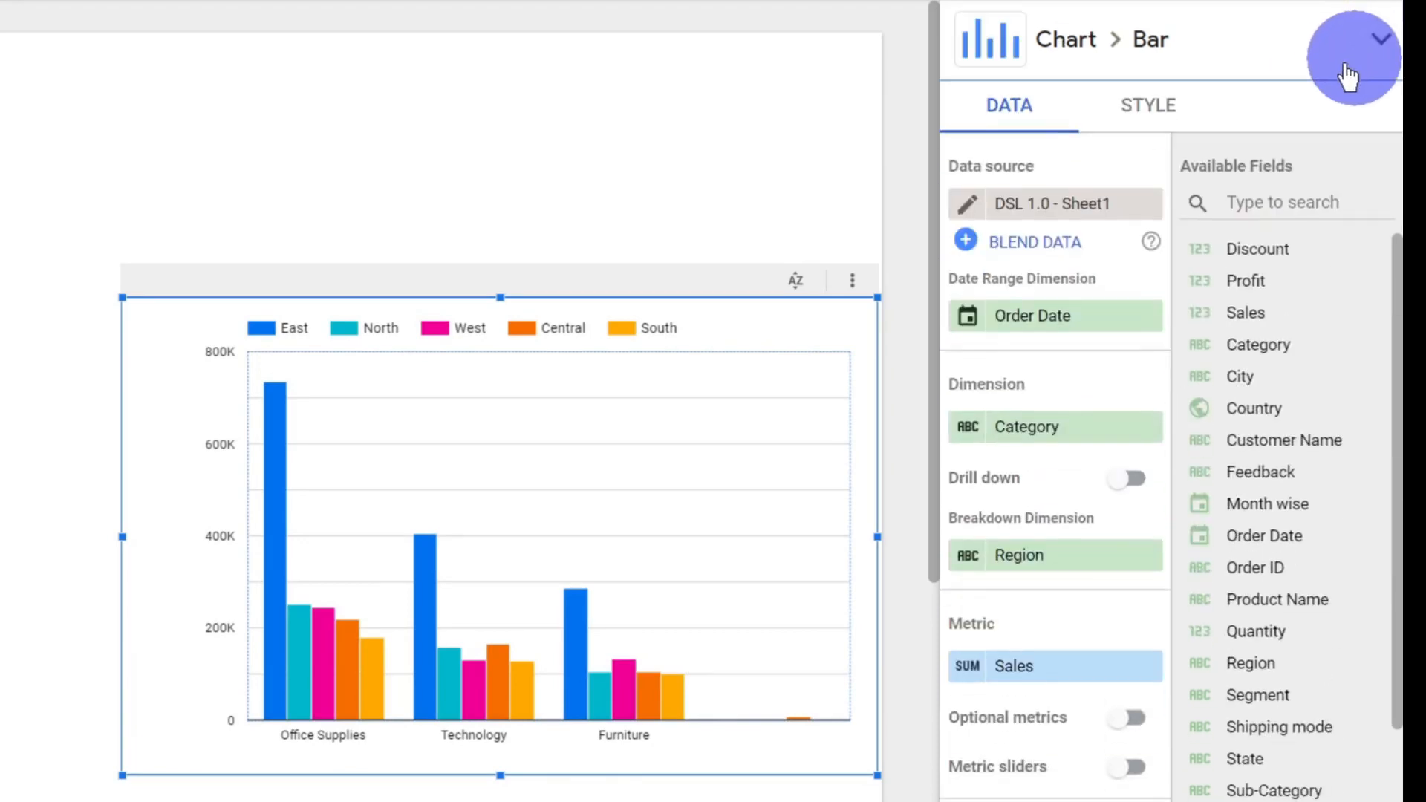
# - In the STYLE tab, toggle the bars Horizontal, then back to Vertical
pyautogui.click(1148, 105)
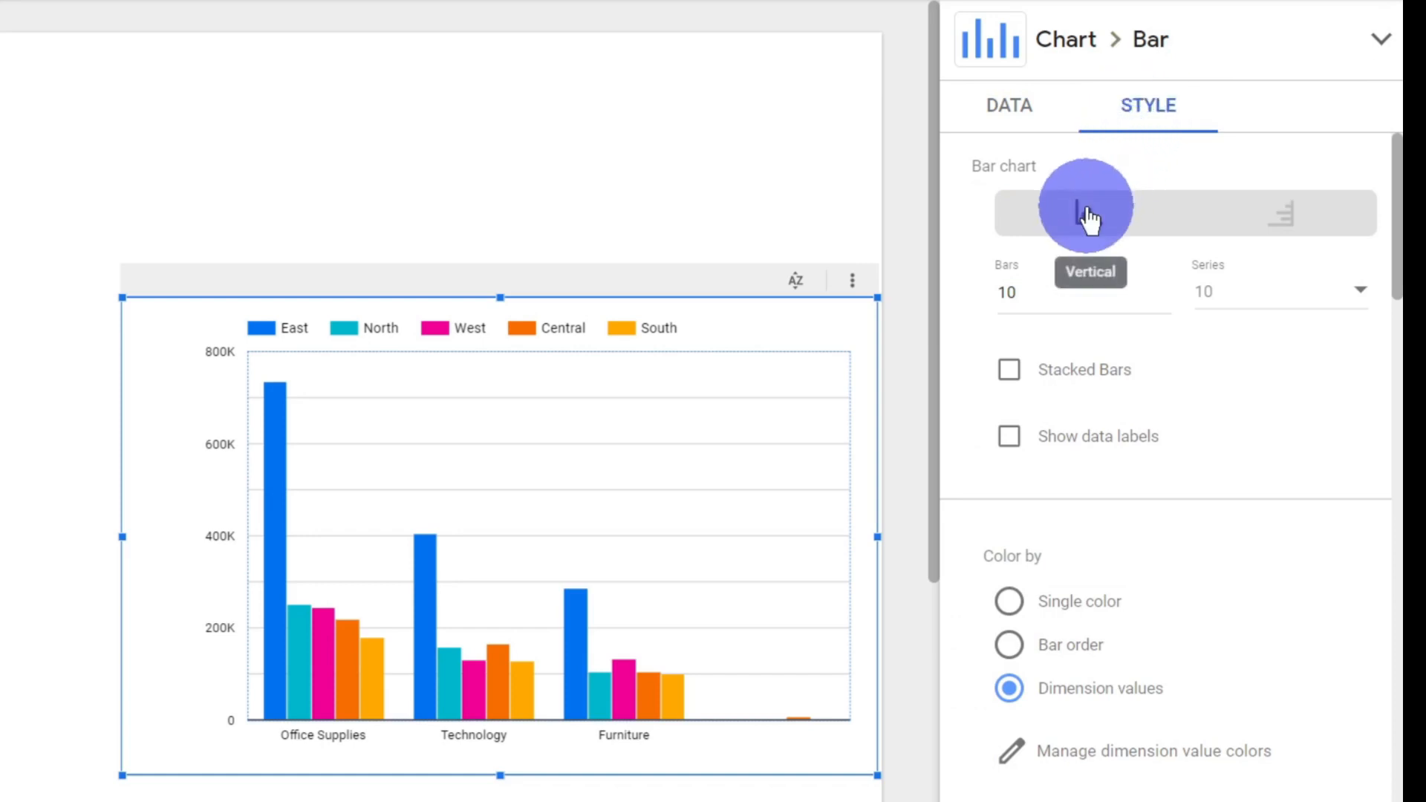
pyautogui.click(1281, 213)
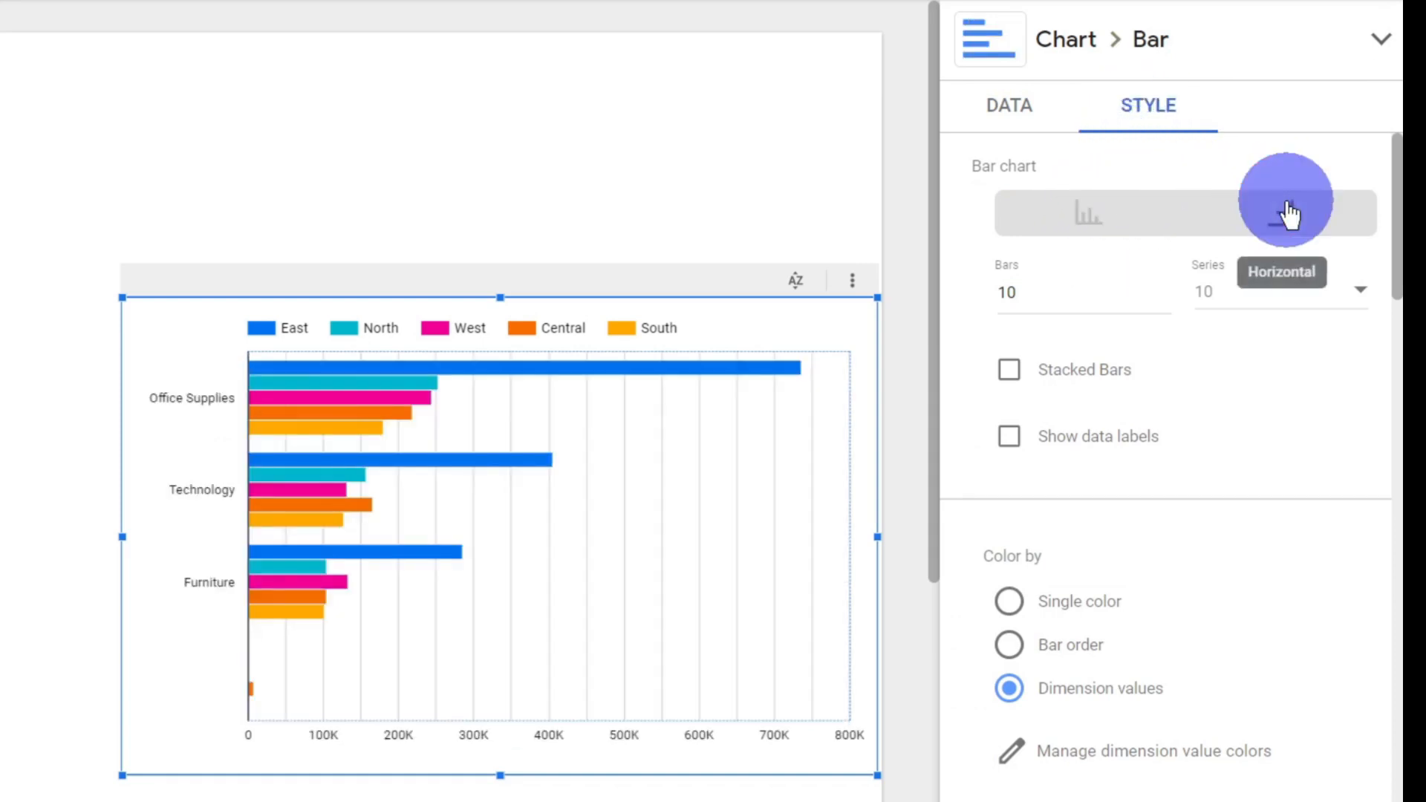
pyautogui.click(1089, 212)
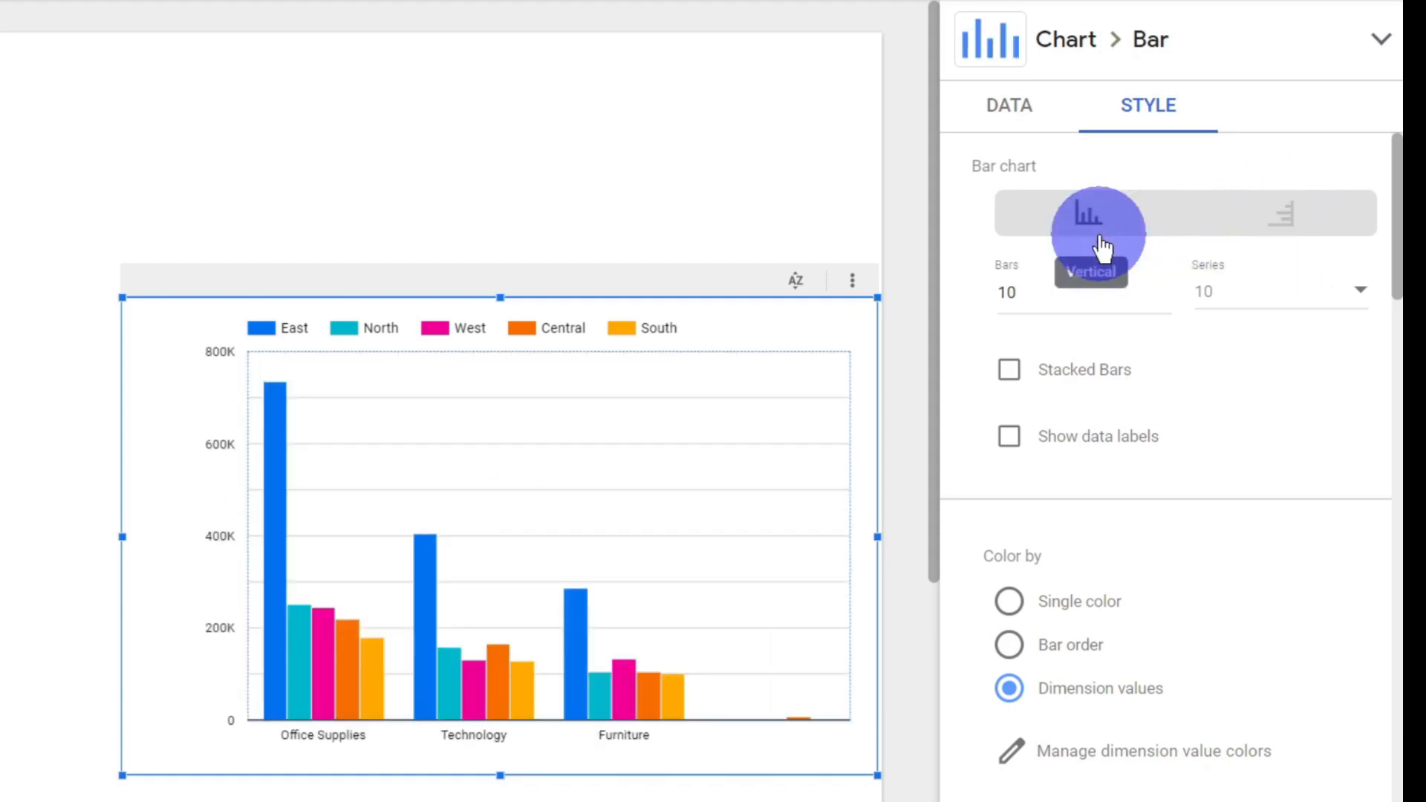
pyautogui.moveTo(1069, 326)
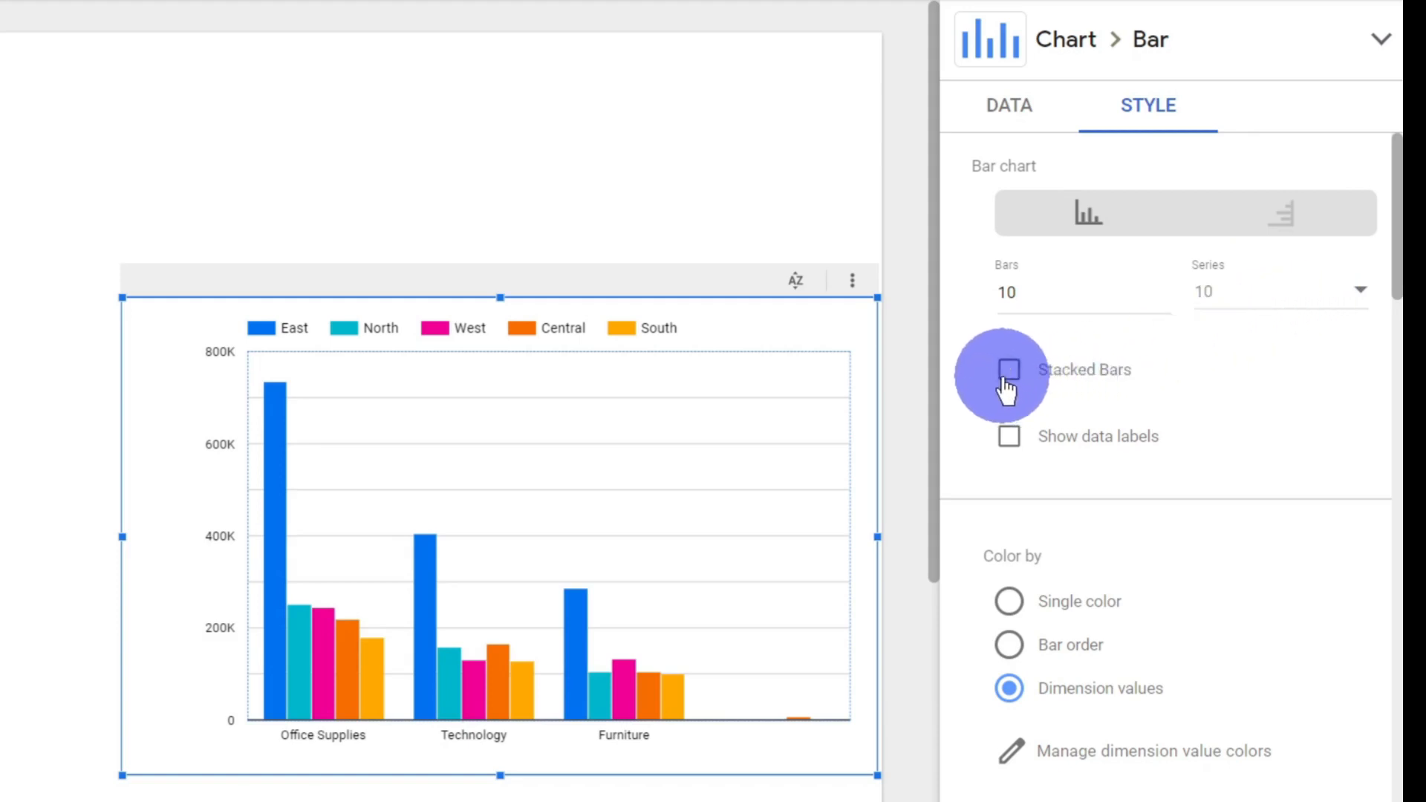
# - Briefly enable Stacked Bars and Show data labels, then turn both off again
pyautogui.click(1009, 369)
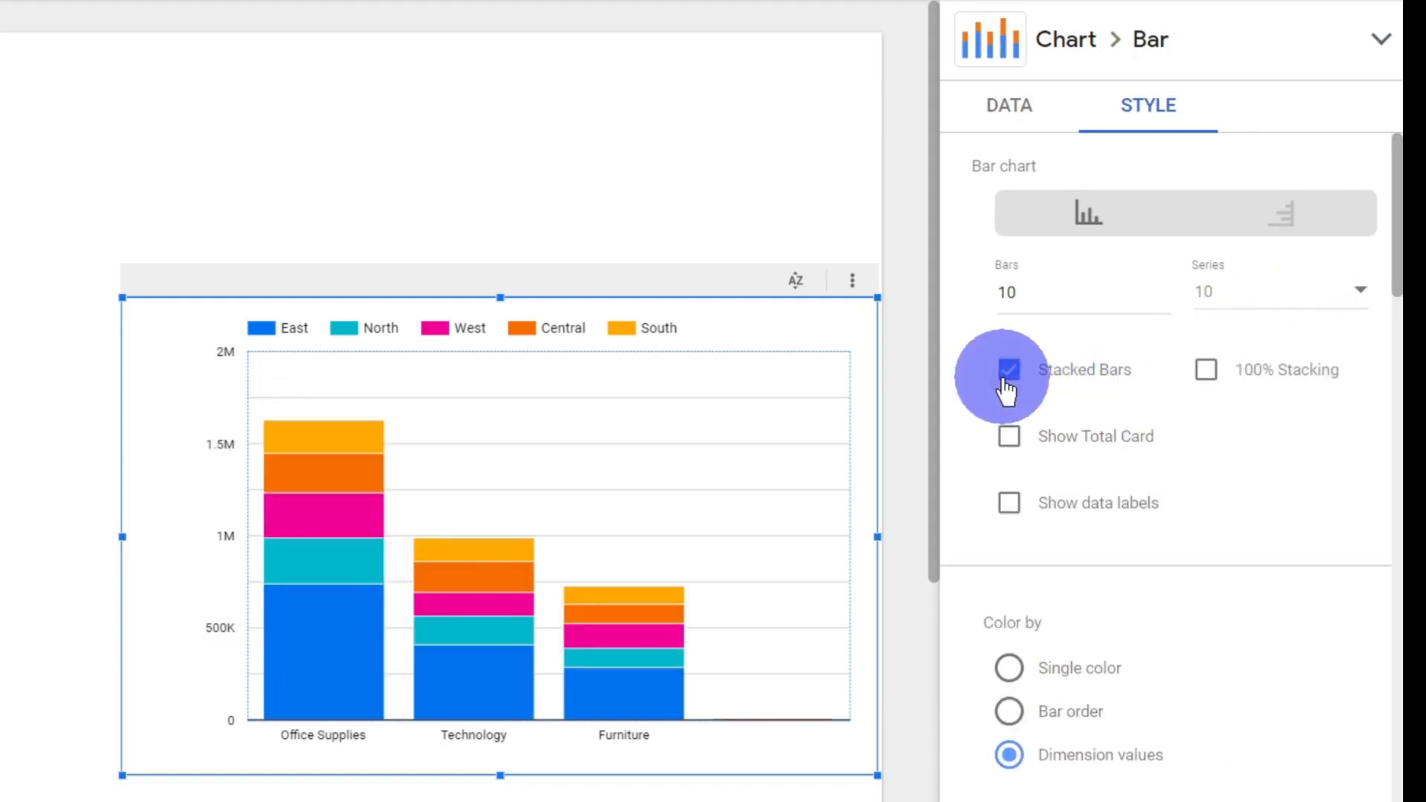
pyautogui.click(1009, 370)
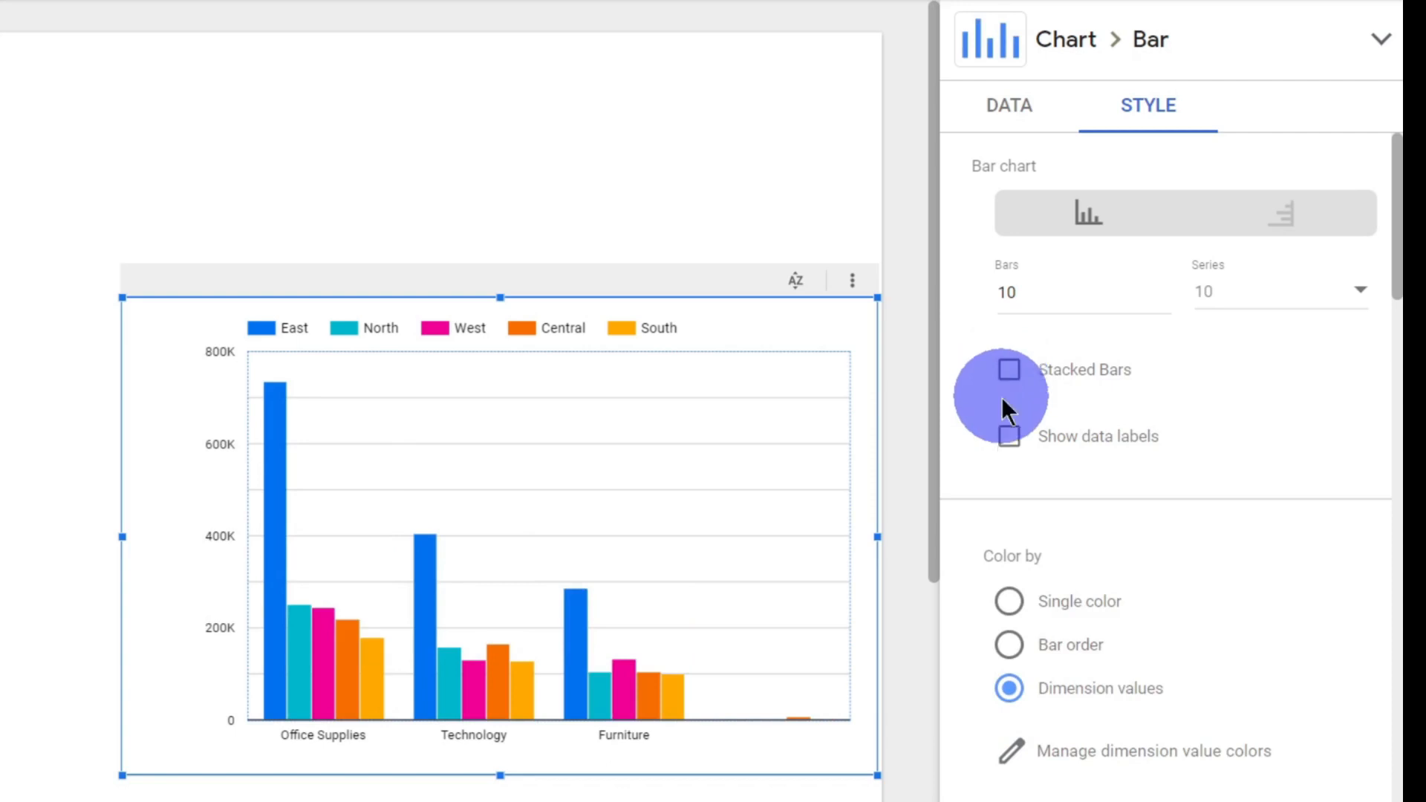
pyautogui.moveTo(1007, 437)
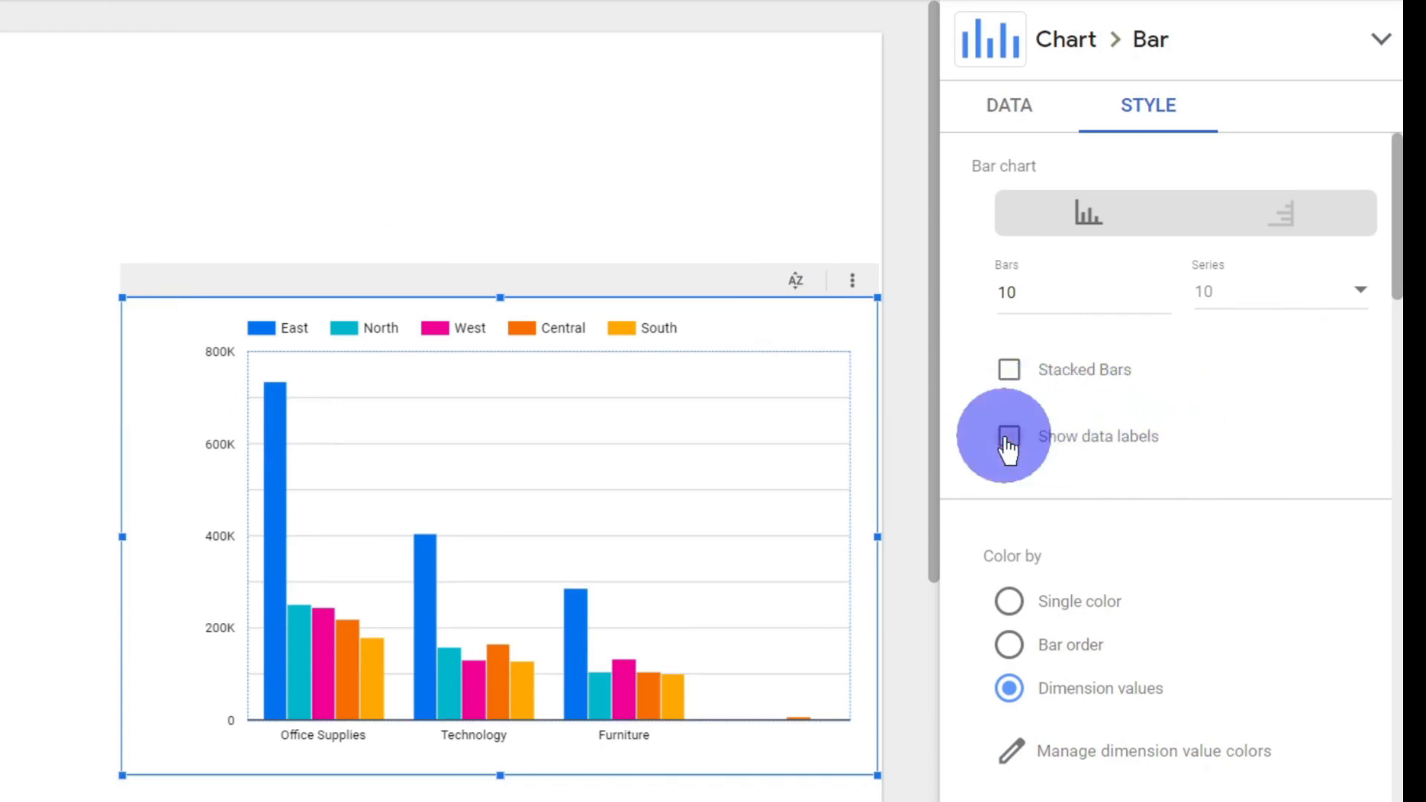
pyautogui.click(1008, 437)
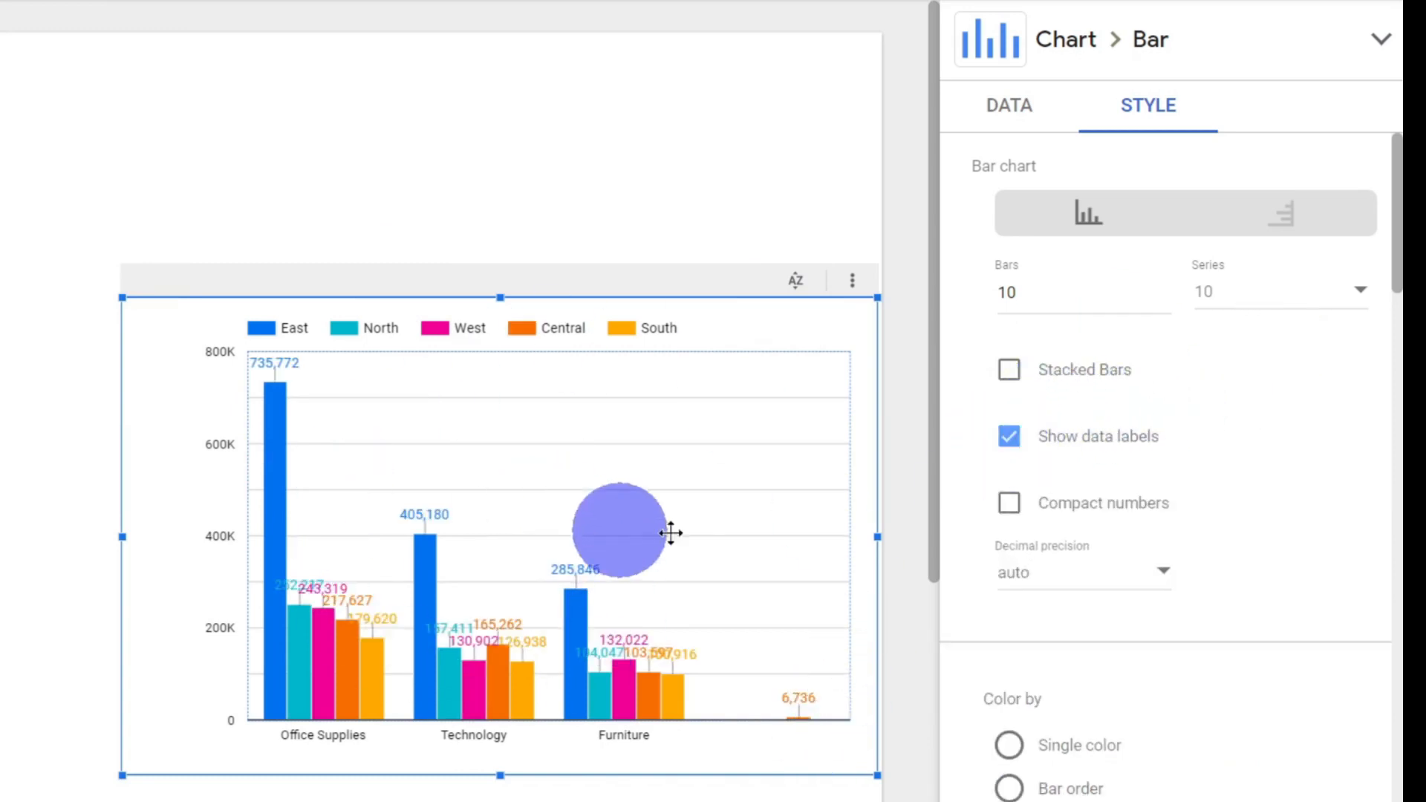
pyautogui.click(1008, 437)
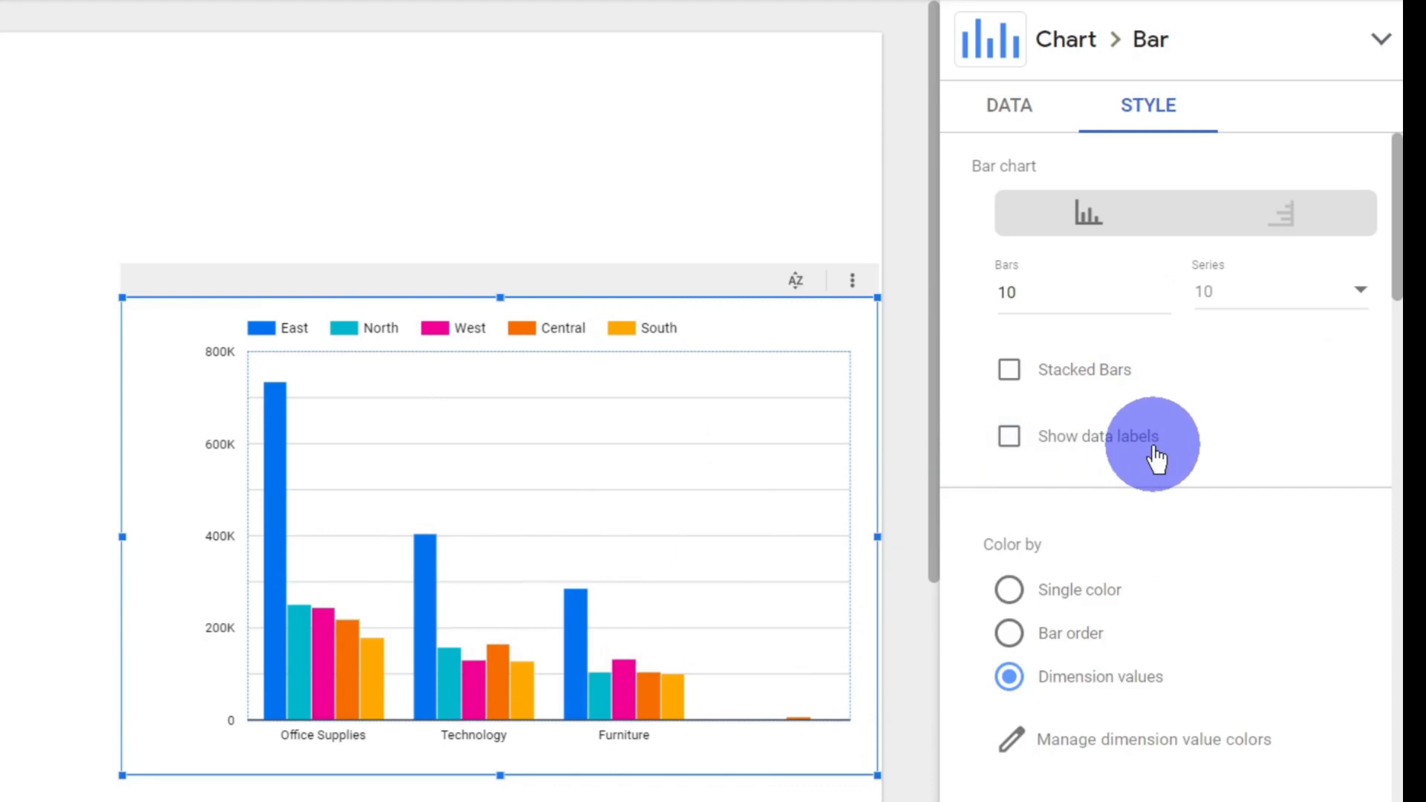
# - Try Single color, set Color by to Bar order, and make the North series black
pyautogui.scroll(-3)
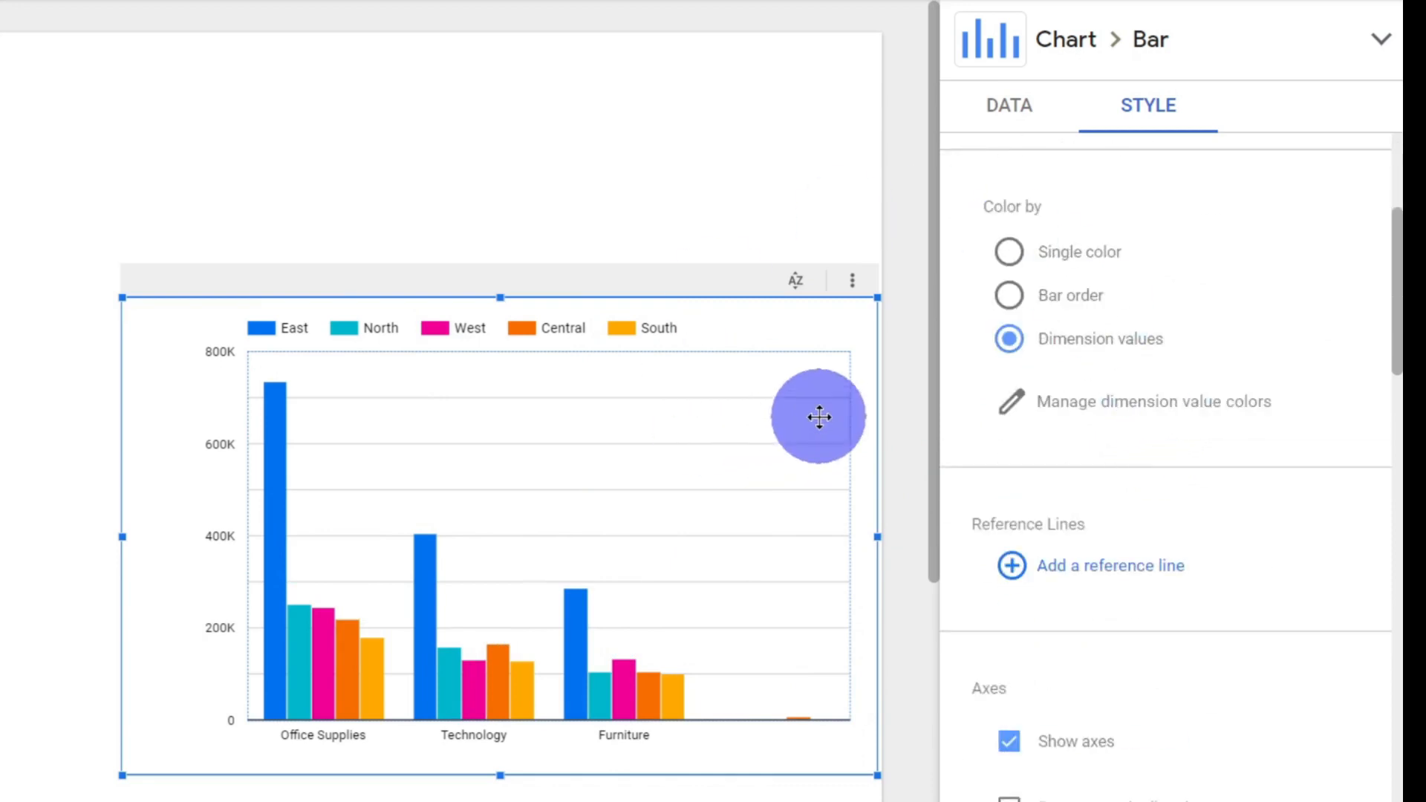
pyautogui.moveTo(1224, 364)
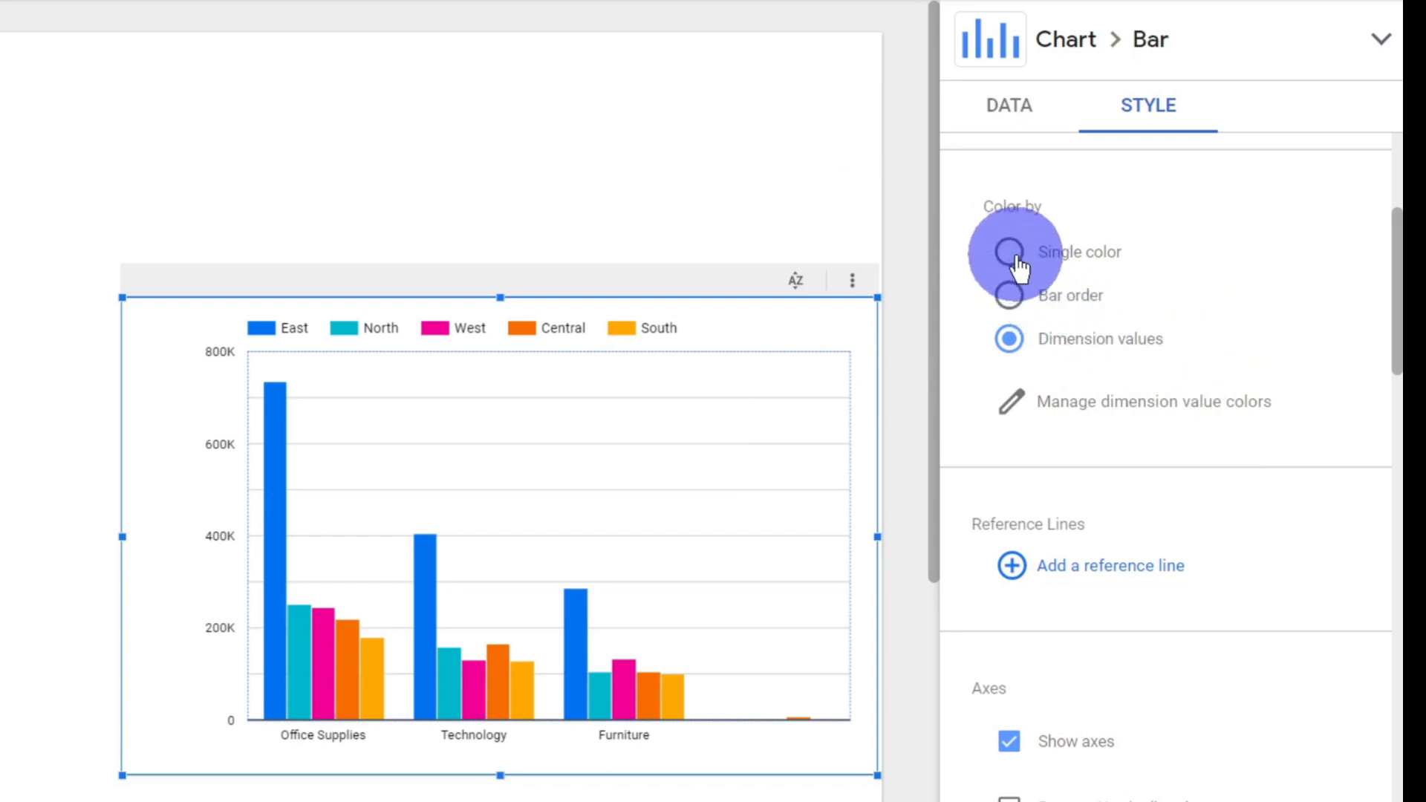
pyautogui.click(1009, 252)
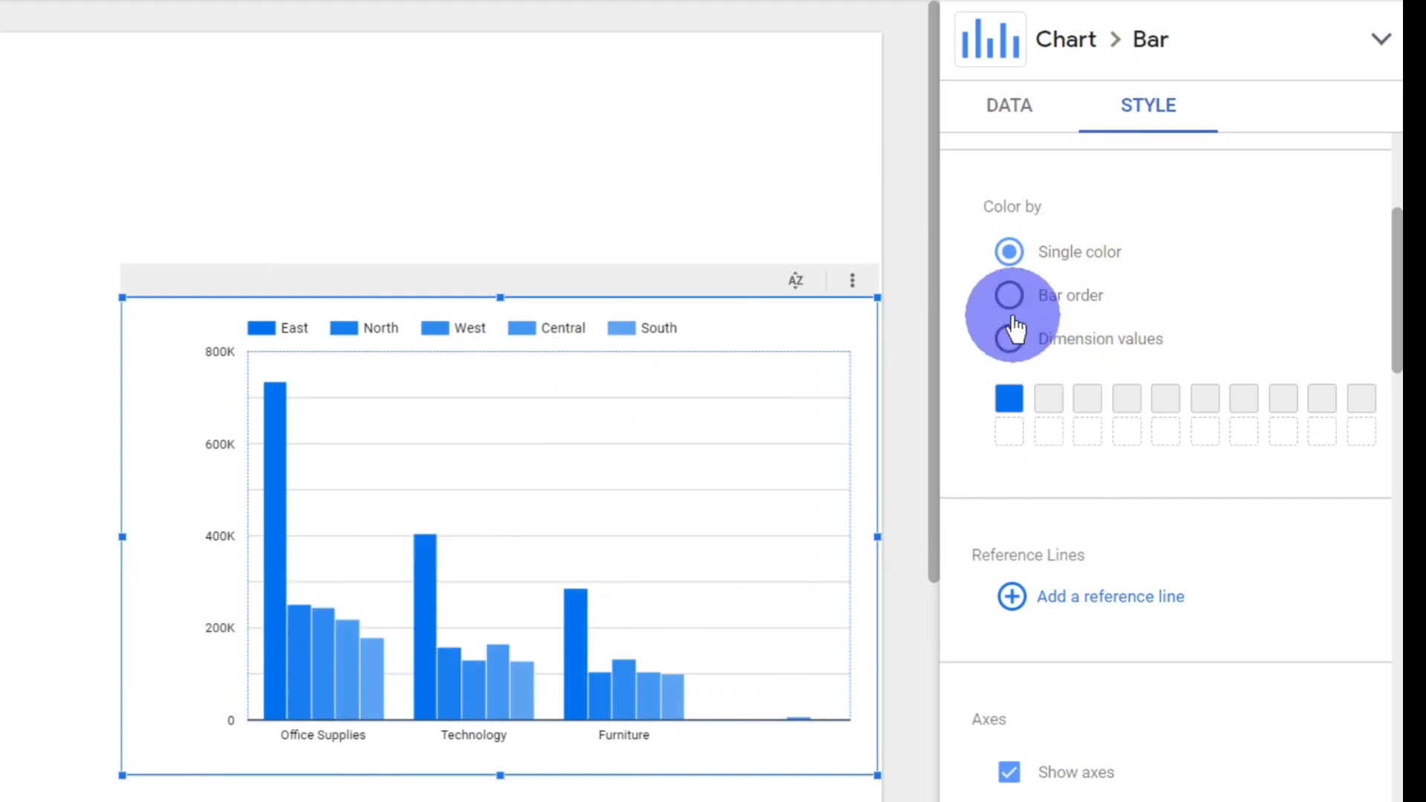
pyautogui.click(1009, 295)
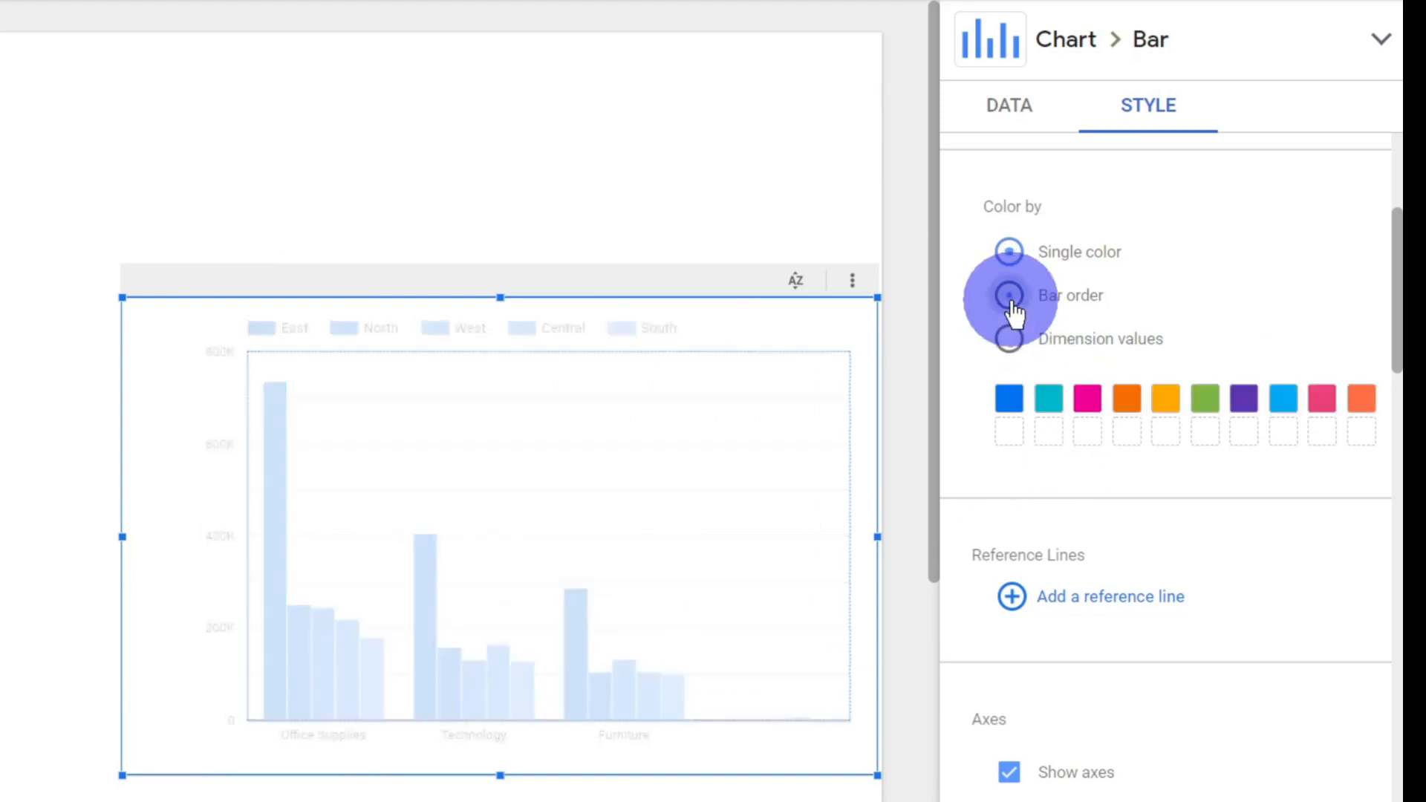
pyautogui.click(1009, 295)
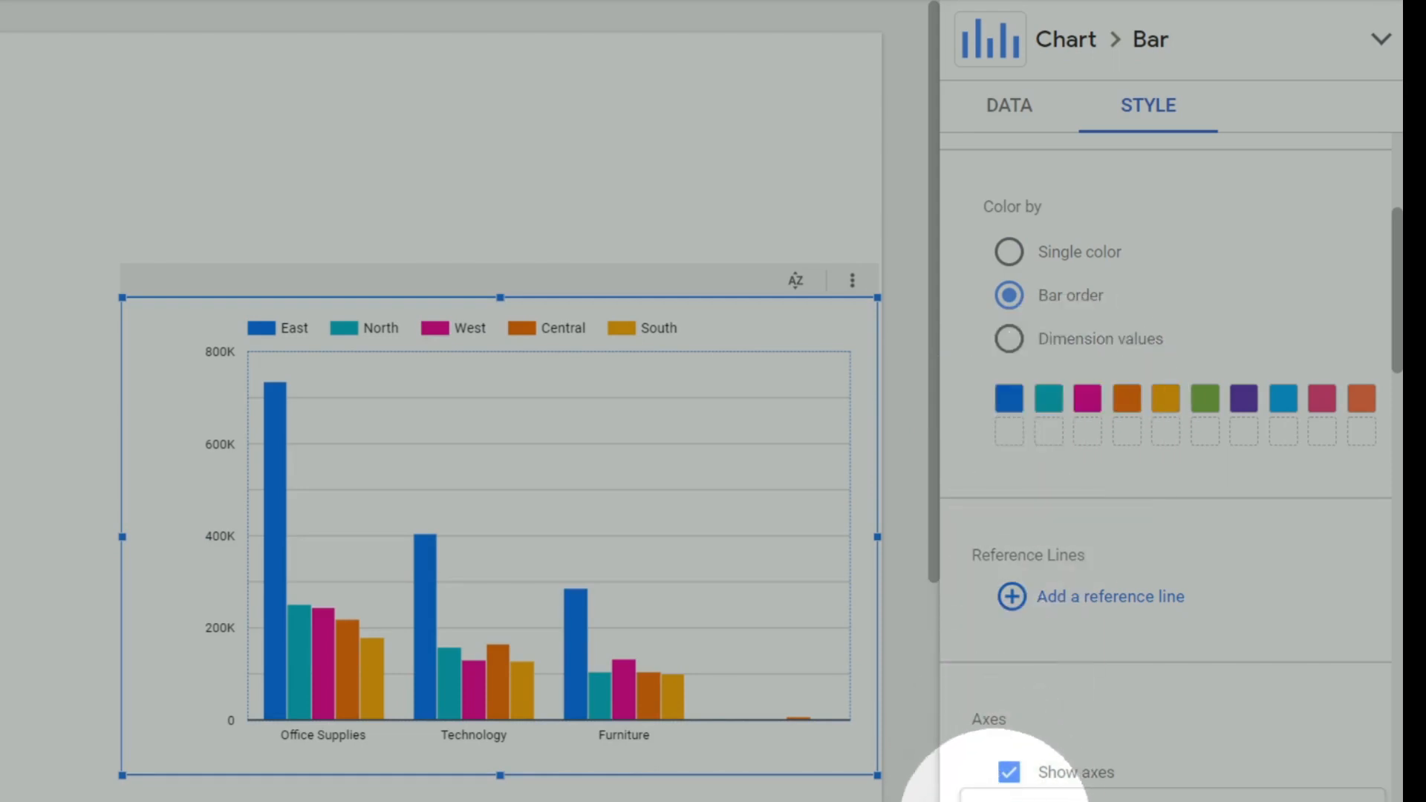
pyautogui.click(1047, 398)
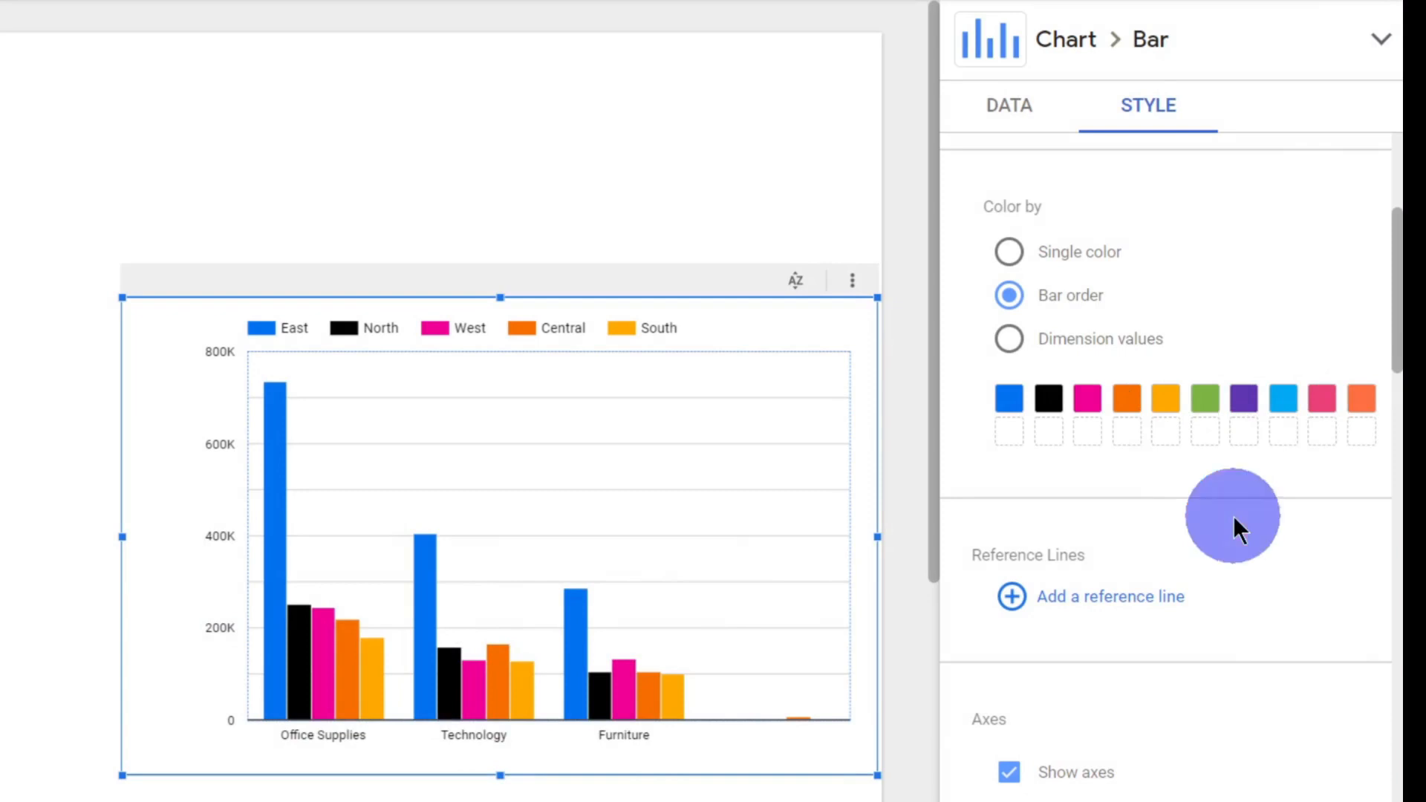
pyautogui.moveTo(1224, 505)
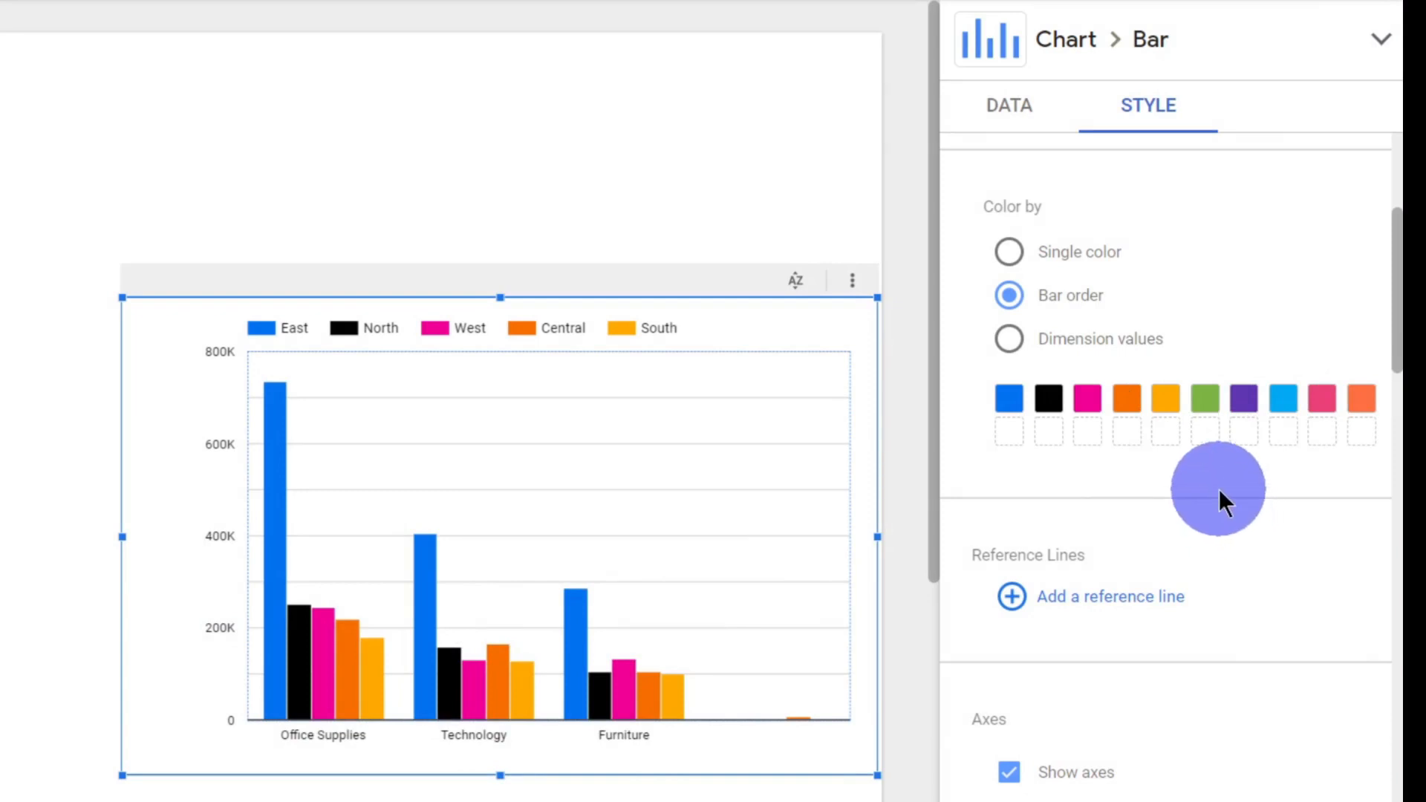
pyautogui.moveTo(1148, 627)
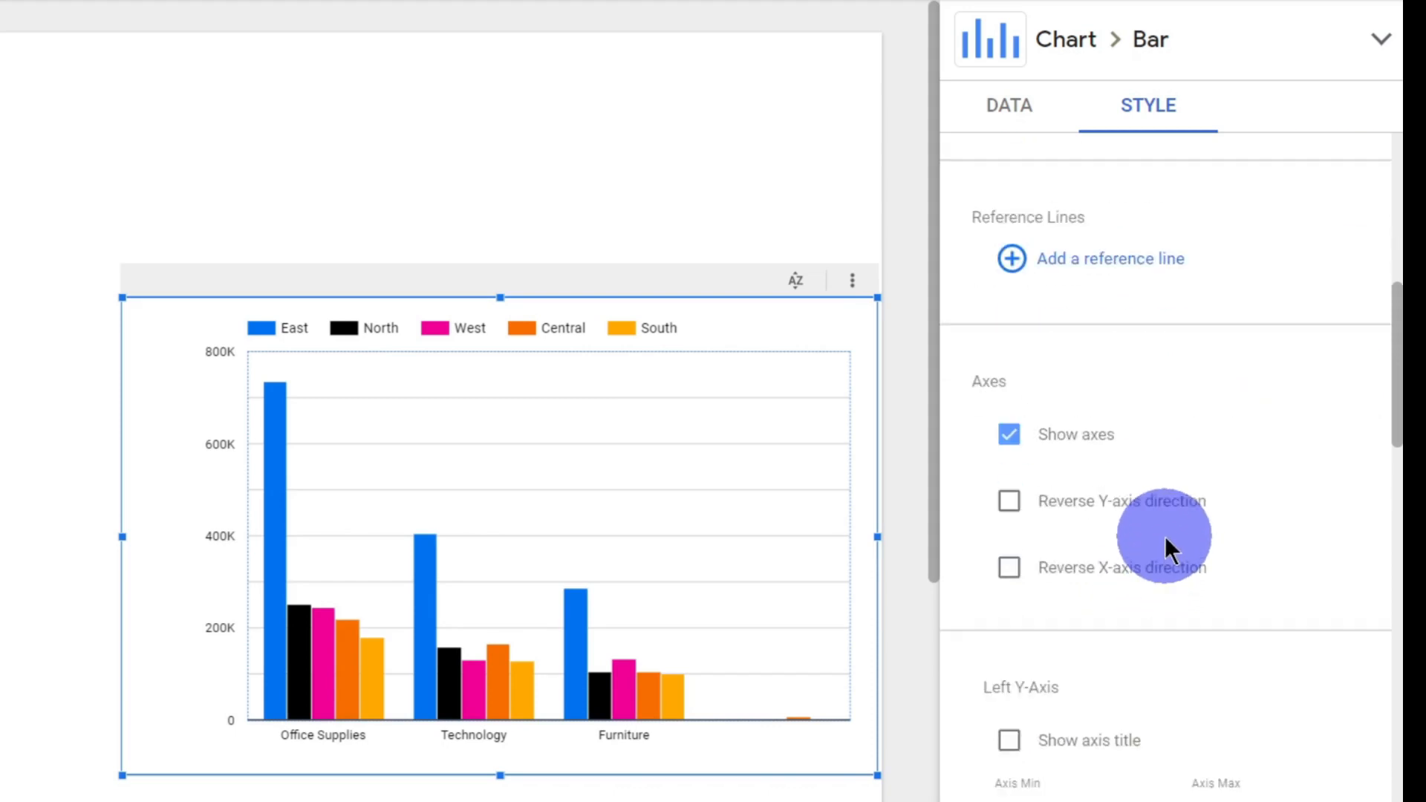
pyautogui.click(1009, 434)
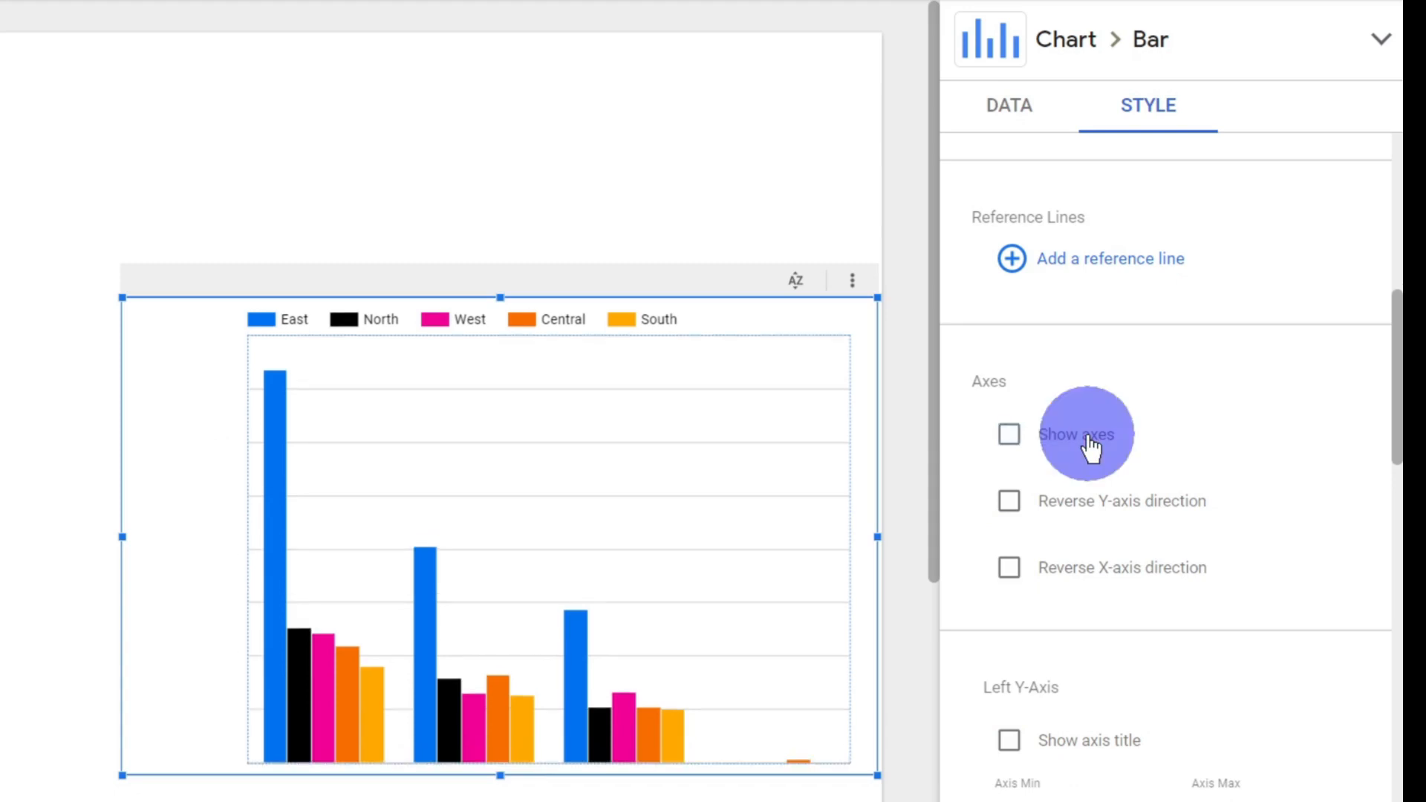
pyautogui.click(1008, 433)
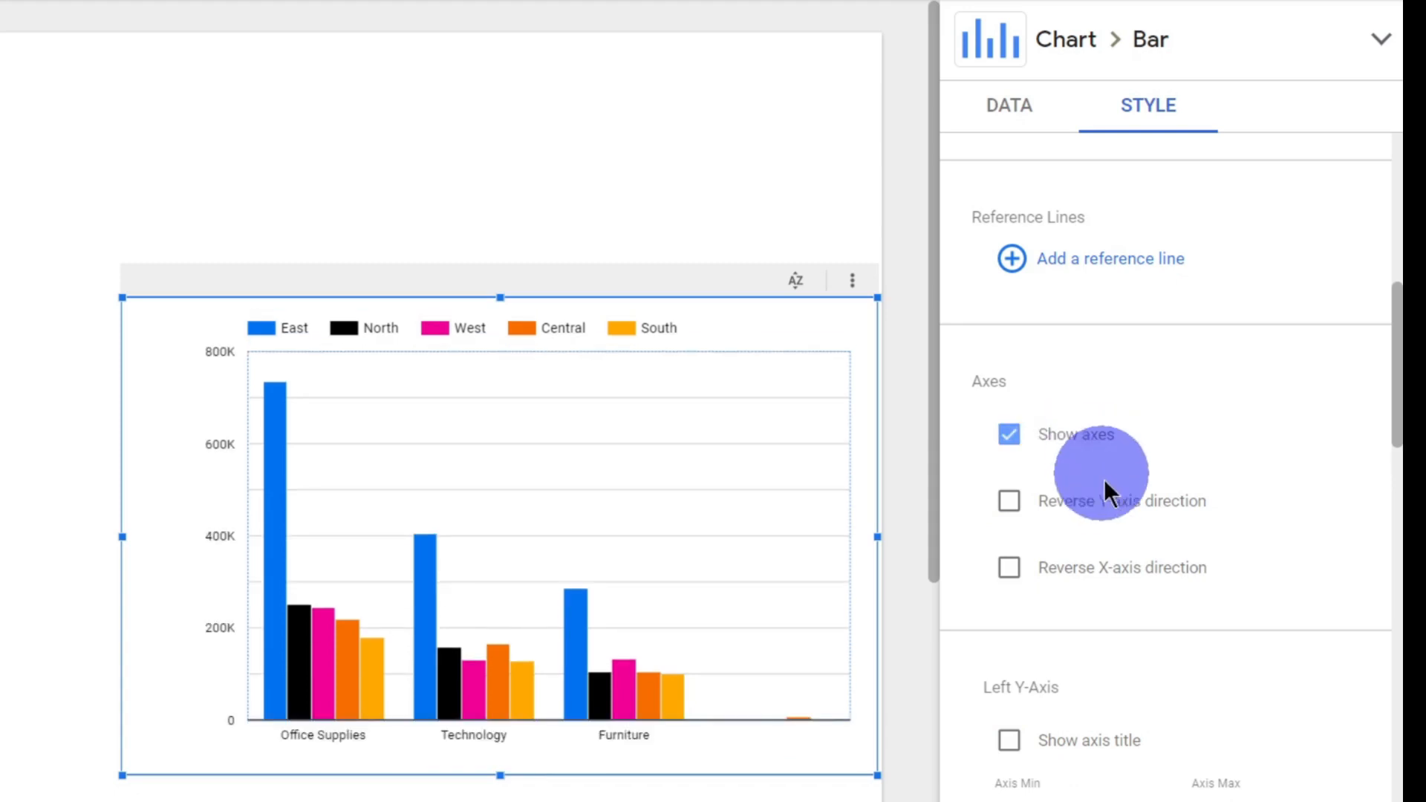
pyautogui.scroll(-3)
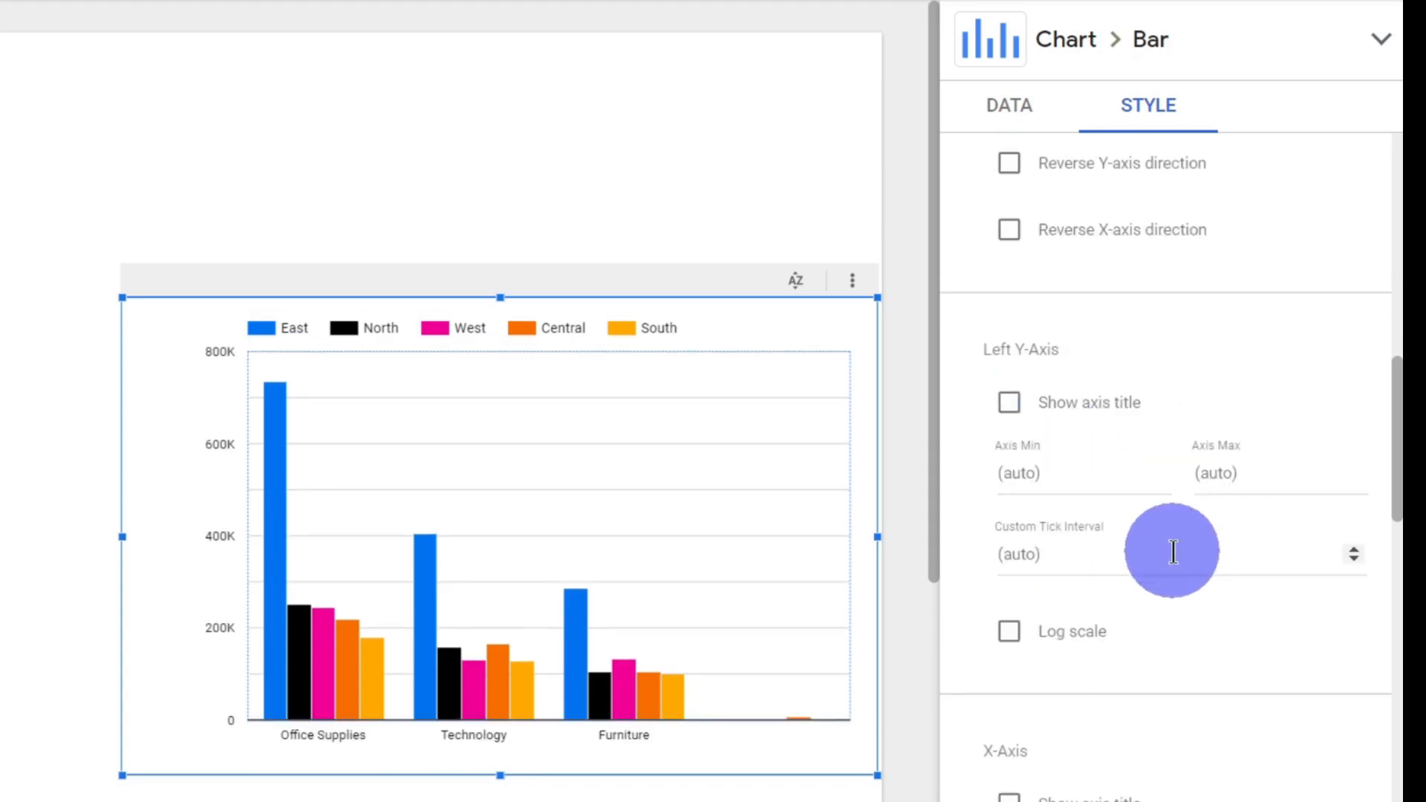
pyautogui.moveTo(1148, 512)
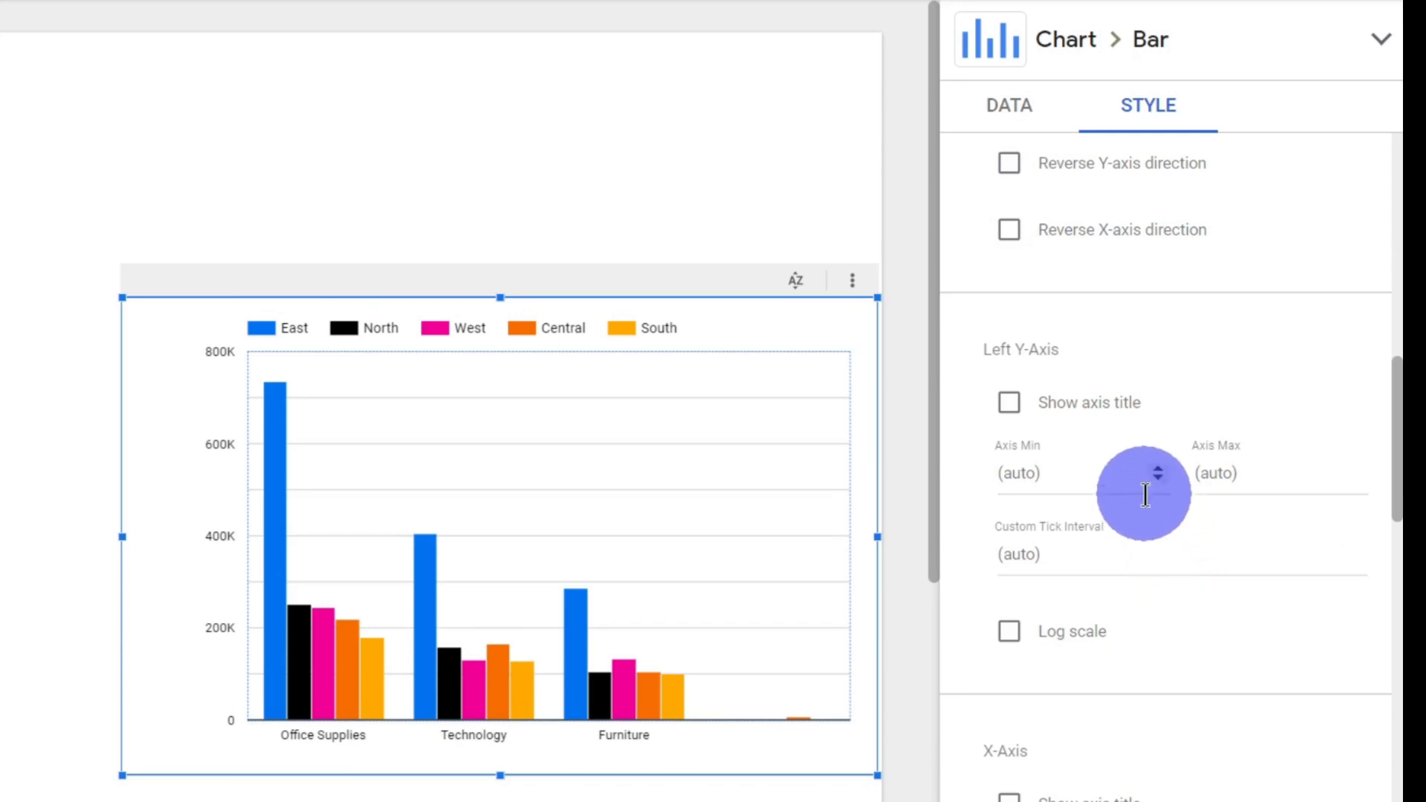
pyautogui.click(1219, 473)
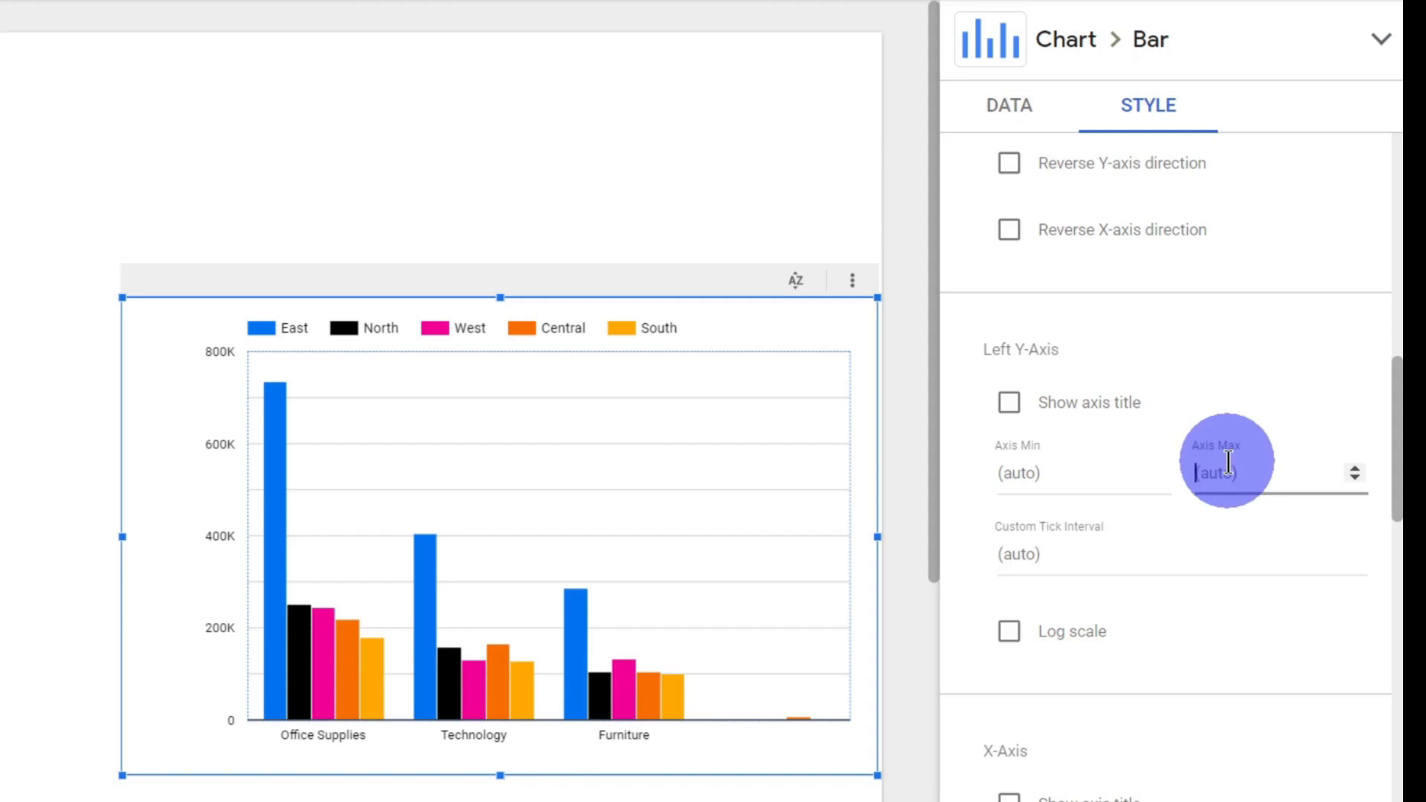
pyautogui.write('900000')
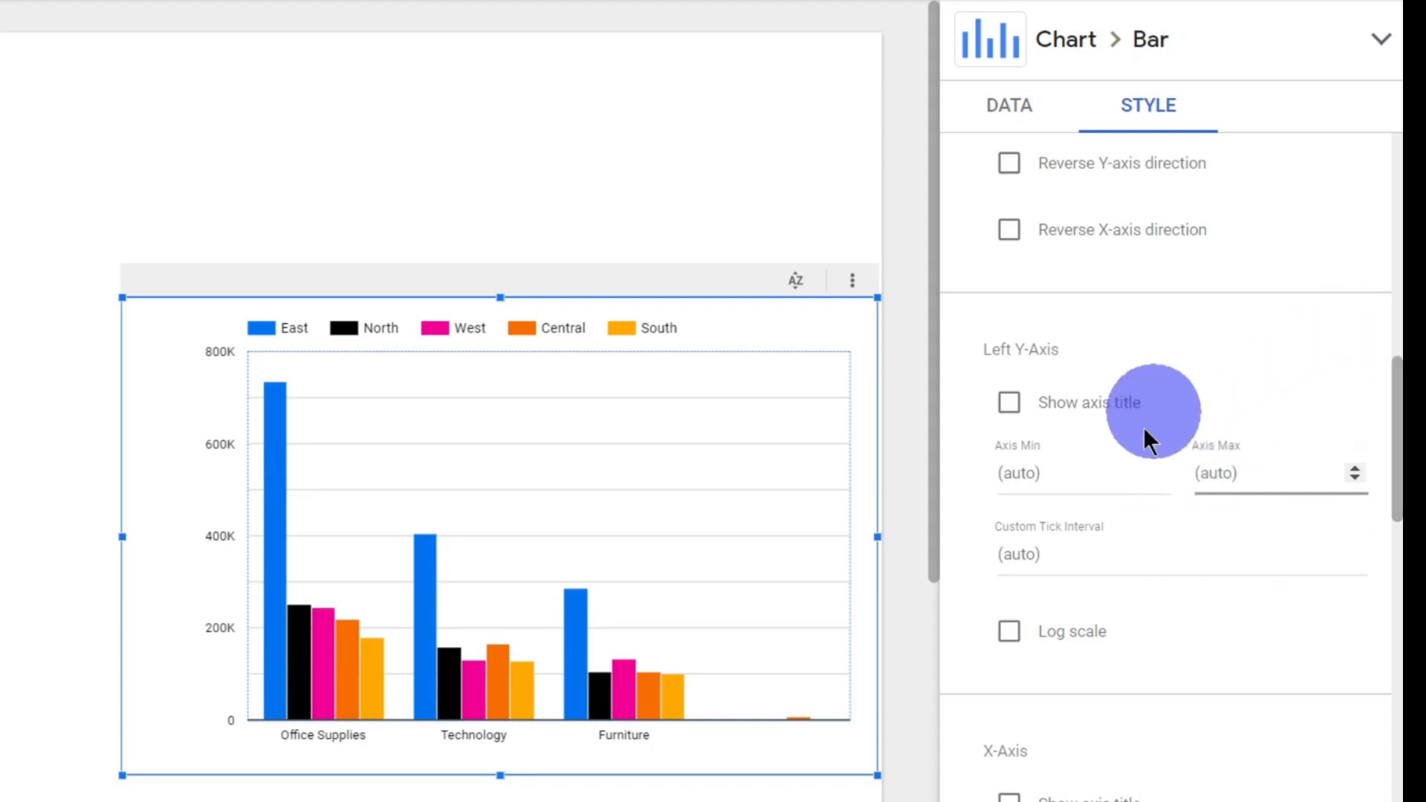
pyautogui.scroll(-3)
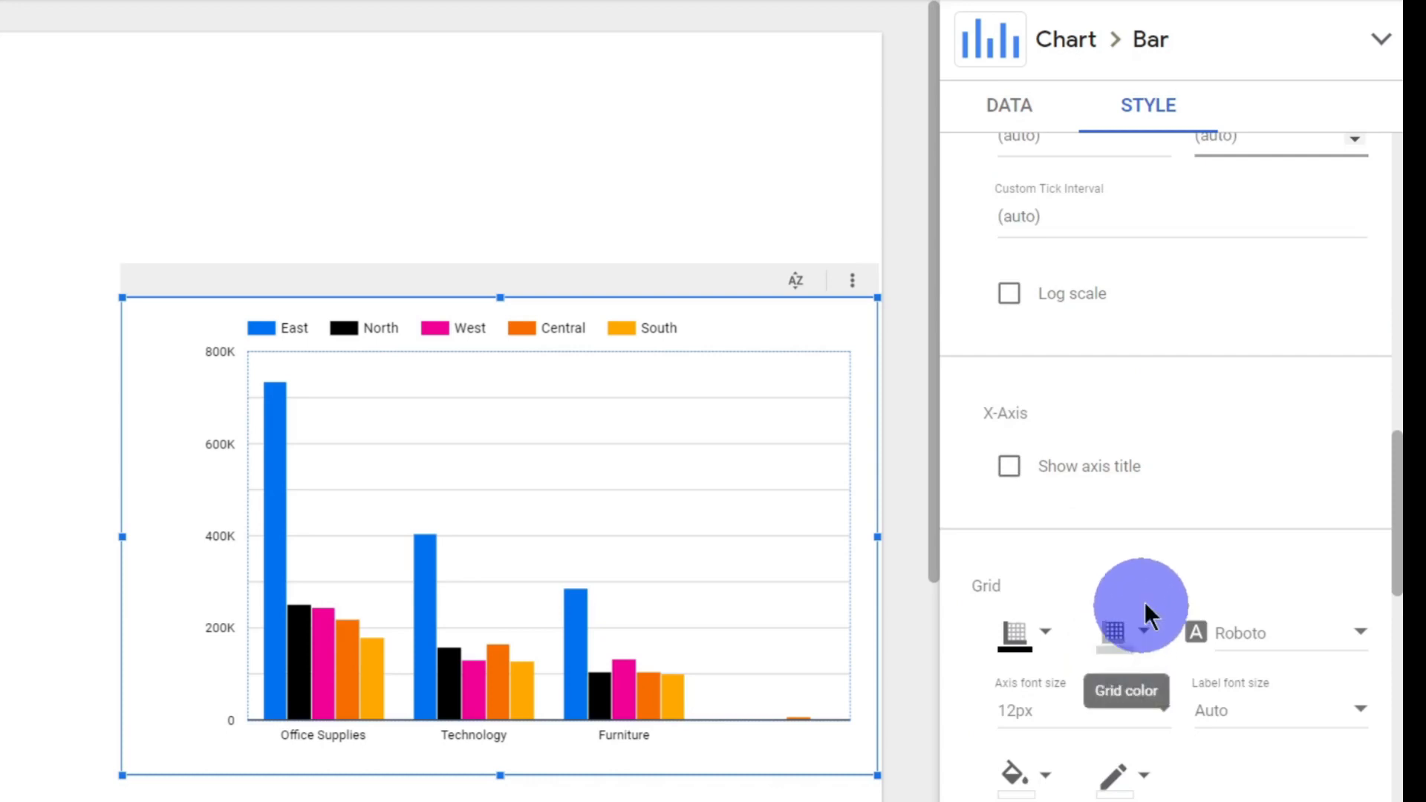
pyautogui.scroll(-3)
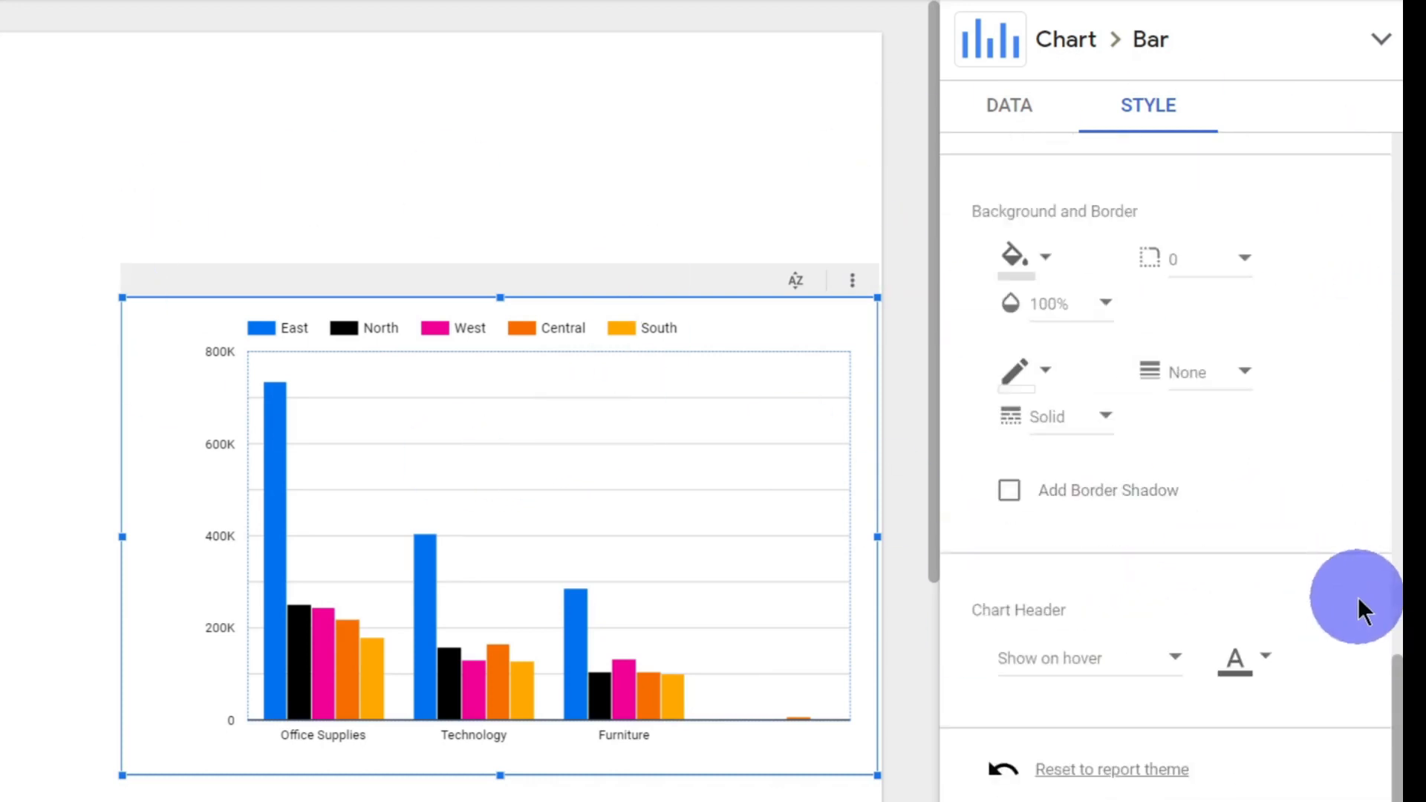
pyautogui.moveTo(789, 33)
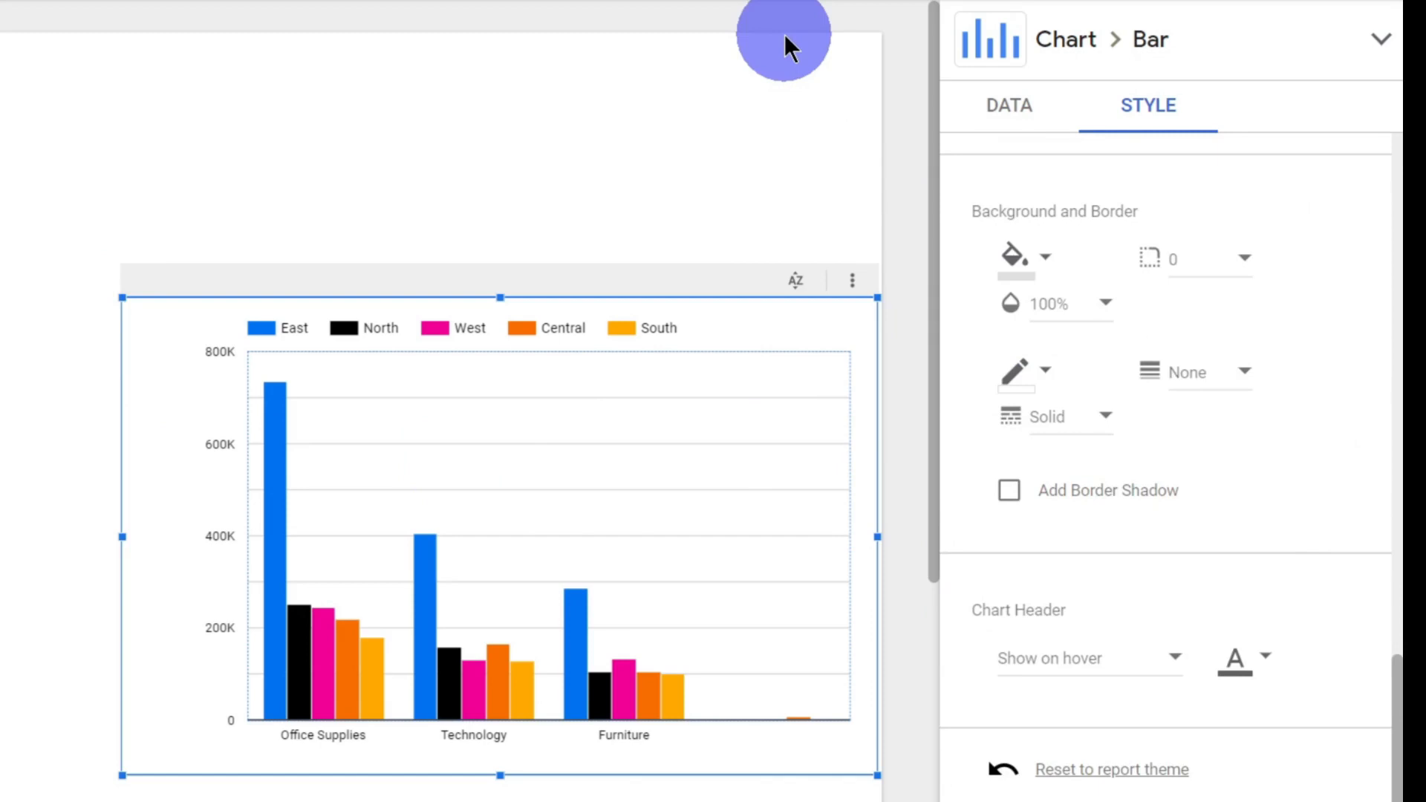